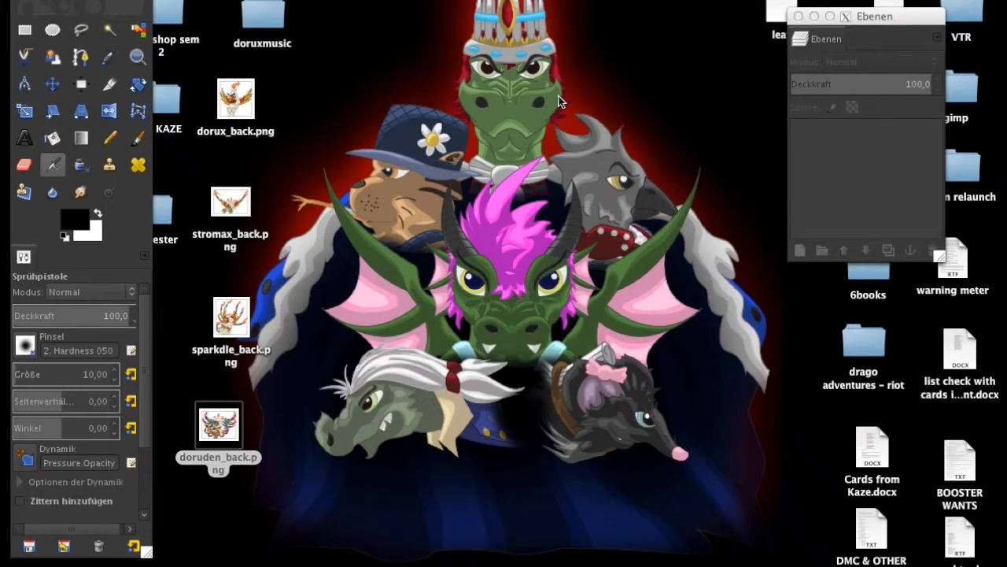
pyautogui.moveTo(575, 180)
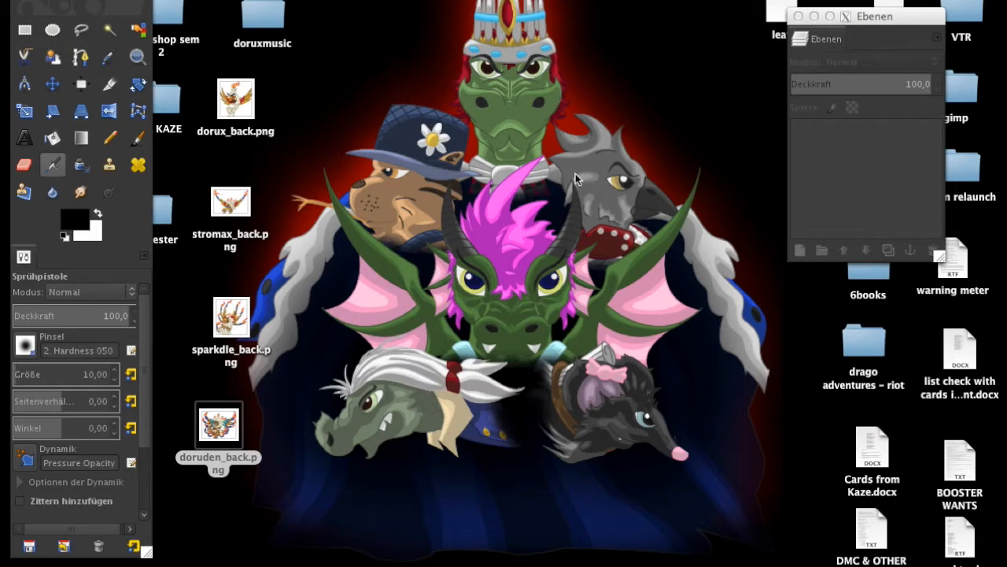
# Open dorux_back.png from the desktop in GIMP and check the File menu's overwrite entry
pyautogui.click(219, 425)
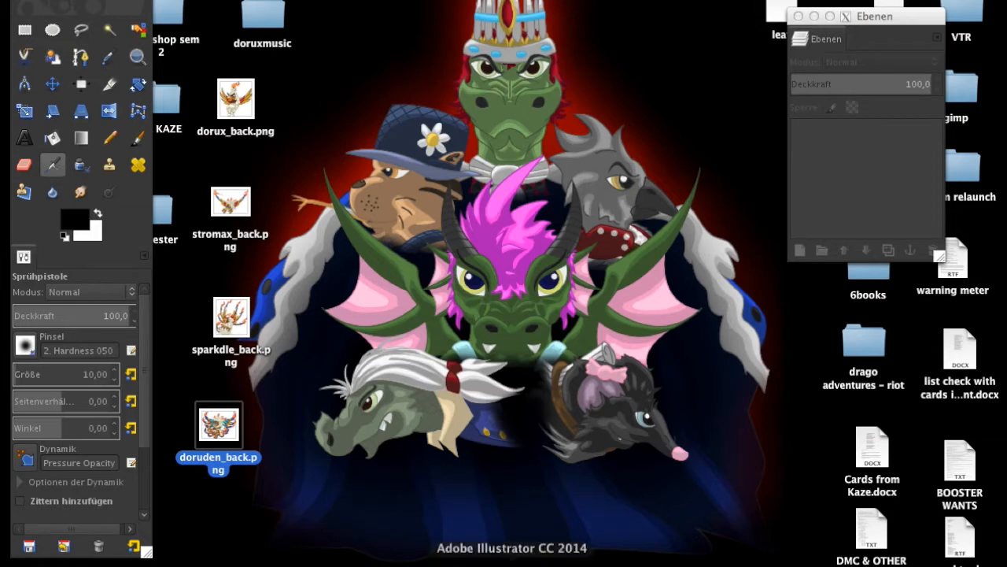
pyautogui.moveTo(648, 307)
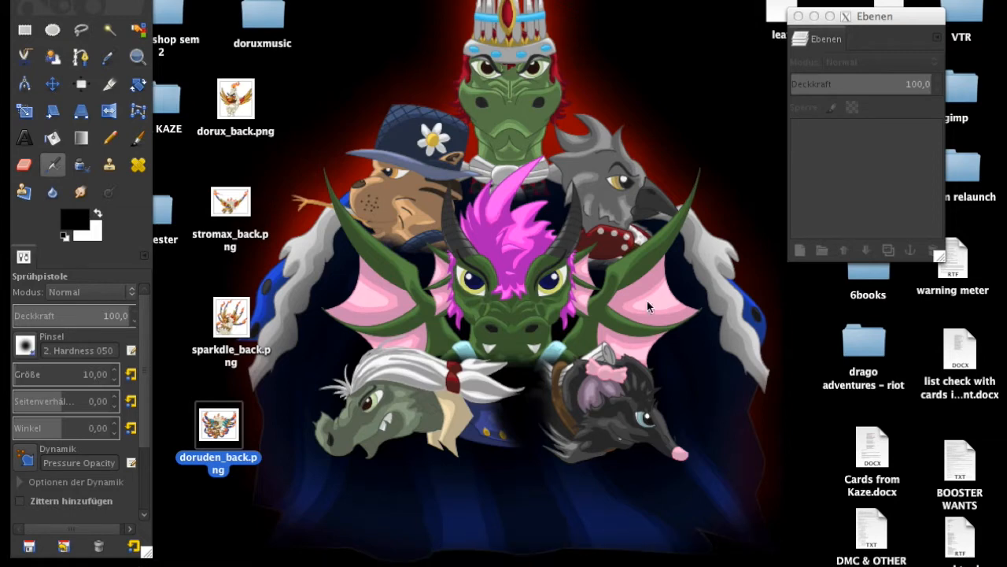
pyautogui.moveTo(265, 110)
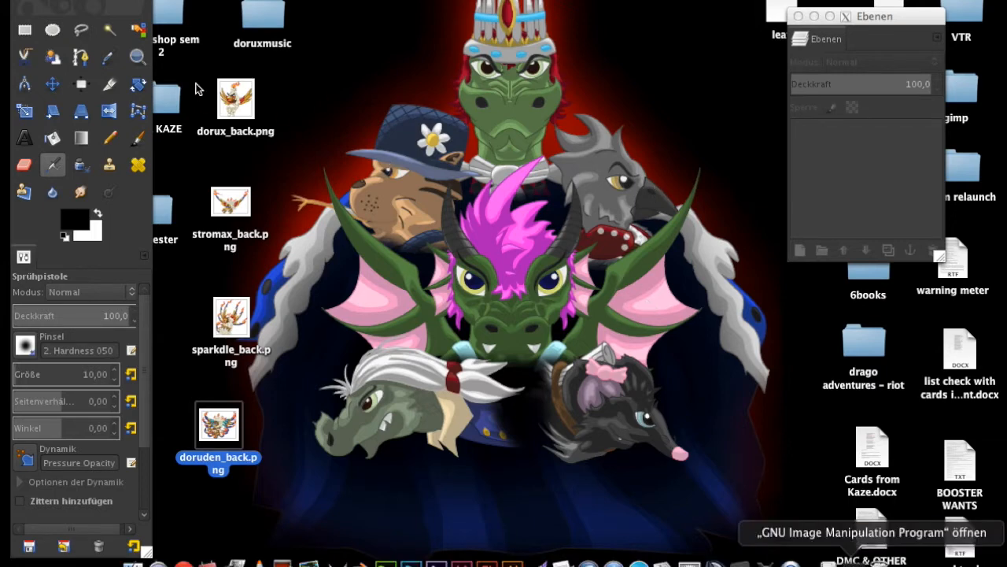
pyautogui.click(236, 97)
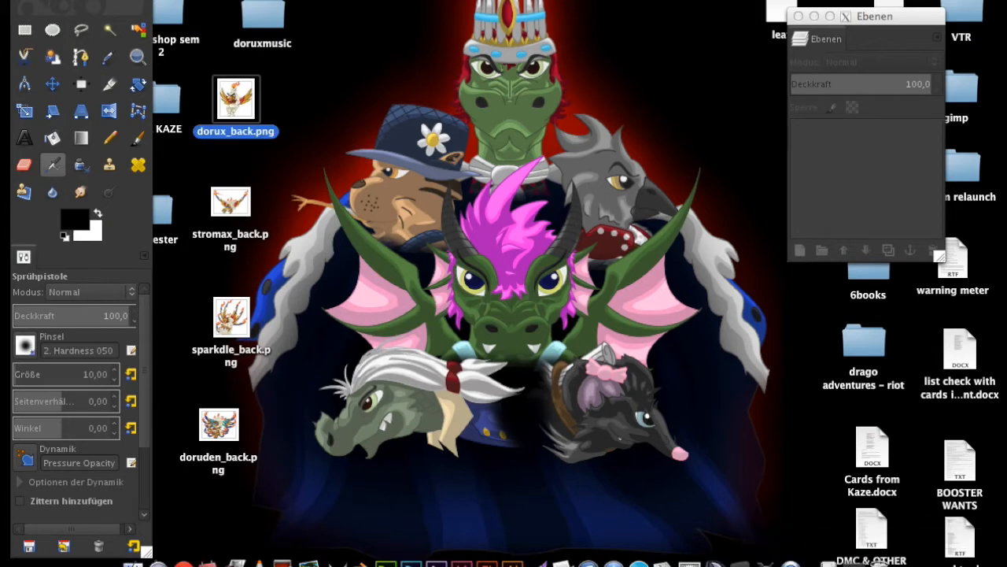
pyautogui.doubleClick(237, 98)
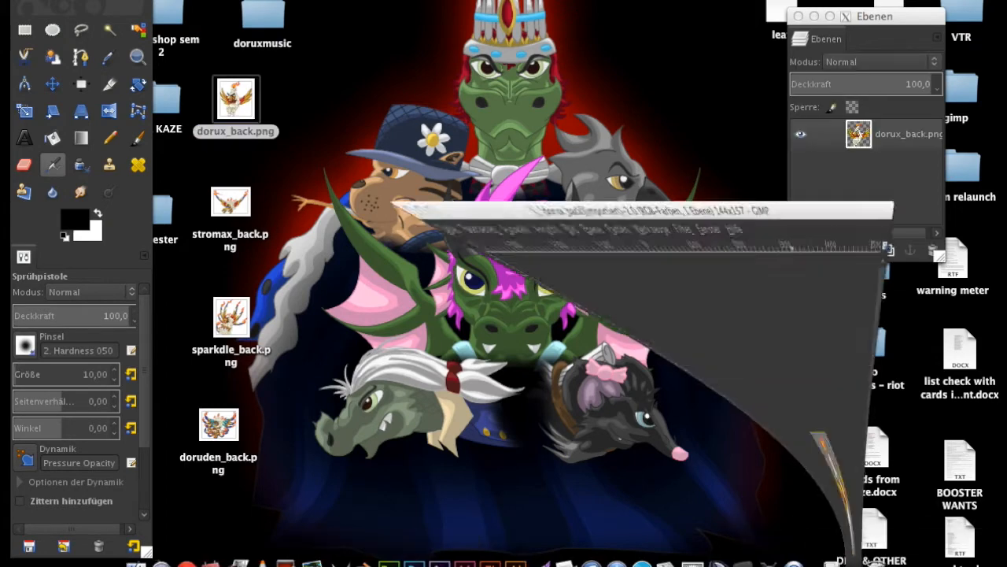
pyautogui.click(192, 6)
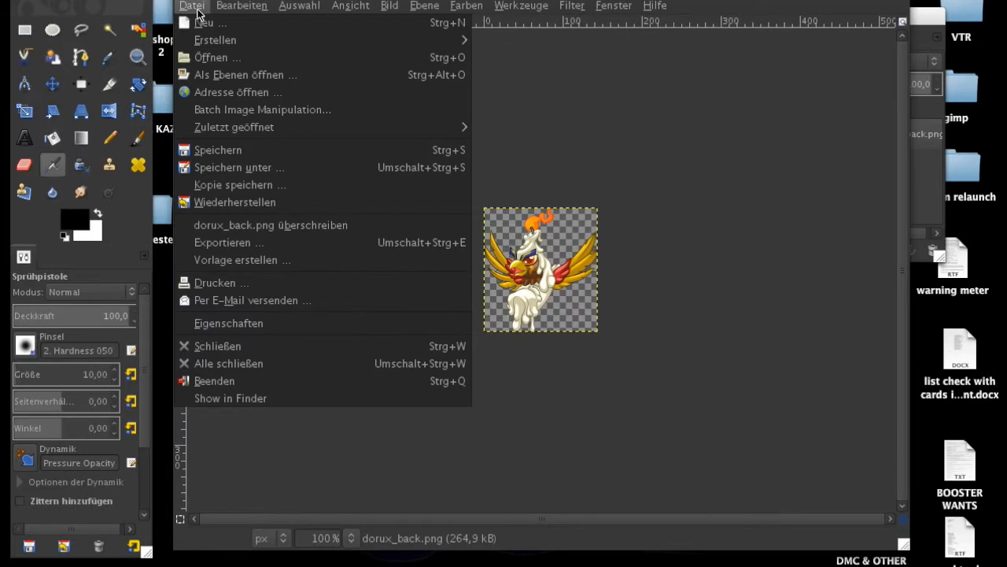
pyautogui.moveTo(271, 223)
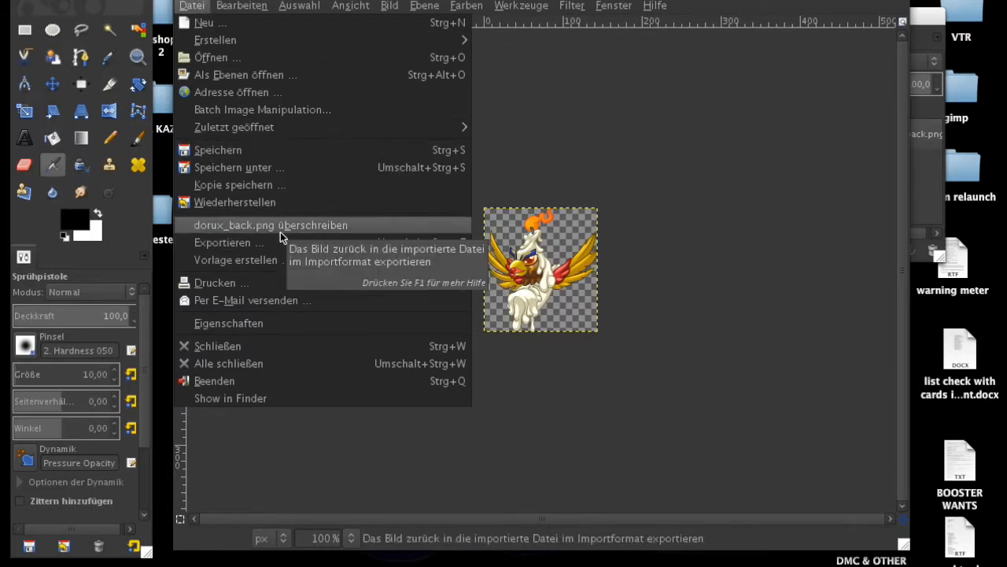
pyautogui.click(271, 224)
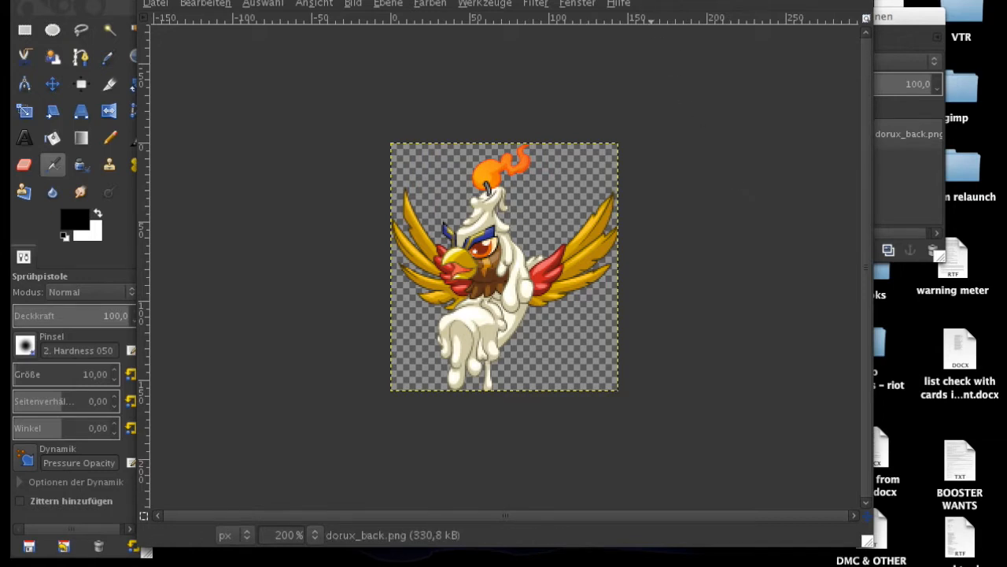
pyautogui.moveTo(602, 296)
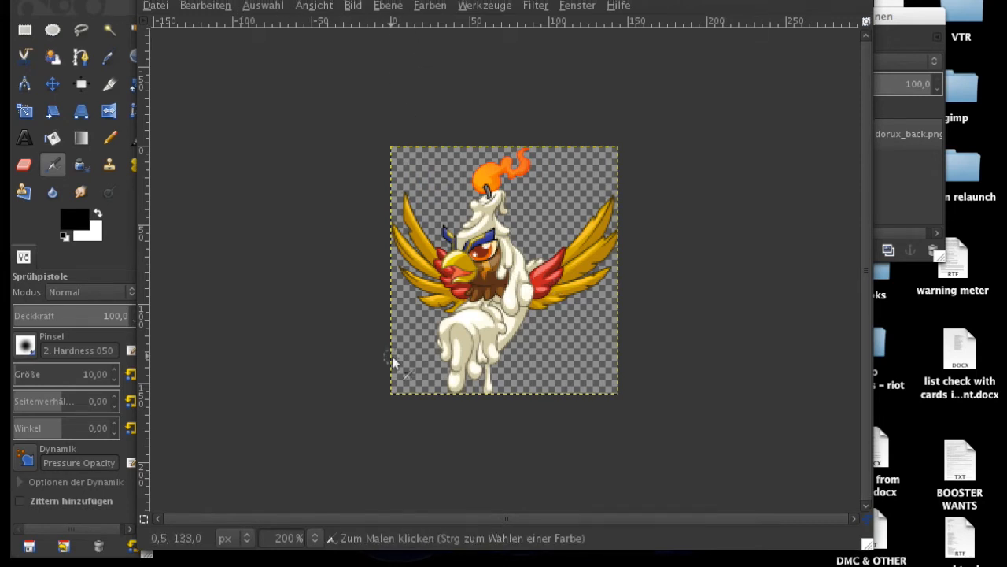
pyautogui.moveTo(165, 11)
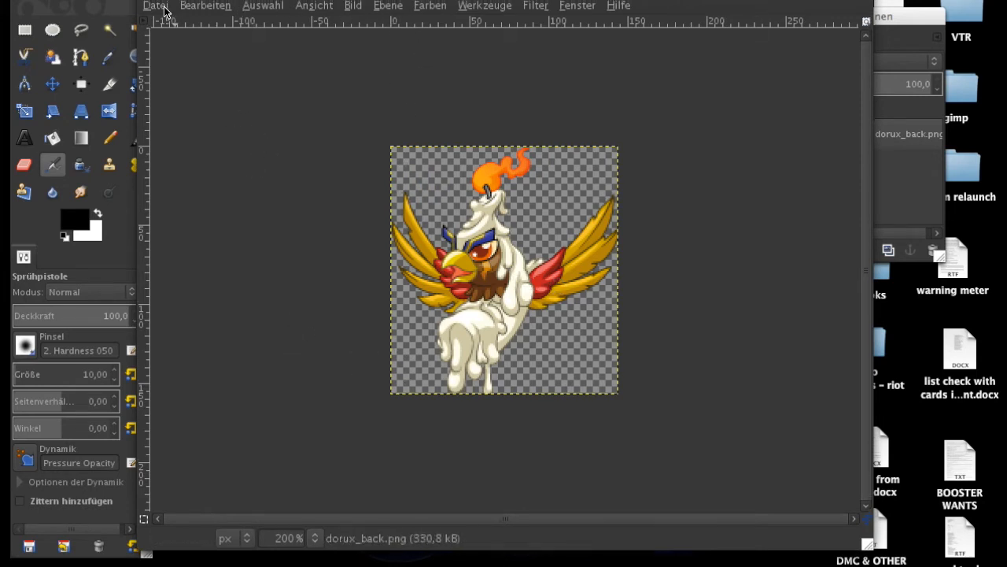
pyautogui.moveTo(34, 222)
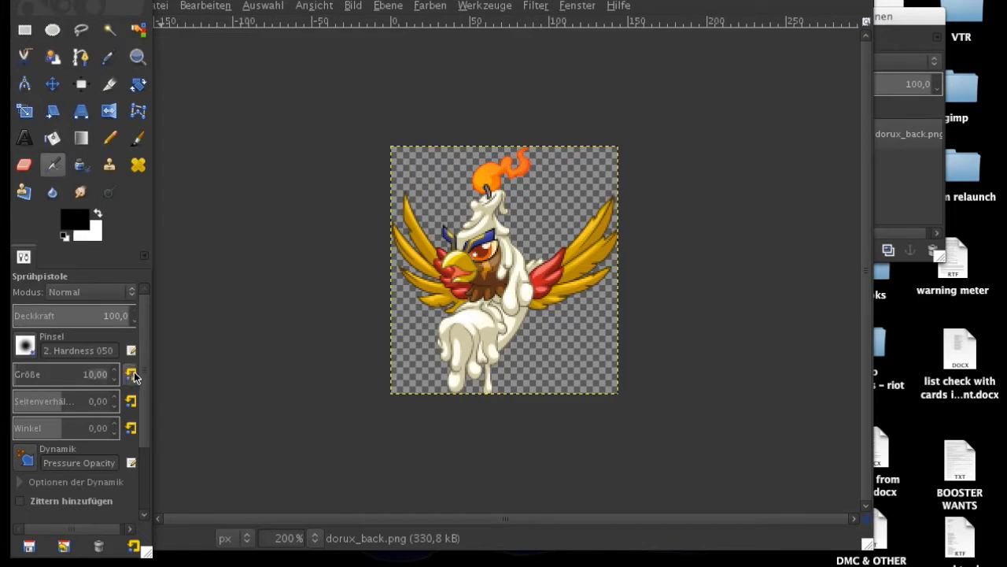
pyautogui.moveTo(513, 465)
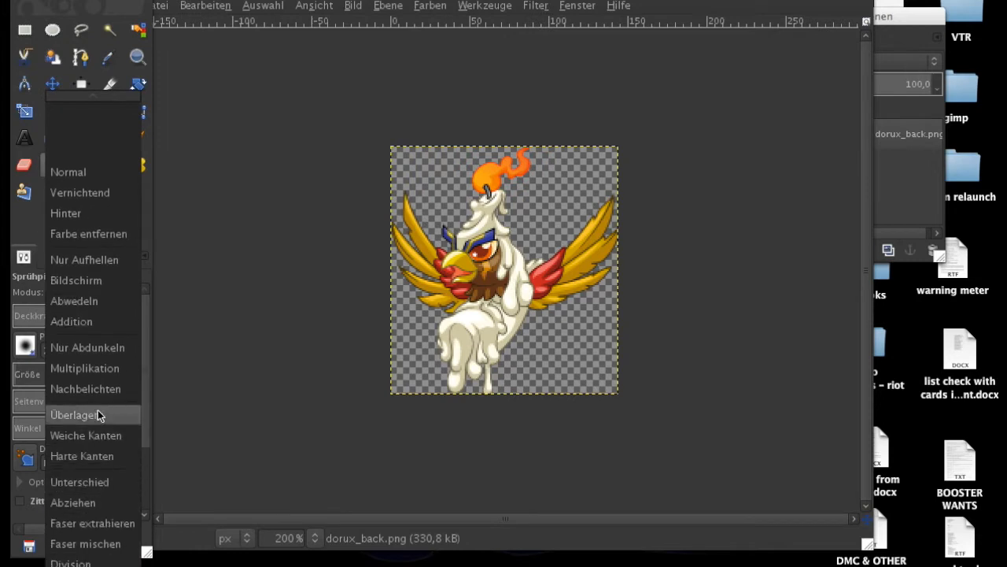
# Set the Airbrush paint mode to Überlagern (Overlay) and return to the image window
pyautogui.click(74, 416)
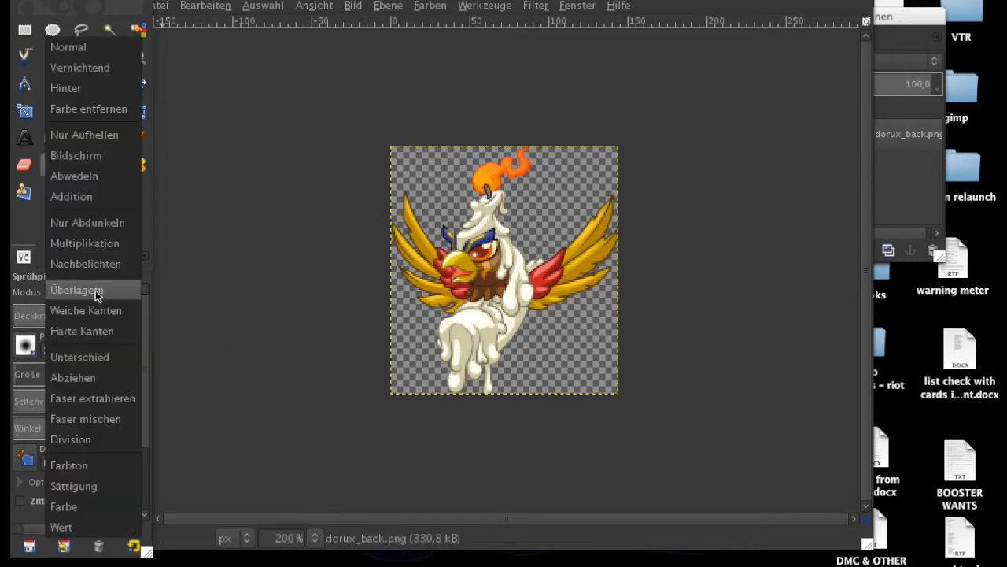
pyautogui.click(75, 290)
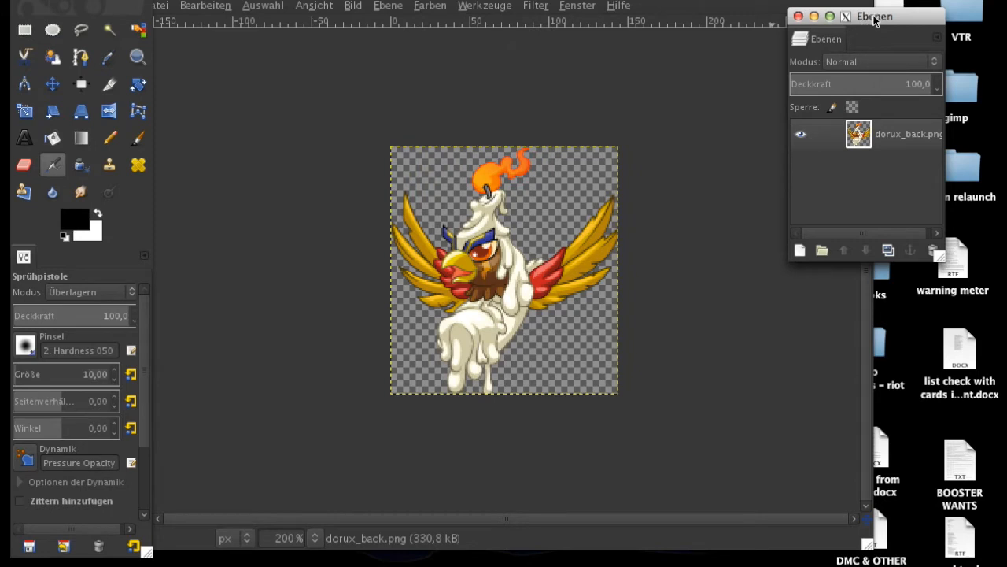
pyautogui.click(847, 15)
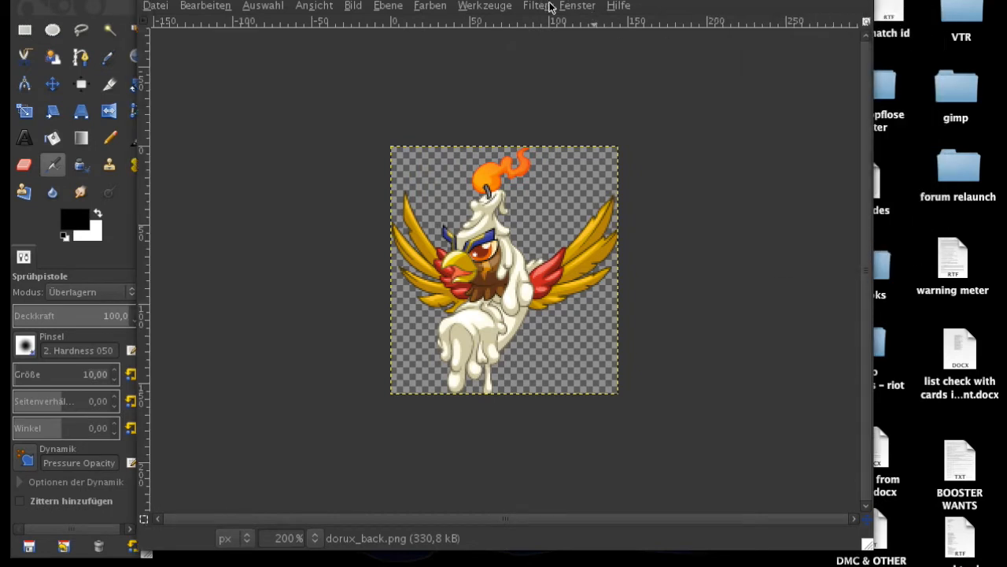
# Duplicate the sprite layer and toggle the copy's visibility off and back on
pyautogui.click(576, 7)
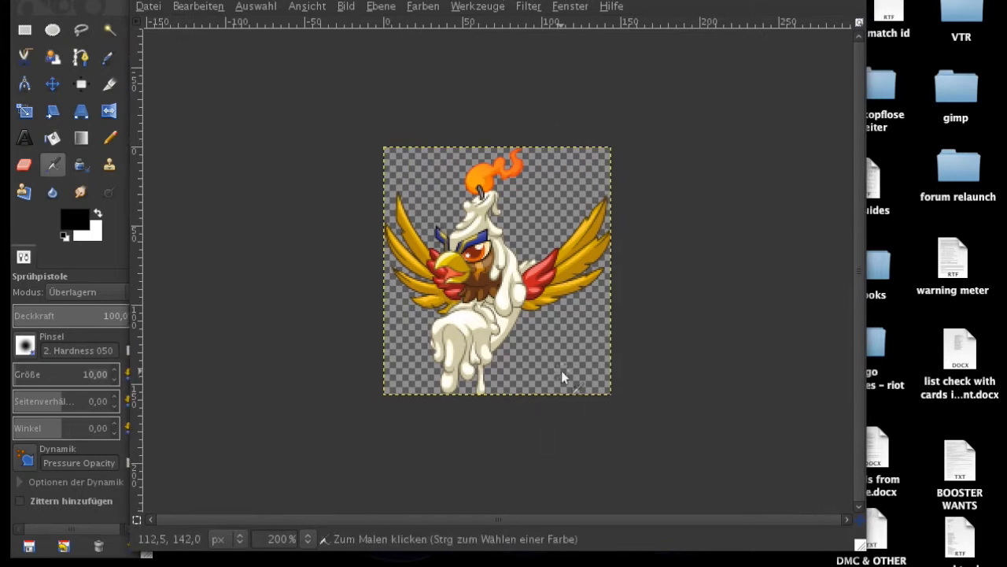
pyautogui.moveTo(417, 433)
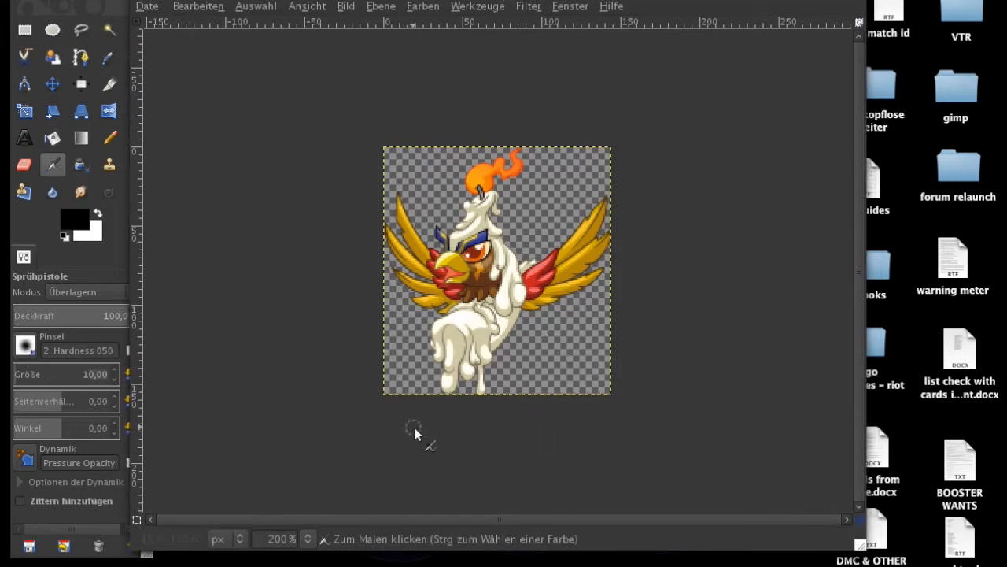
pyautogui.moveTo(507, 236)
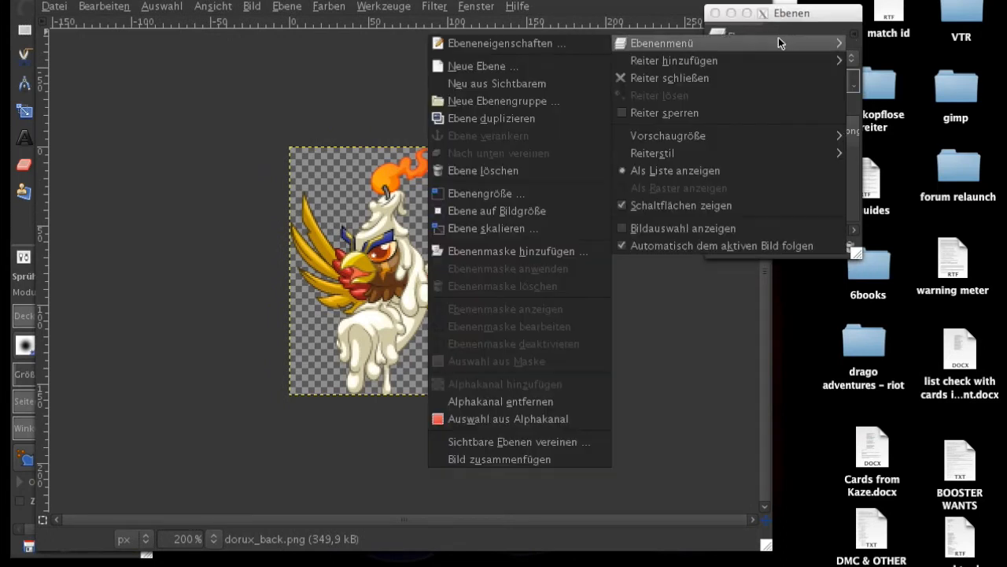
pyautogui.click(491, 118)
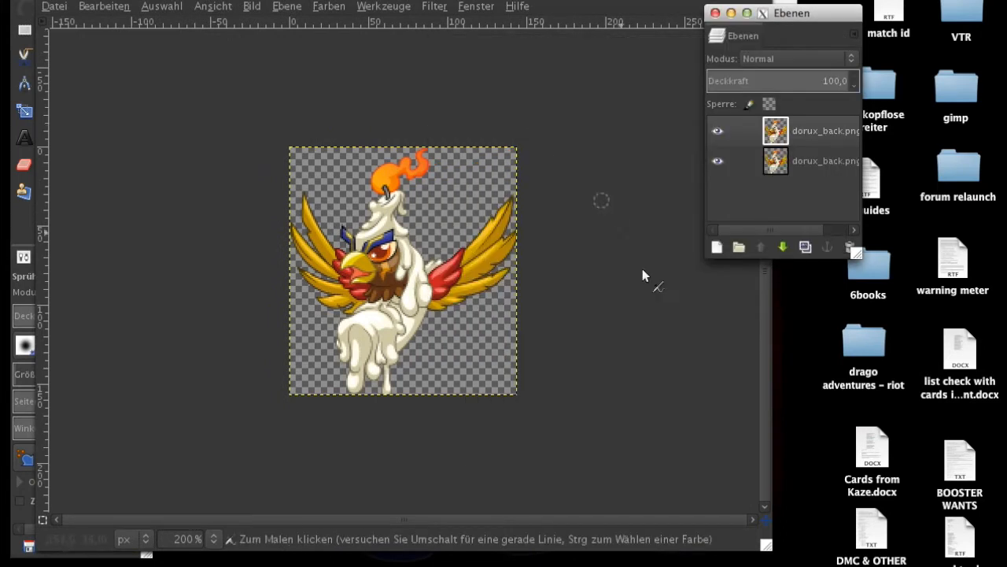
pyautogui.click(718, 131)
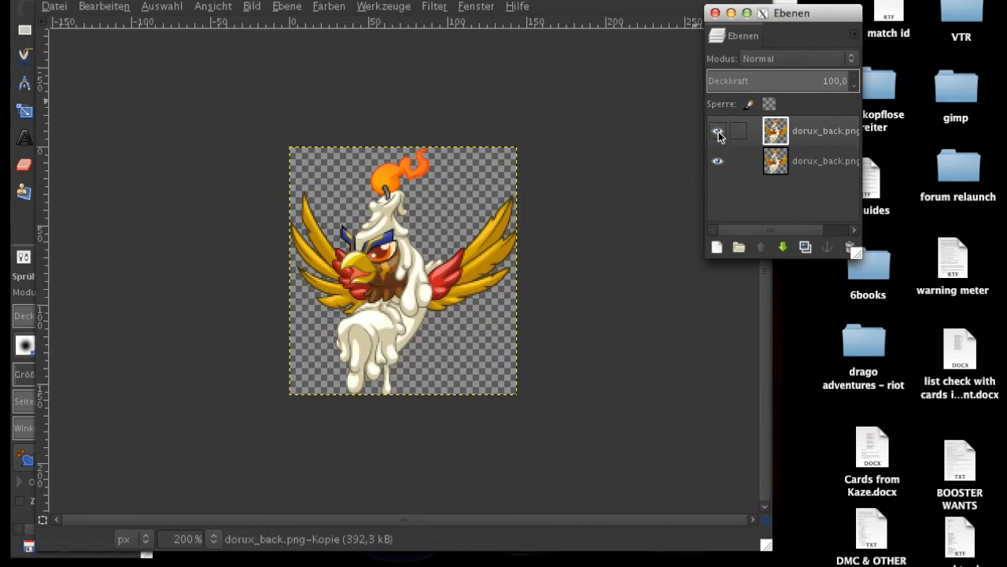
pyautogui.click(718, 131)
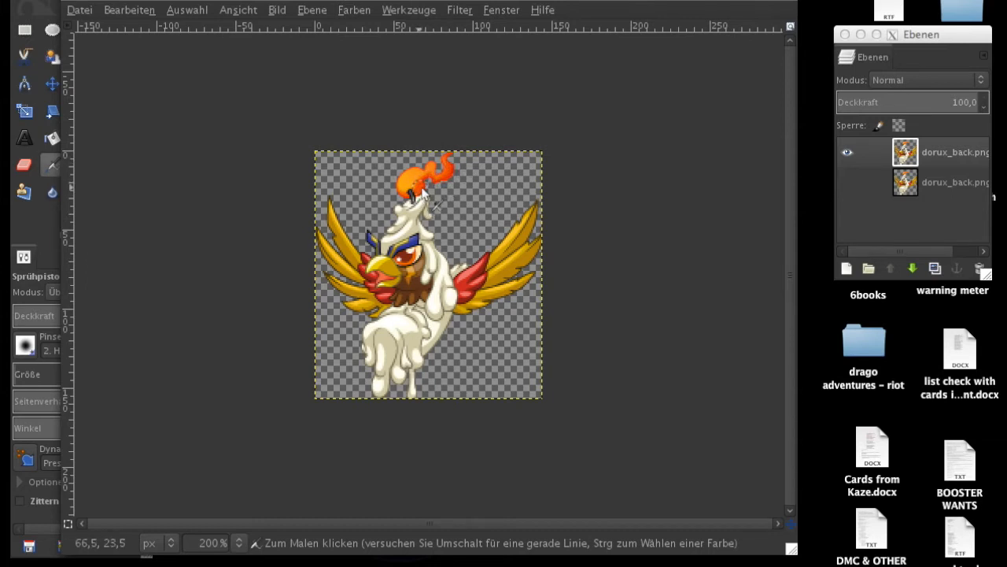
pyautogui.moveTo(453, 181)
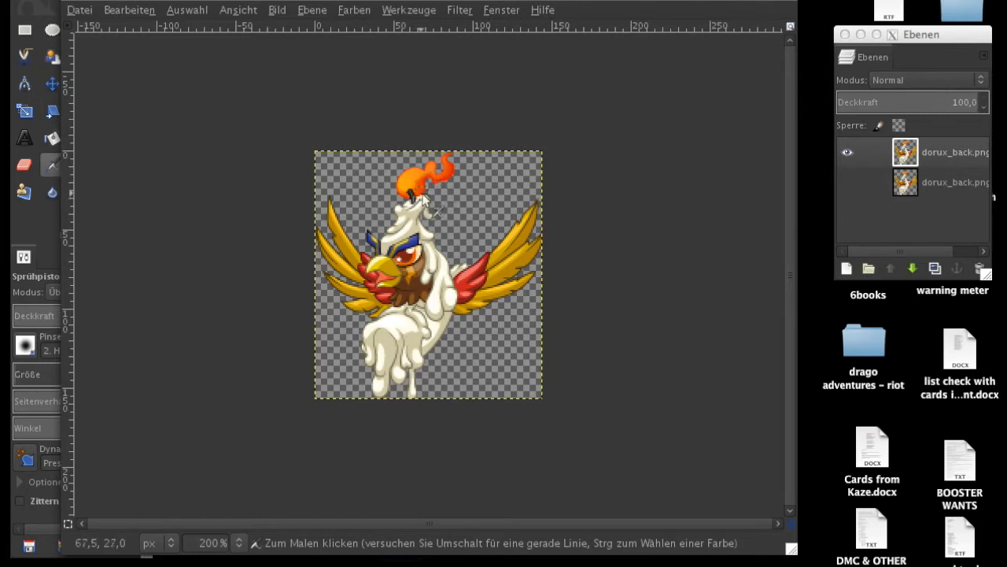
pyautogui.moveTo(448, 189)
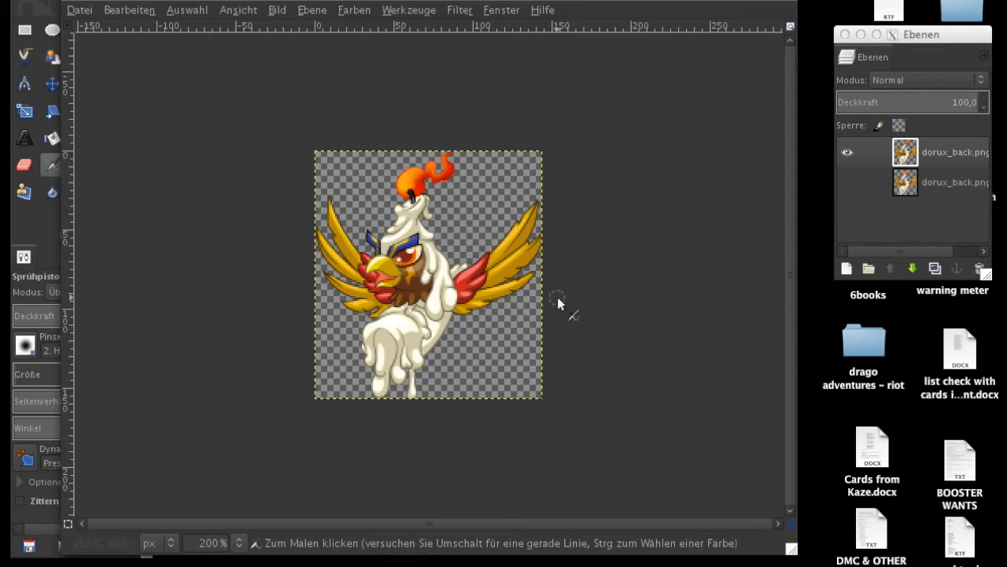
pyautogui.moveTo(472, 252)
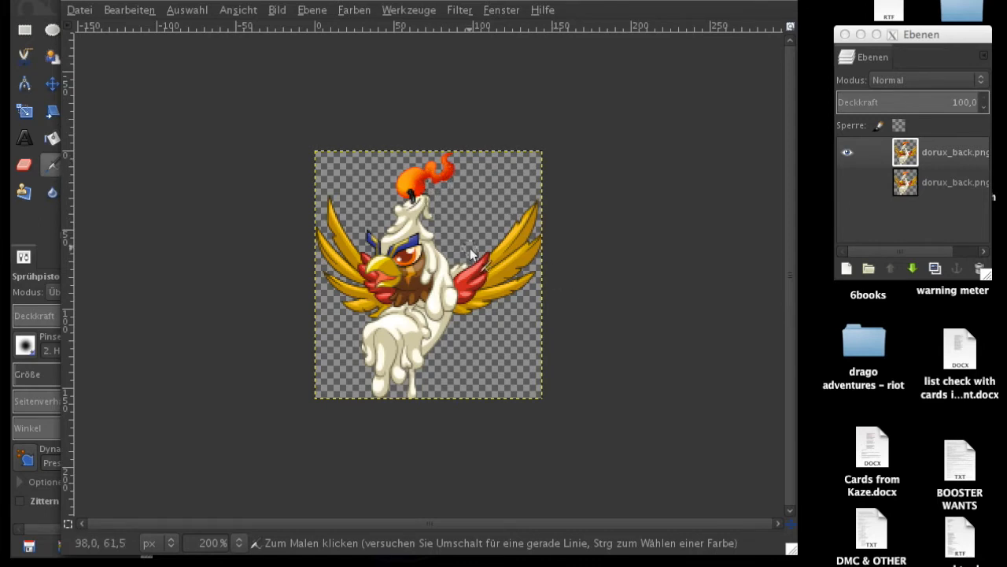
pyautogui.moveTo(444, 225)
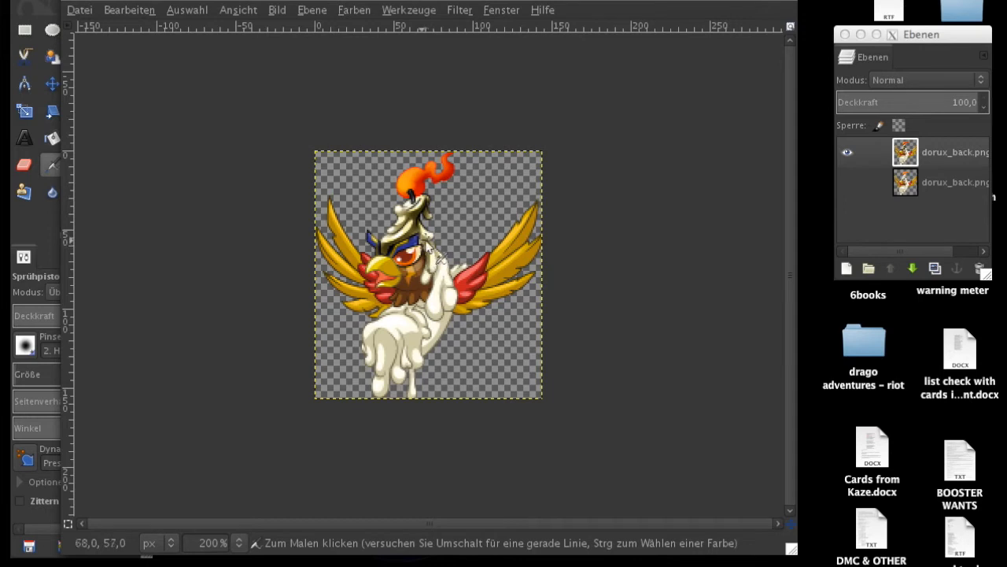
pyautogui.moveTo(438, 264)
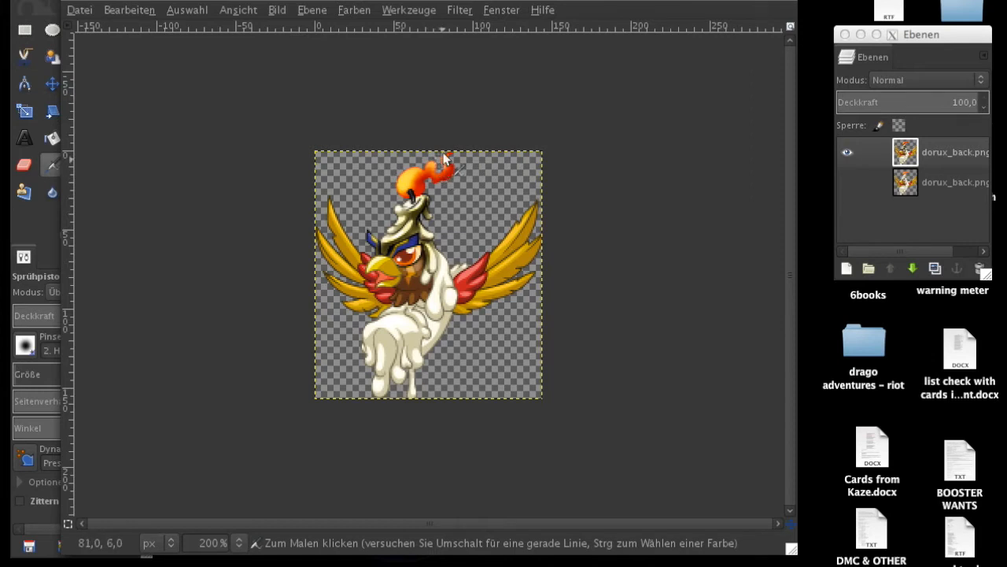
pyautogui.moveTo(448, 174)
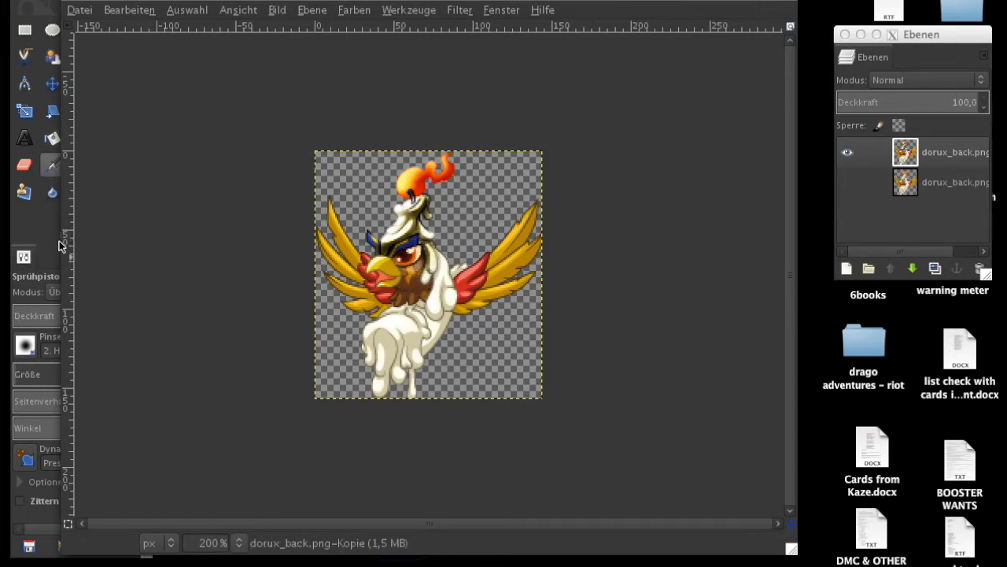
pyautogui.moveTo(417, 250)
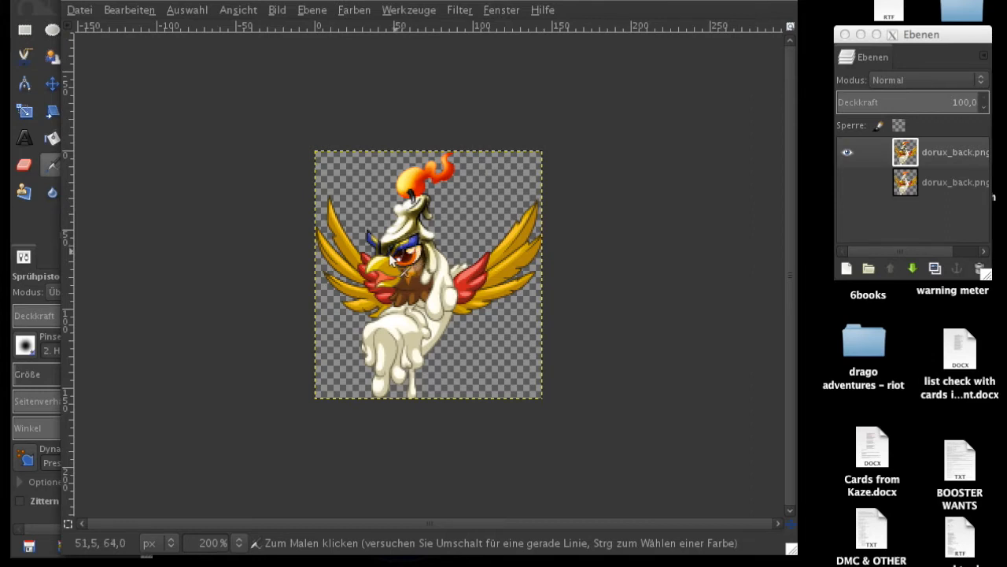
pyautogui.moveTo(370, 242)
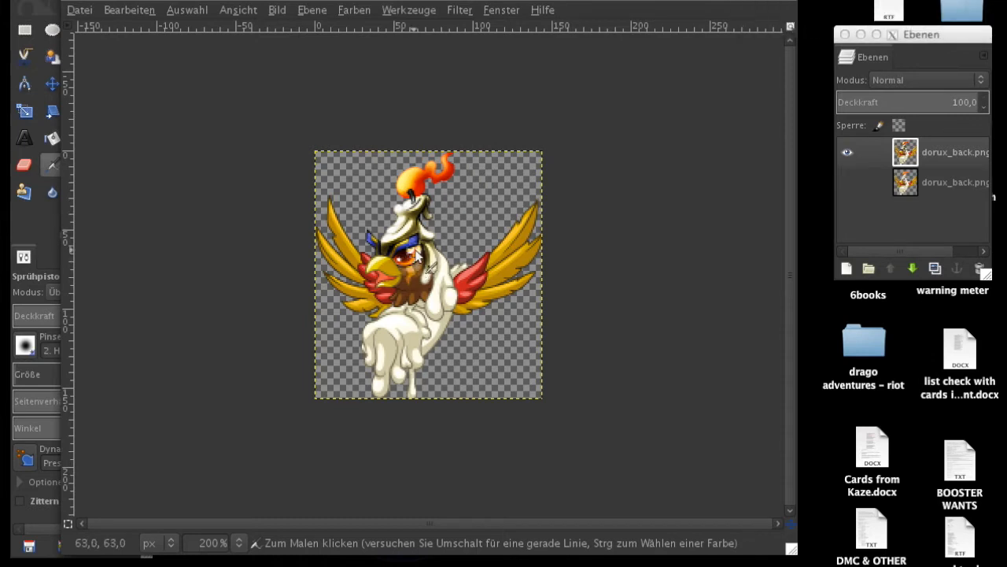
pyautogui.moveTo(175, 245)
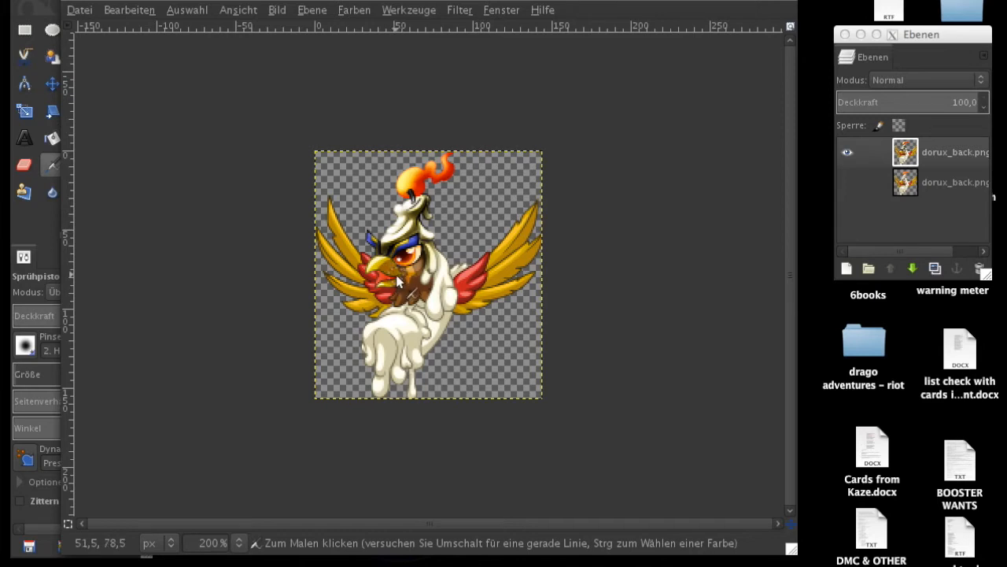
pyautogui.moveTo(408, 290)
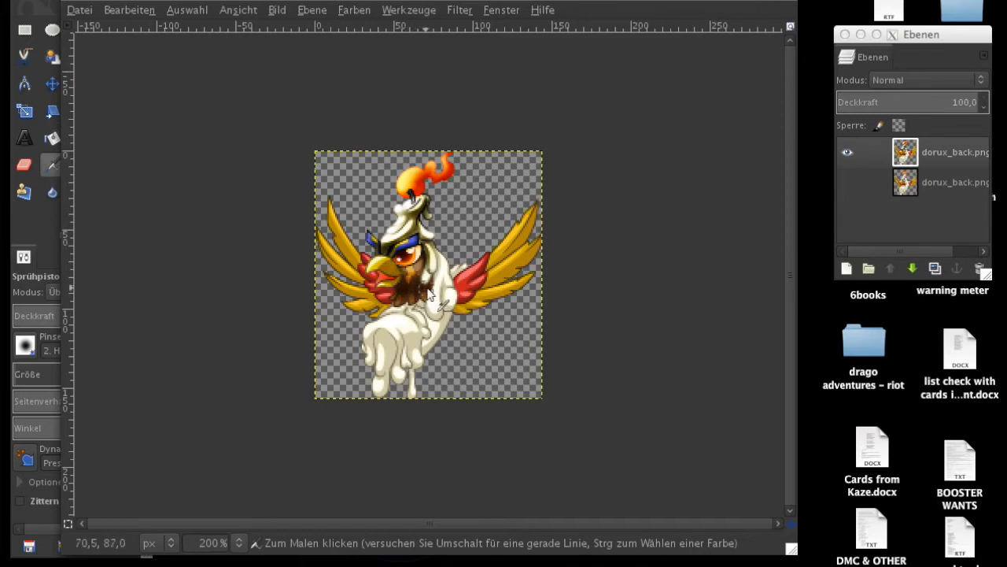
pyautogui.moveTo(396, 286)
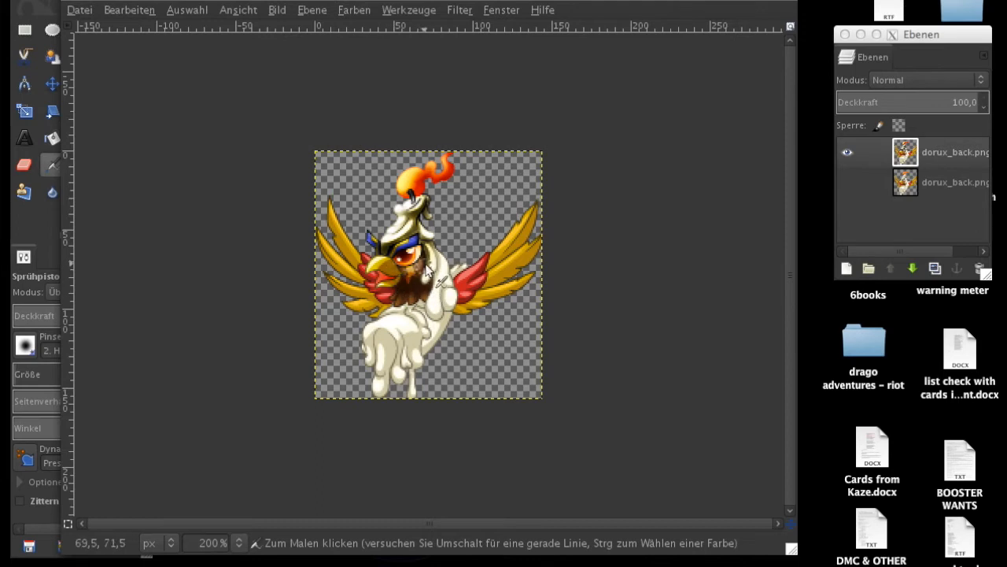
pyautogui.moveTo(415, 299)
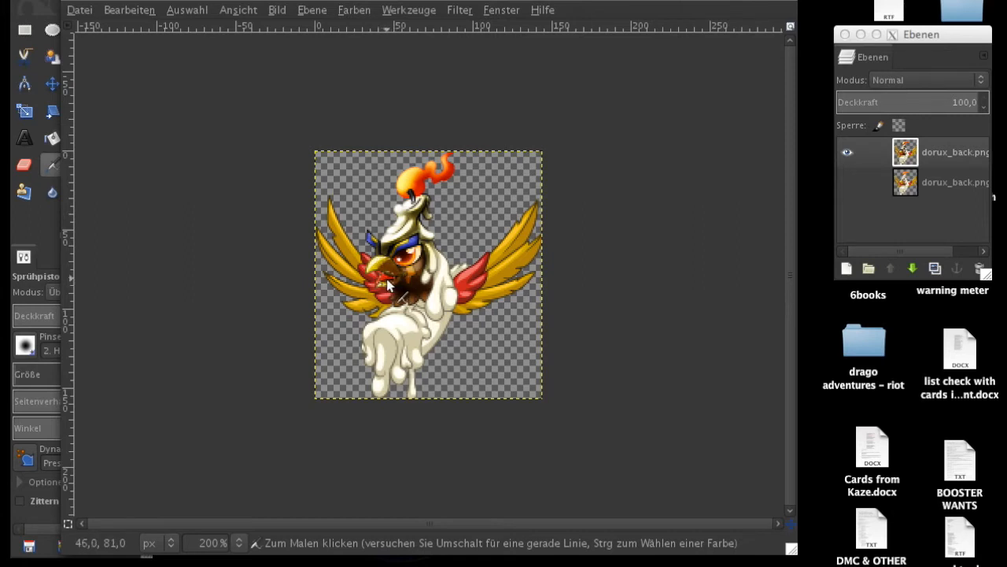
pyautogui.moveTo(154, 275)
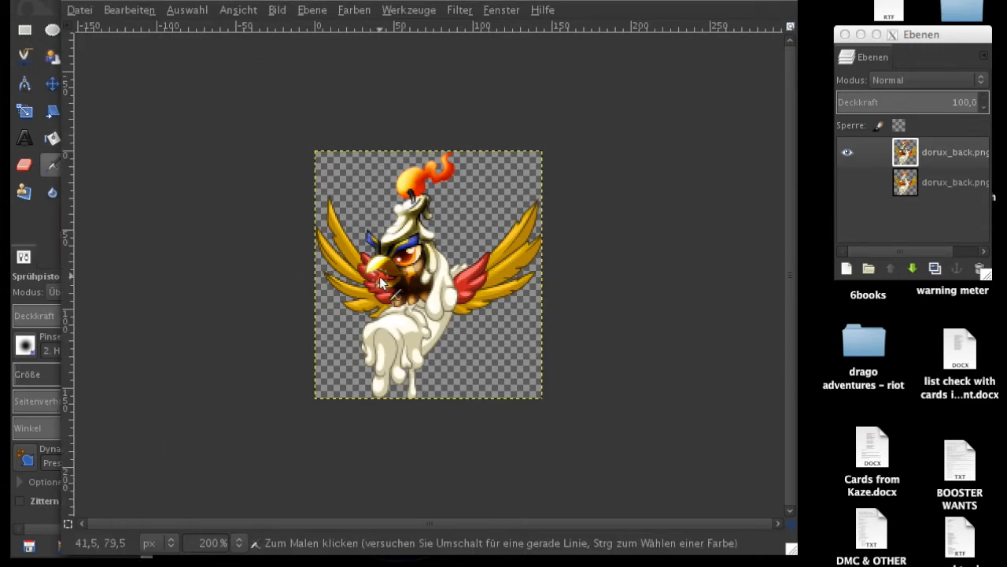
pyautogui.moveTo(500, 265)
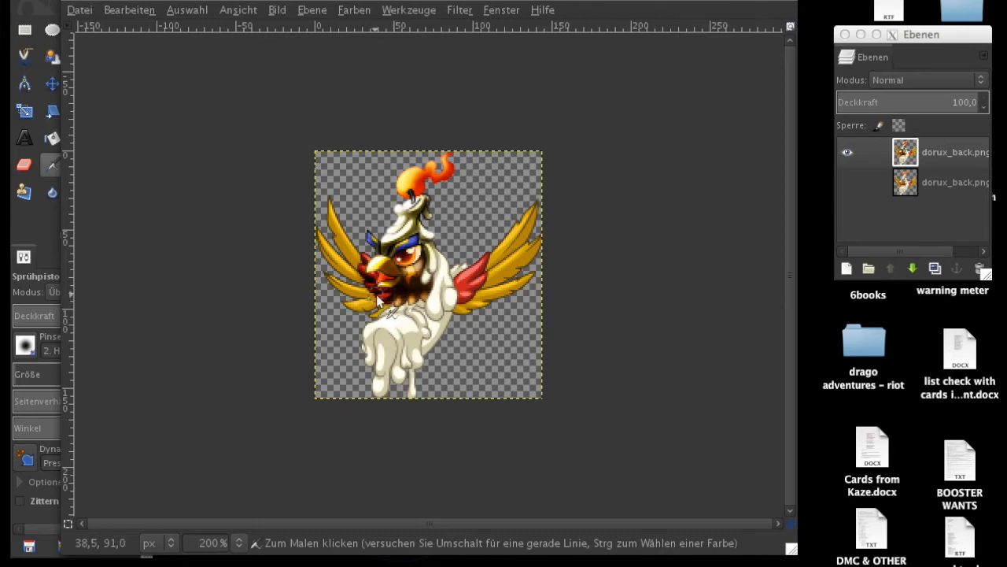
pyautogui.moveTo(359, 258)
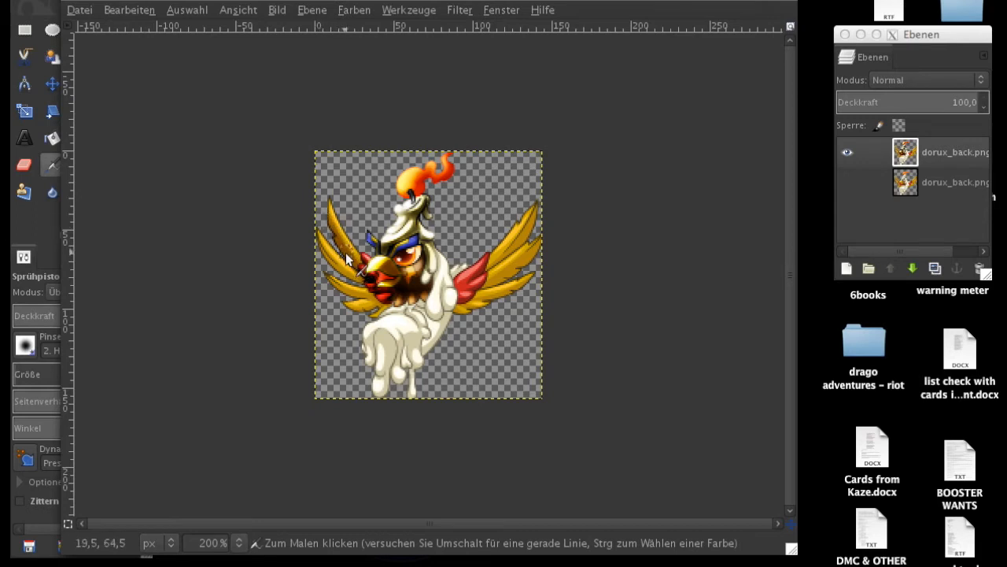
pyautogui.moveTo(346, 252)
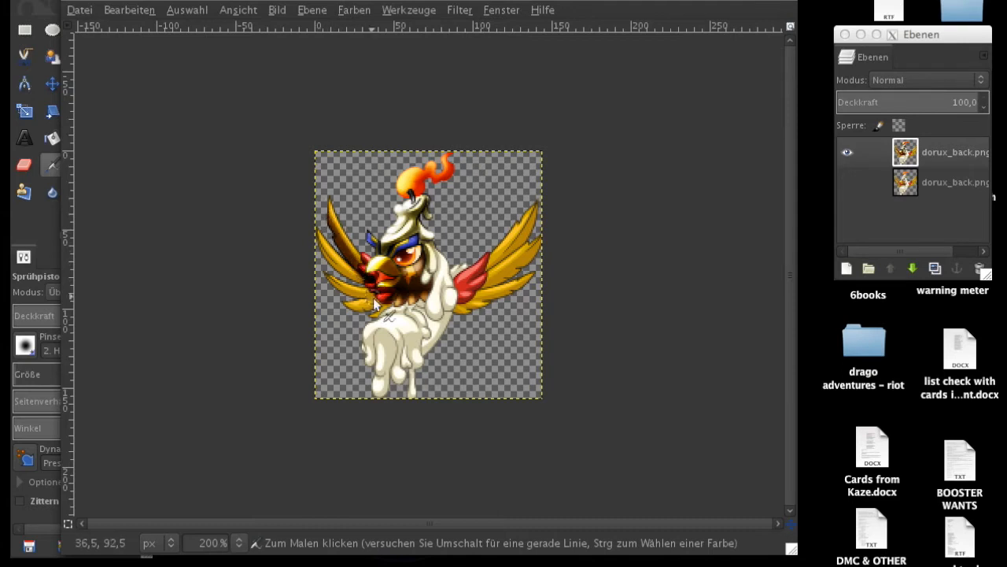
pyautogui.moveTo(327, 261)
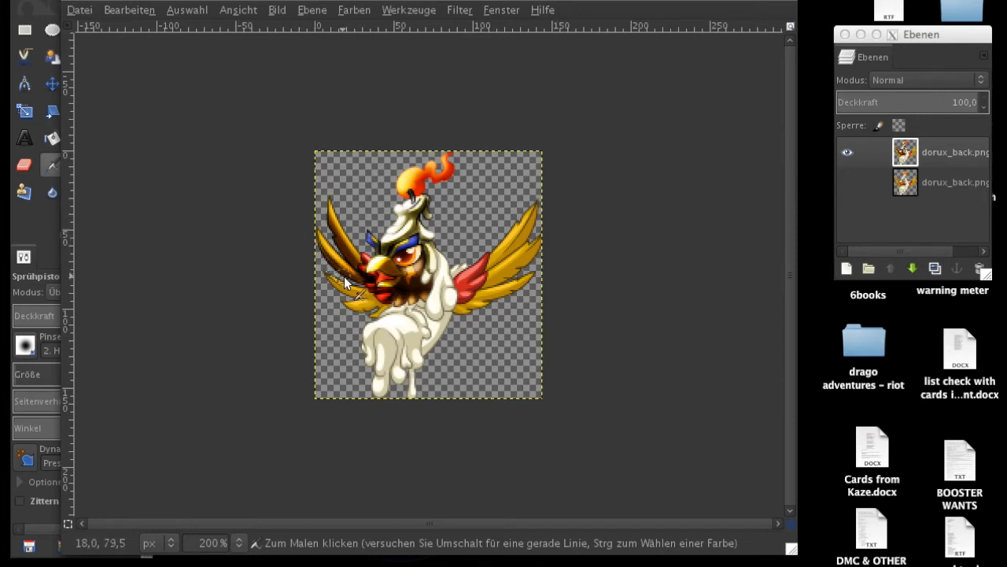
pyautogui.moveTo(334, 291)
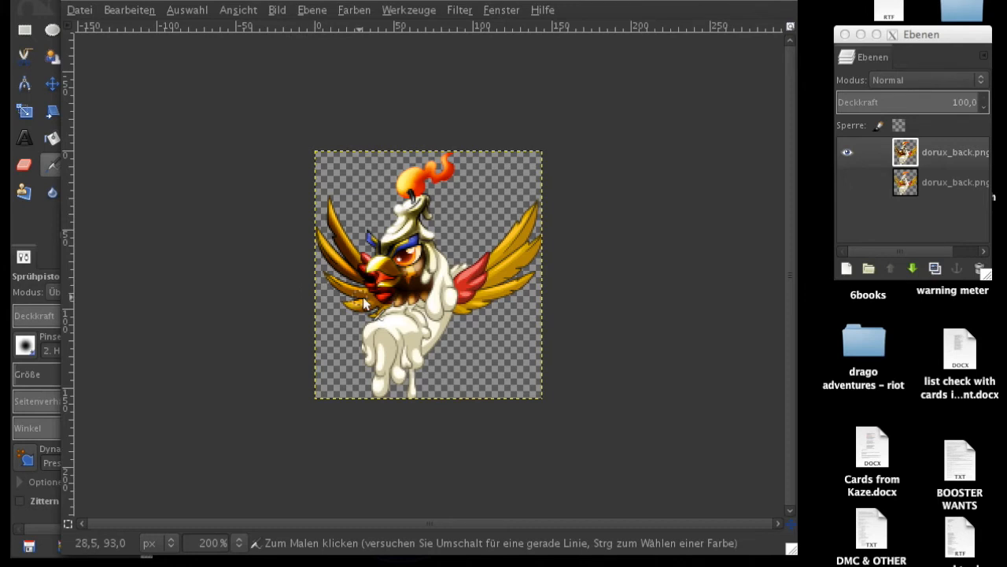
pyautogui.moveTo(374, 313)
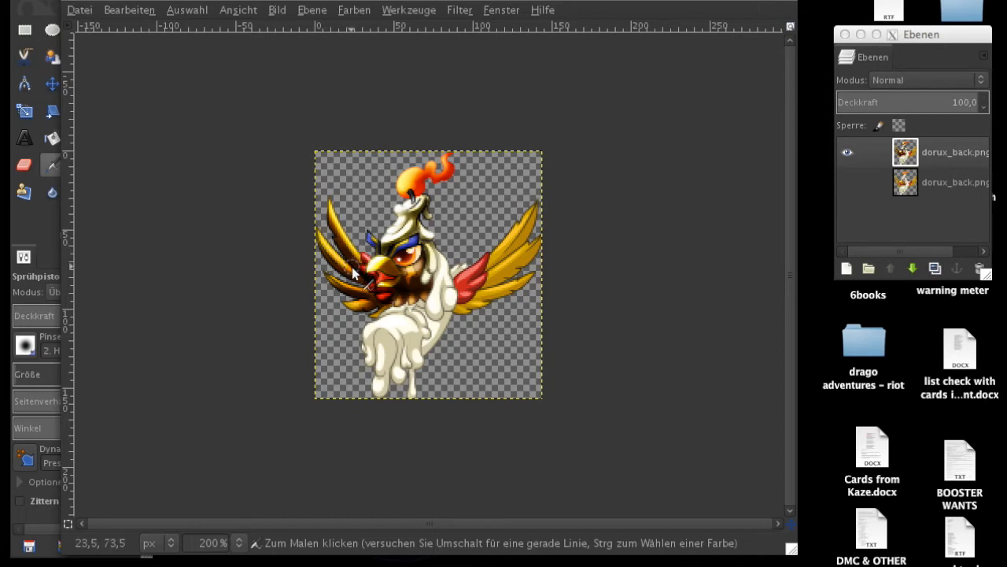
pyautogui.moveTo(348, 290)
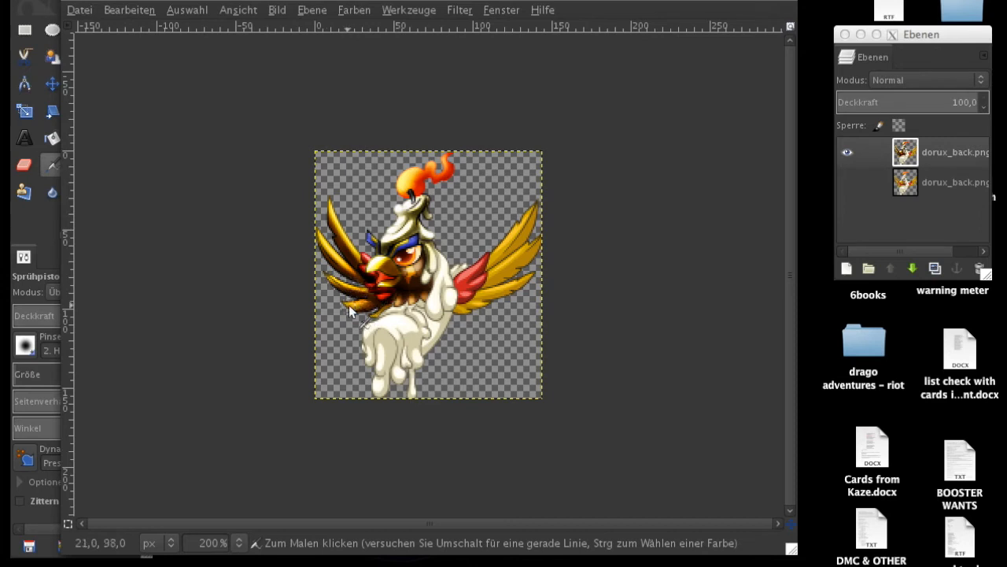
pyautogui.moveTo(349, 306)
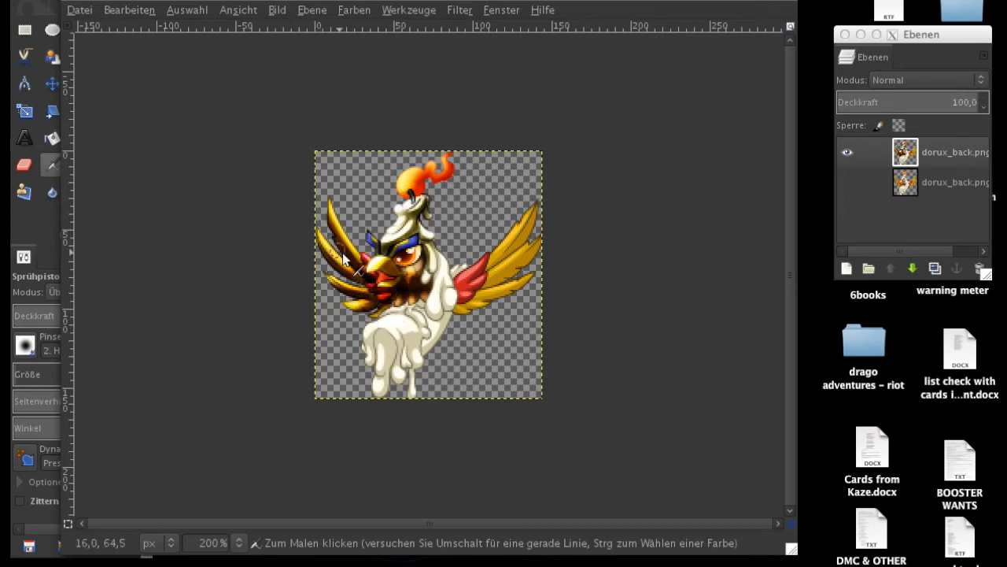
pyautogui.moveTo(353, 251)
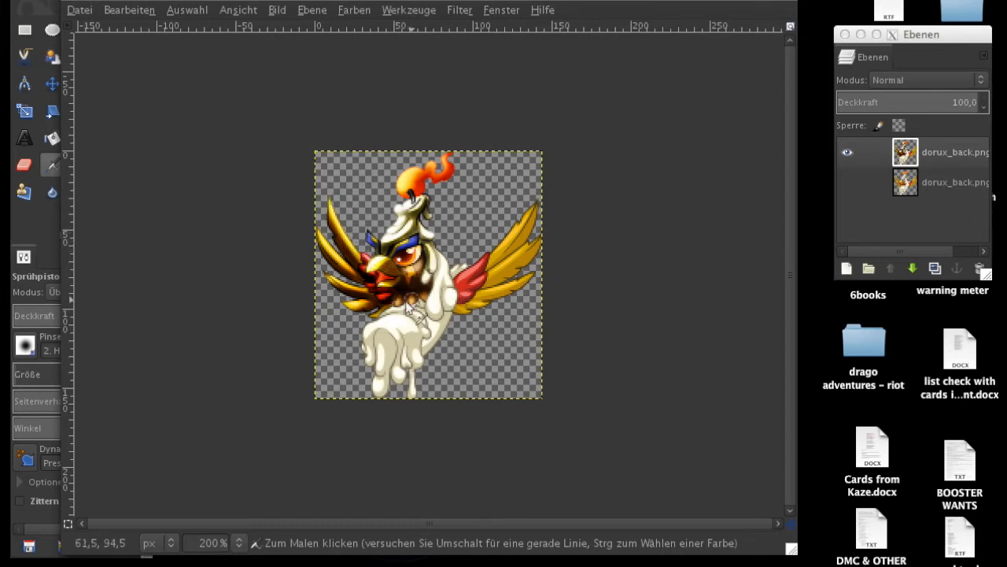
pyautogui.moveTo(375, 318)
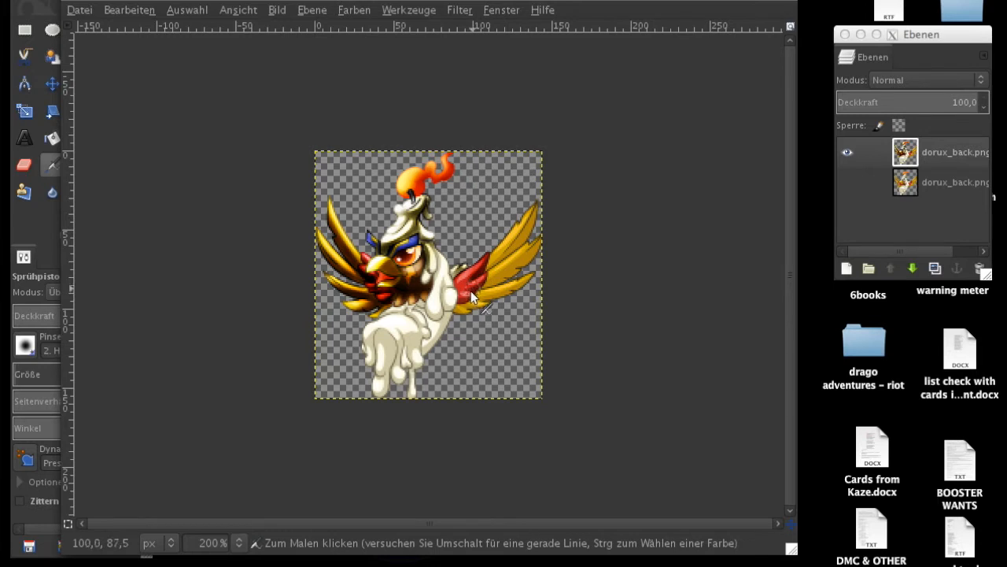
pyautogui.moveTo(476, 297)
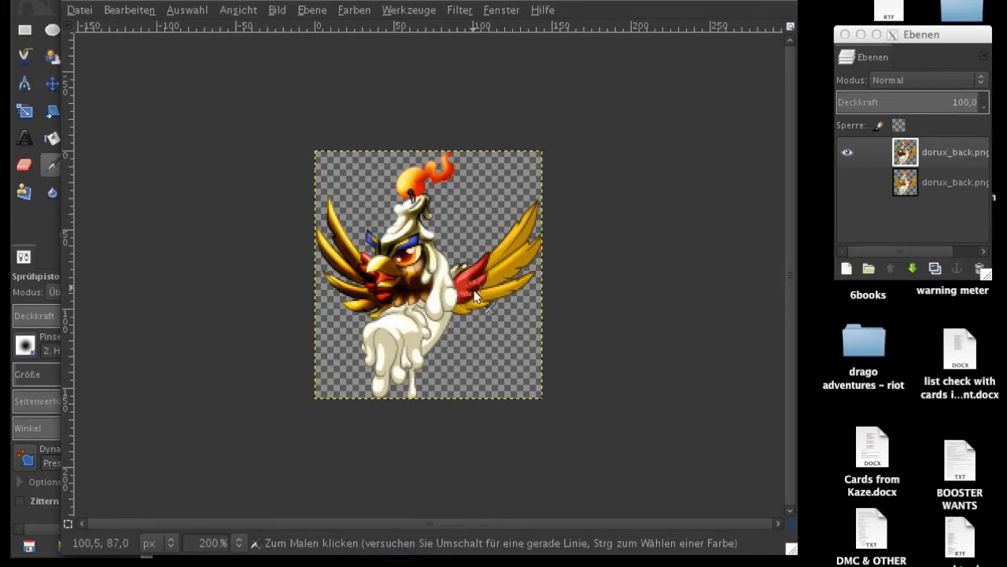
pyautogui.moveTo(480, 302)
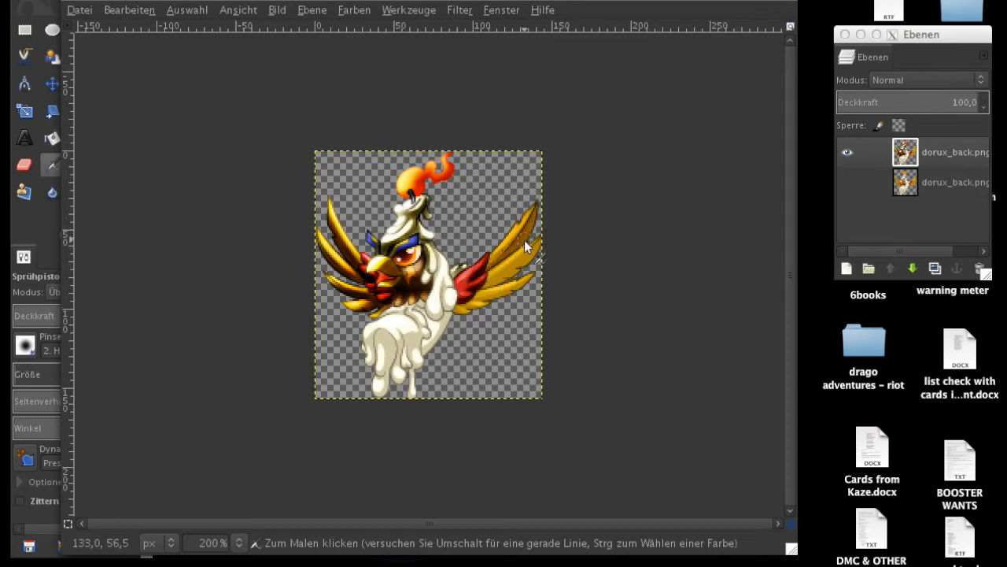
pyautogui.moveTo(523, 239)
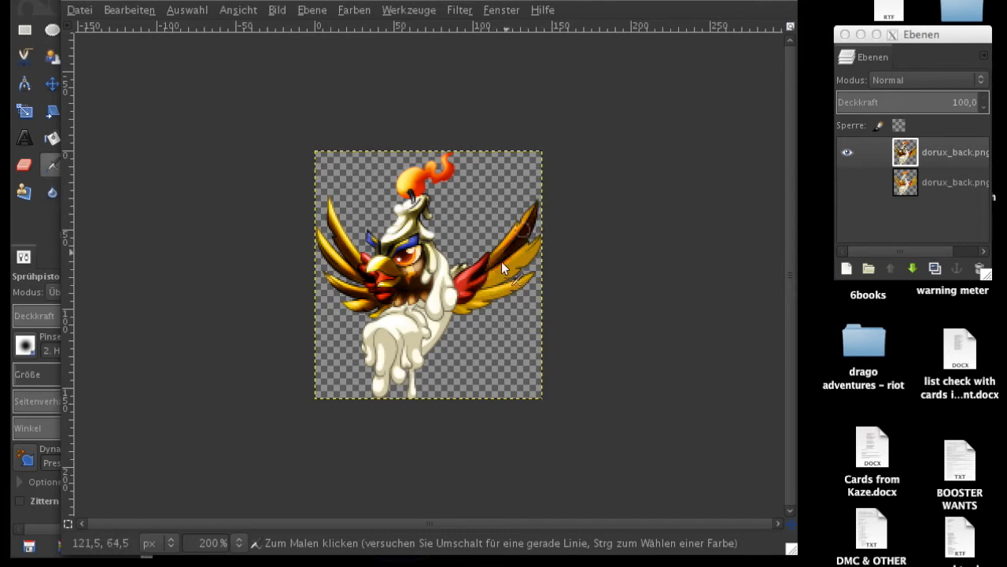
pyautogui.moveTo(522, 275)
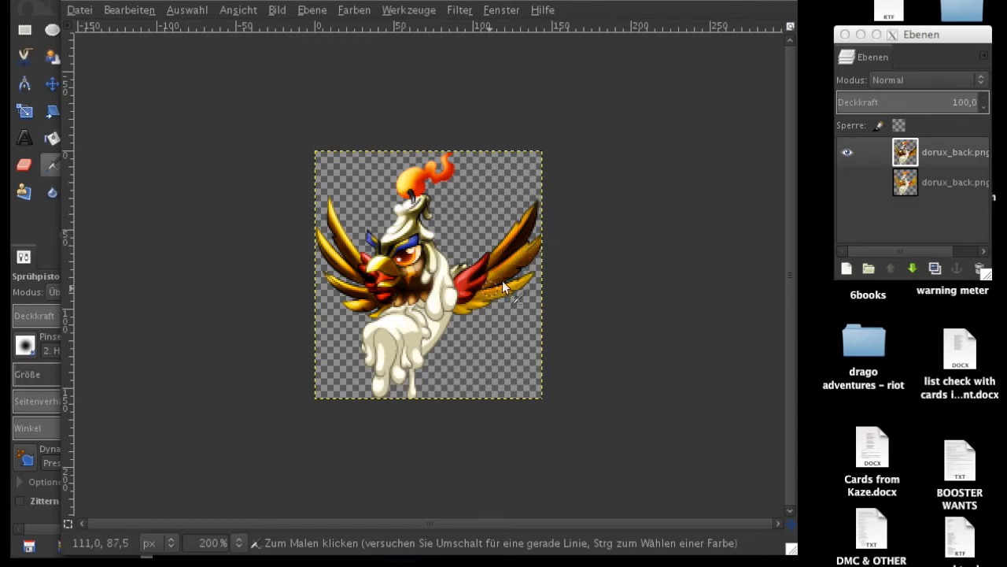
pyautogui.moveTo(535, 267)
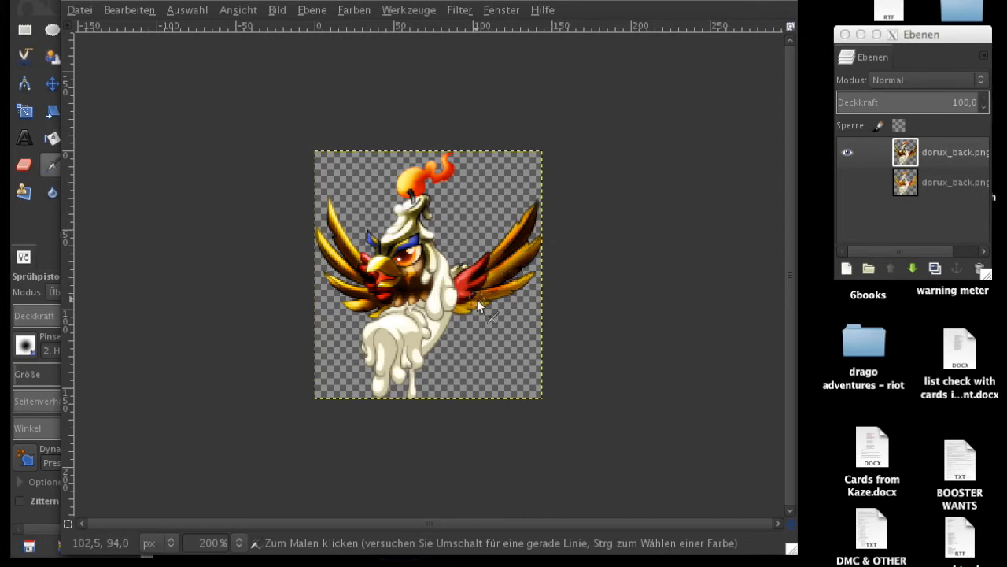
pyautogui.moveTo(494, 307)
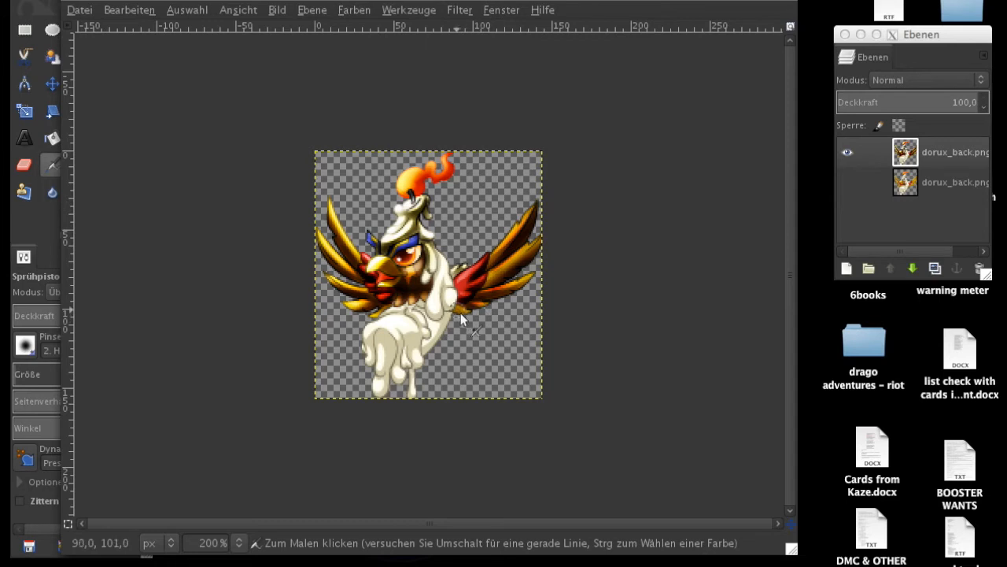
pyautogui.moveTo(501, 323)
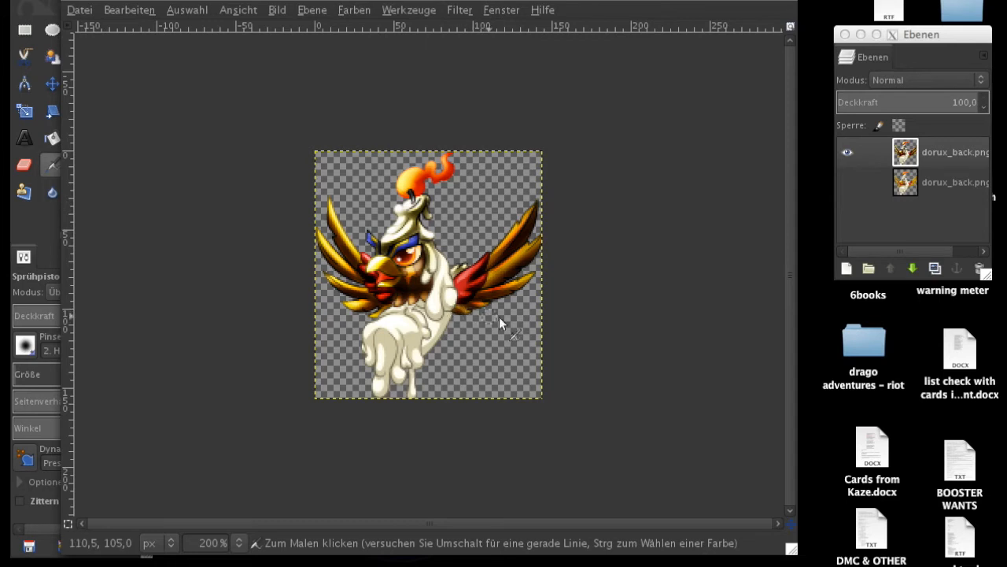
pyautogui.moveTo(520, 302)
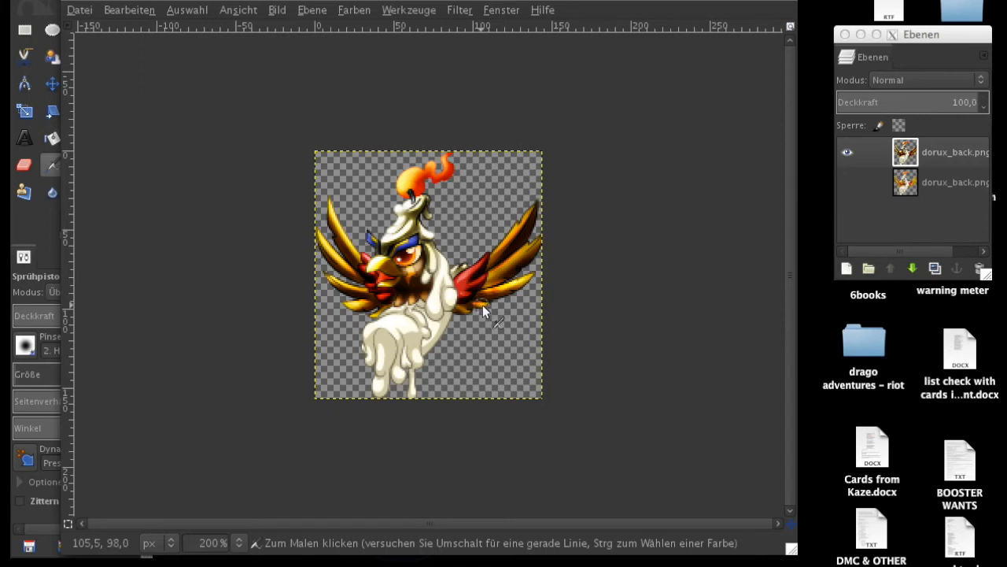
pyautogui.moveTo(472, 315)
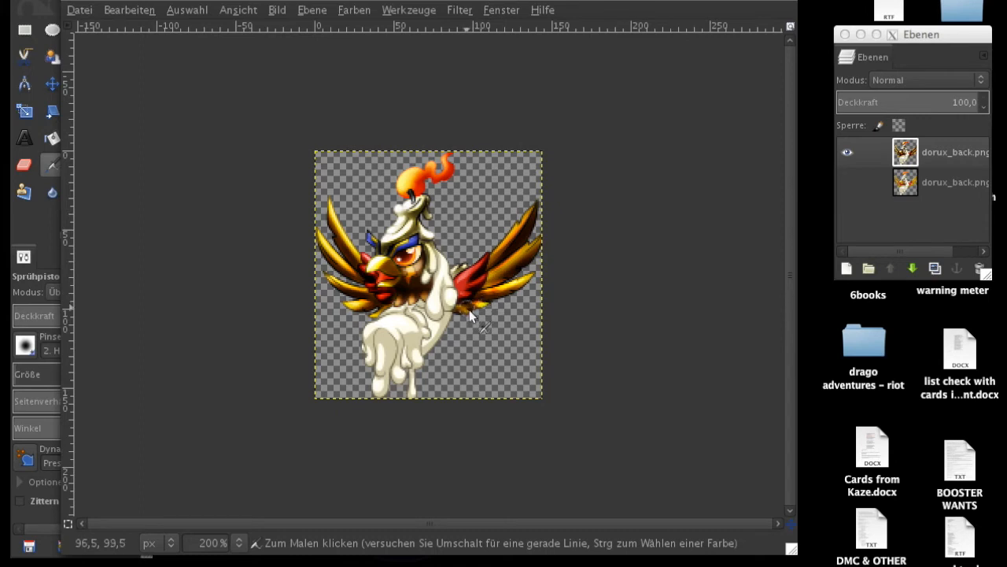
pyautogui.moveTo(504, 284)
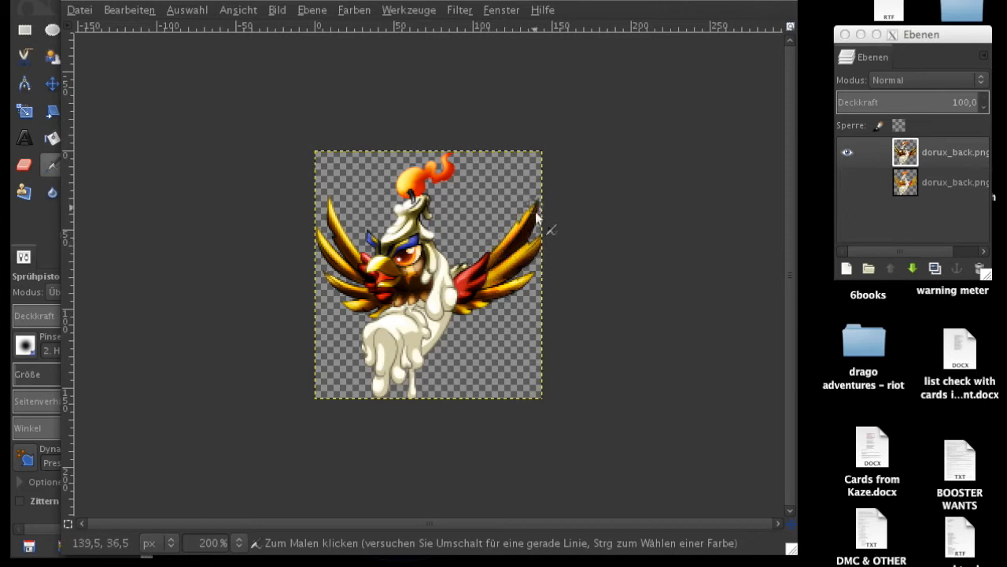
pyautogui.moveTo(472, 280)
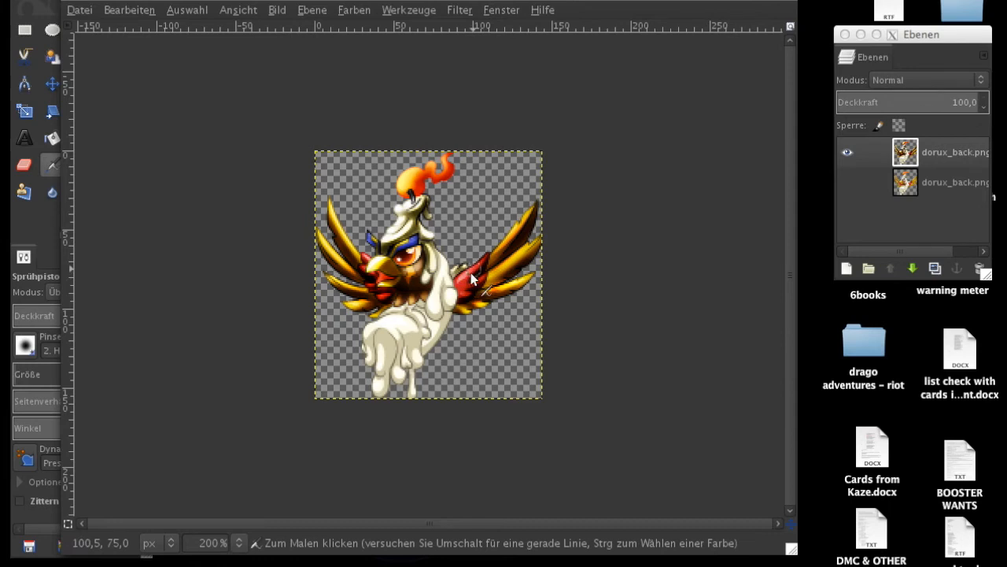
pyautogui.moveTo(464, 289)
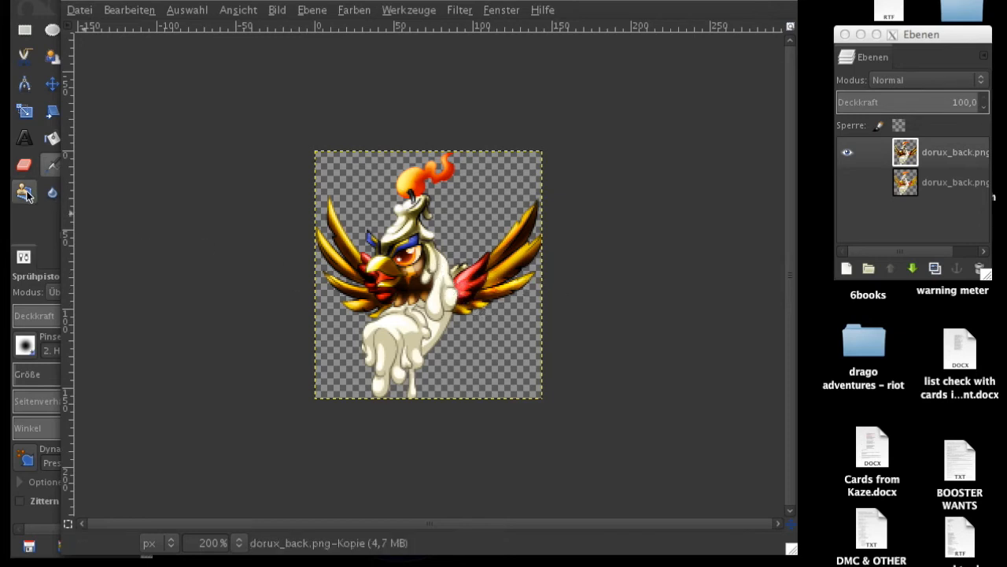
# Keep the airbrush in Overlay mode and swap the foreground colour to black
pyautogui.click(23, 192)
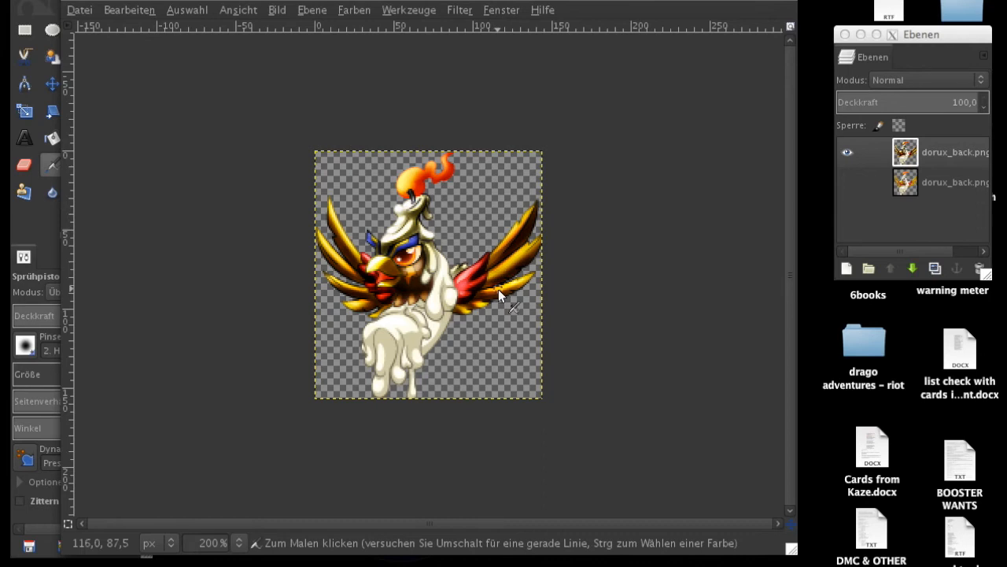
pyautogui.moveTo(480, 311)
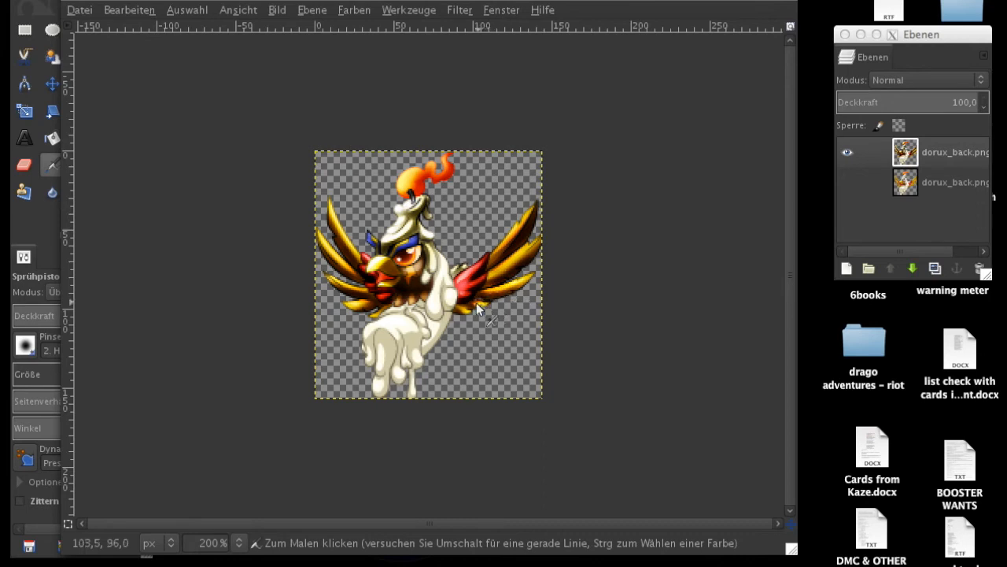
pyautogui.moveTo(500, 280)
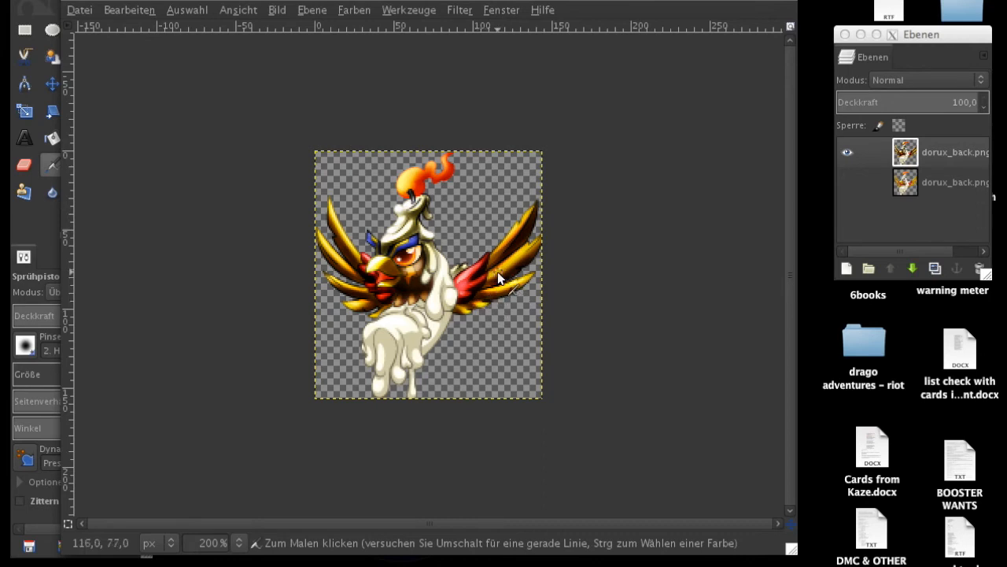
pyautogui.moveTo(512, 268)
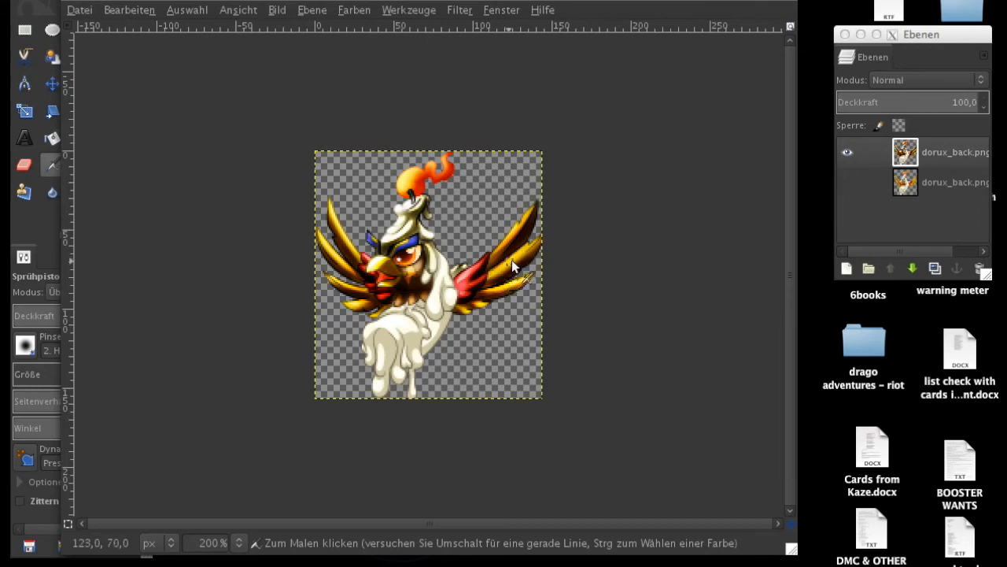
pyautogui.moveTo(519, 259)
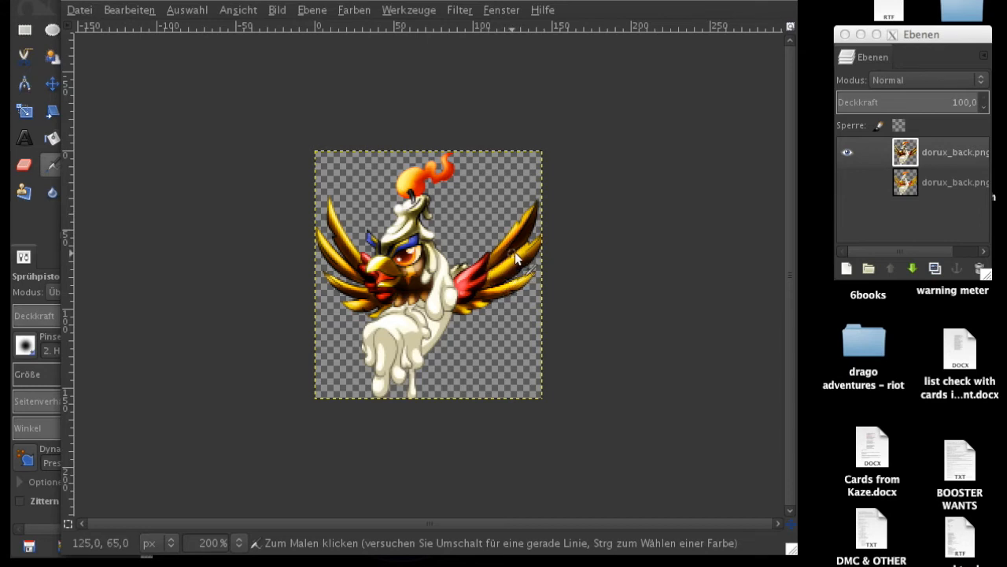
pyautogui.moveTo(501, 255)
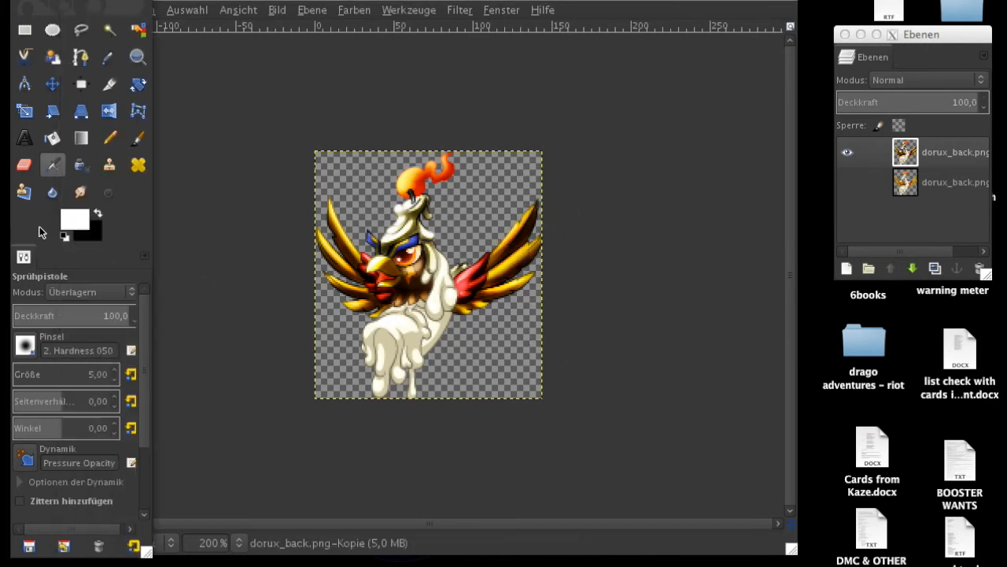
pyautogui.click(75, 221)
pyautogui.write('10')
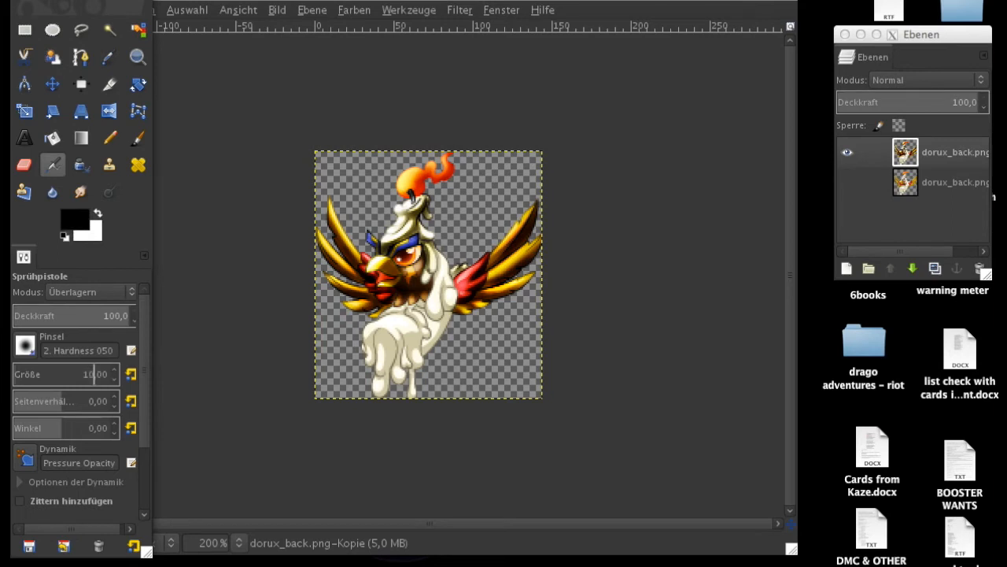
pyautogui.moveTo(465, 349)
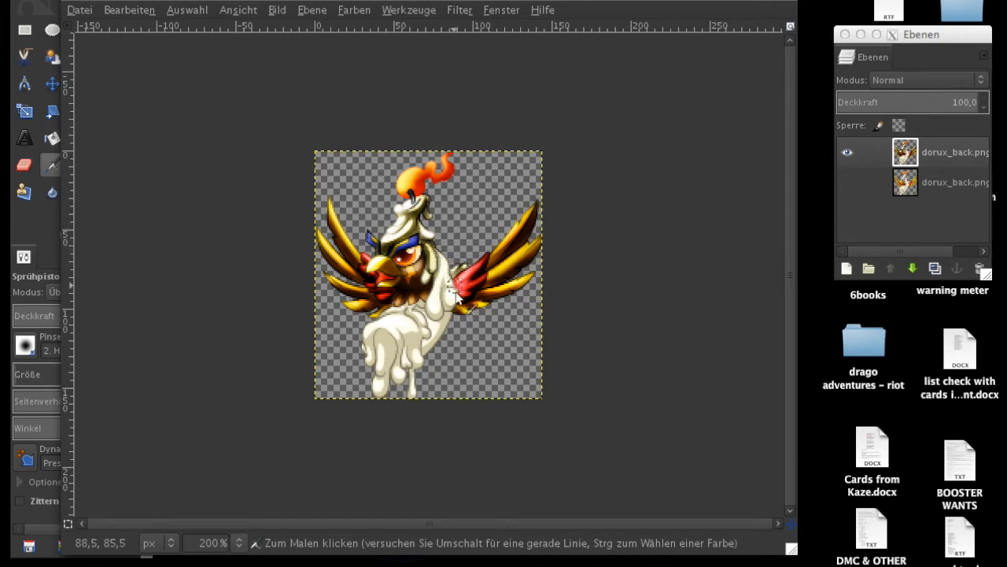
pyautogui.moveTo(453, 283)
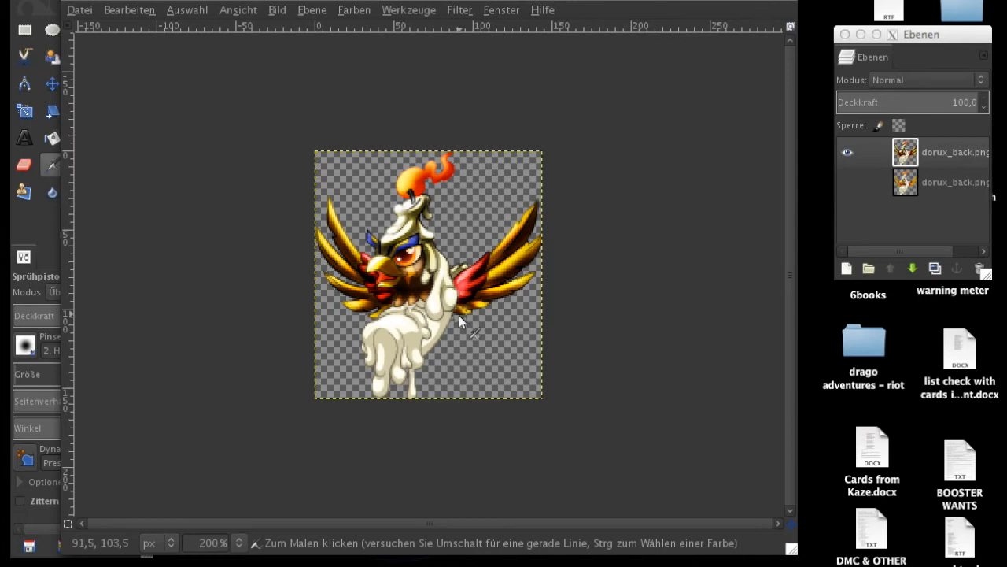
pyautogui.moveTo(448, 323)
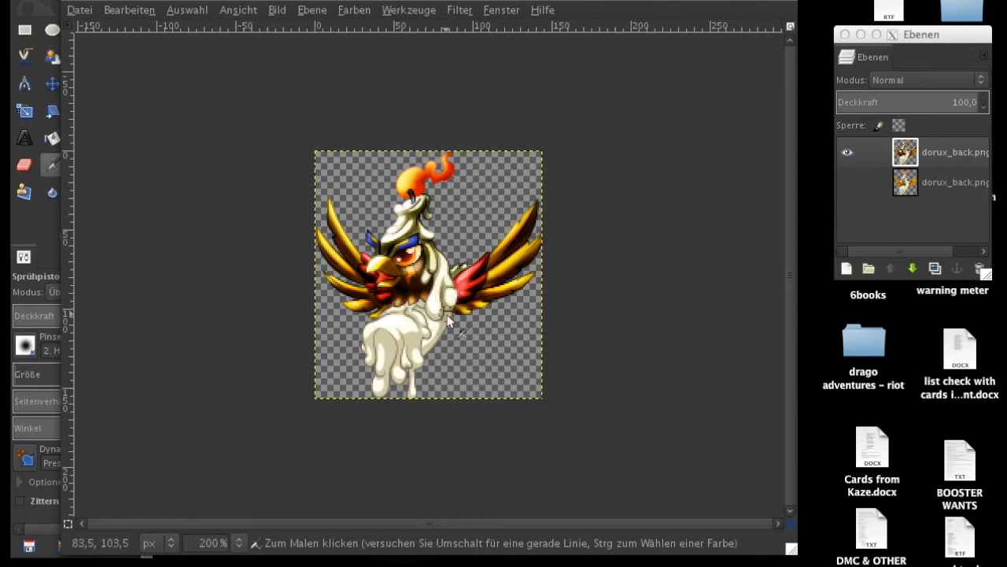
pyautogui.moveTo(432, 355)
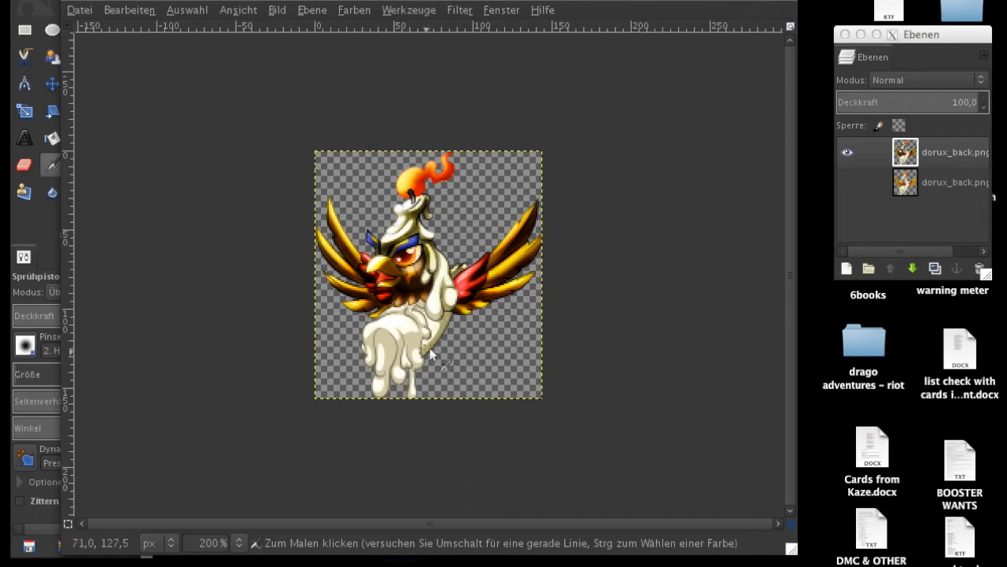
pyautogui.moveTo(442, 332)
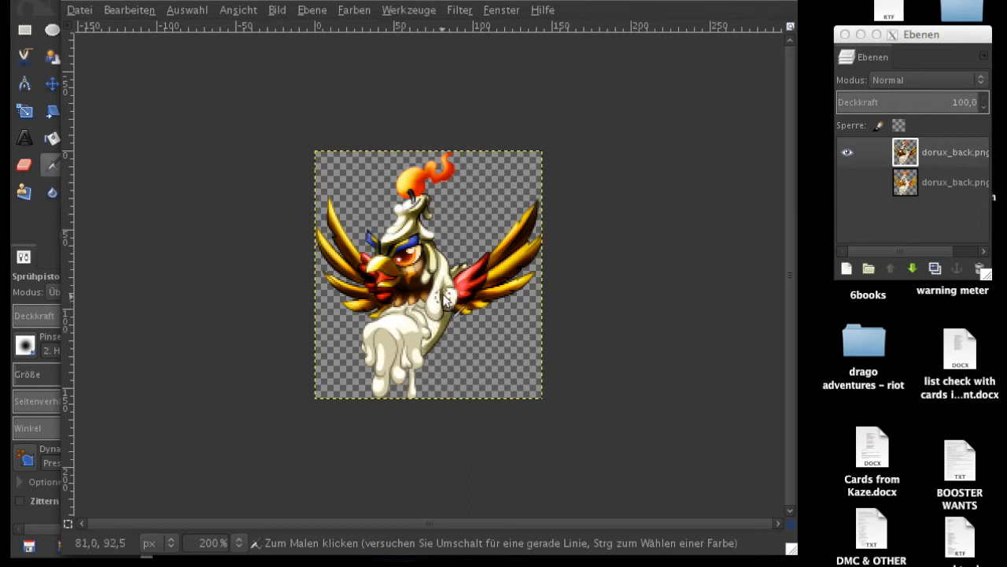
pyautogui.moveTo(434, 353)
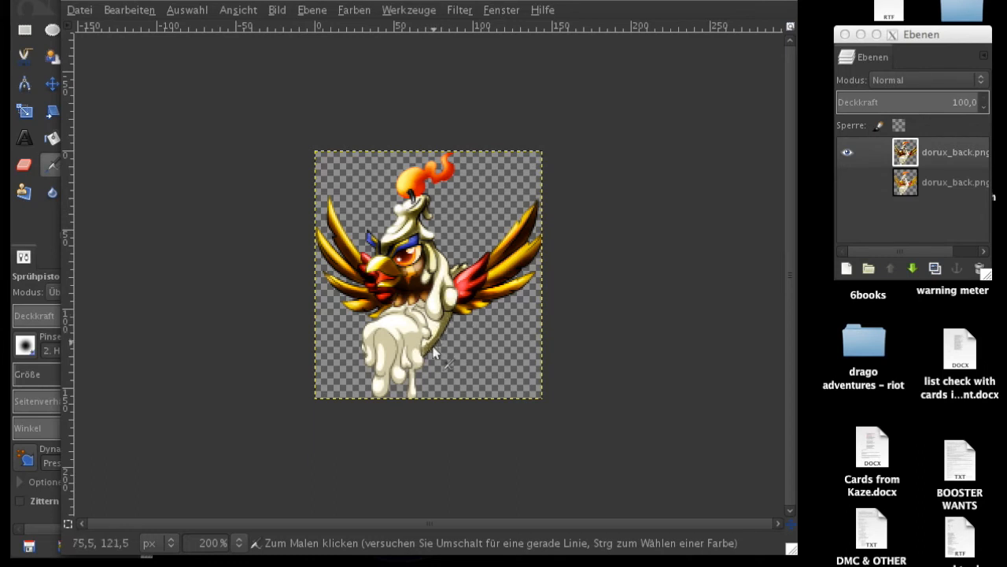
pyautogui.moveTo(447, 309)
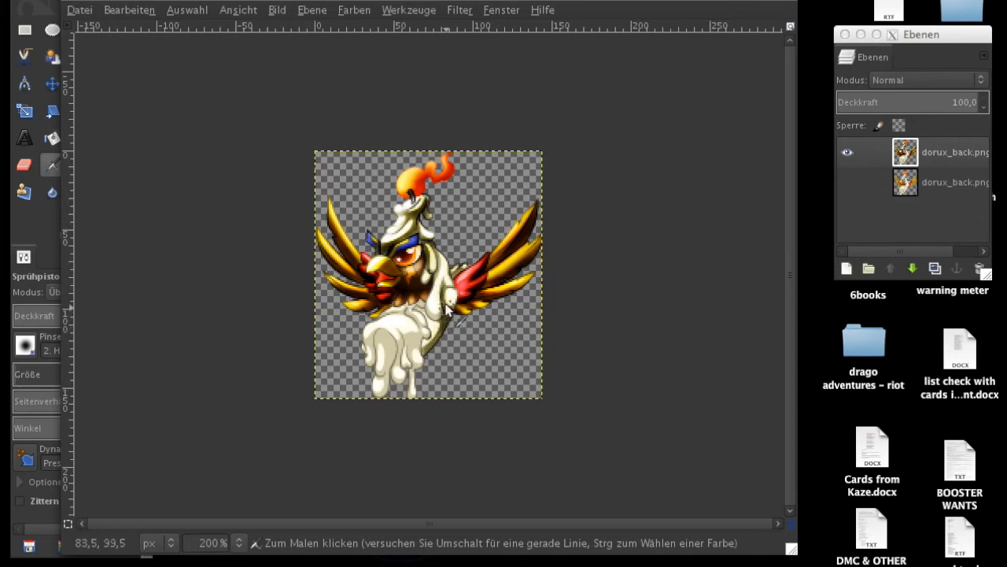
pyautogui.moveTo(444, 343)
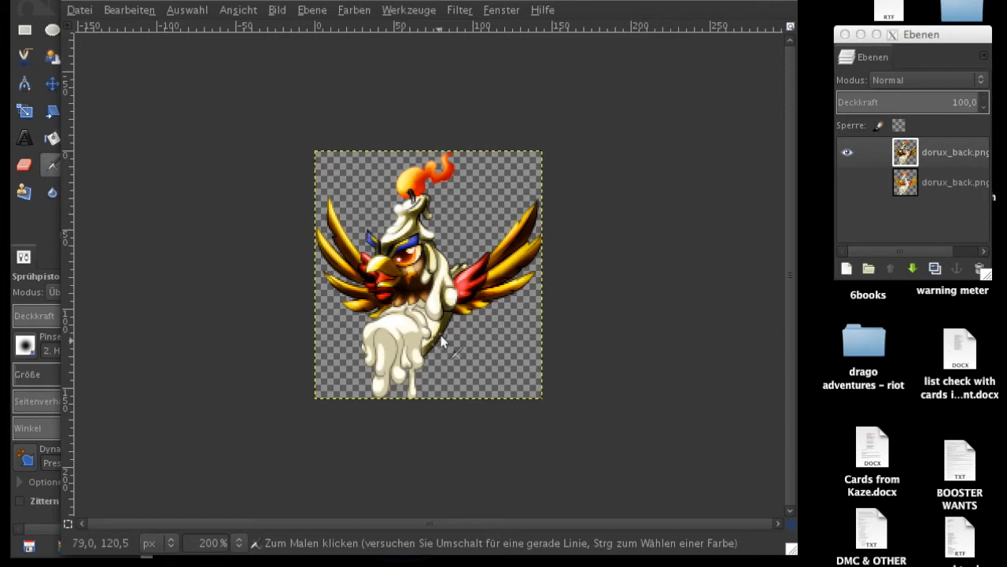
pyautogui.moveTo(454, 331)
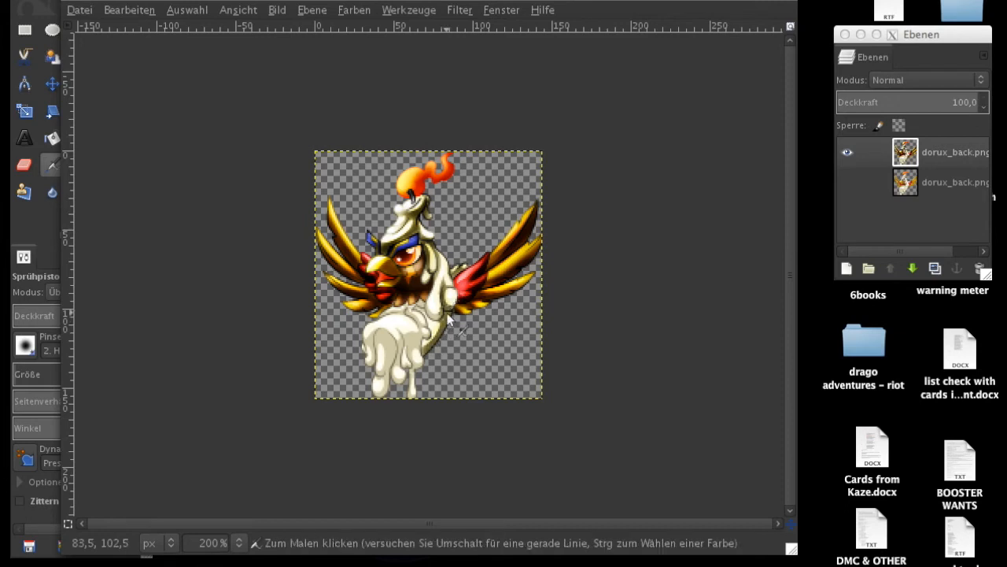
pyautogui.moveTo(453, 326)
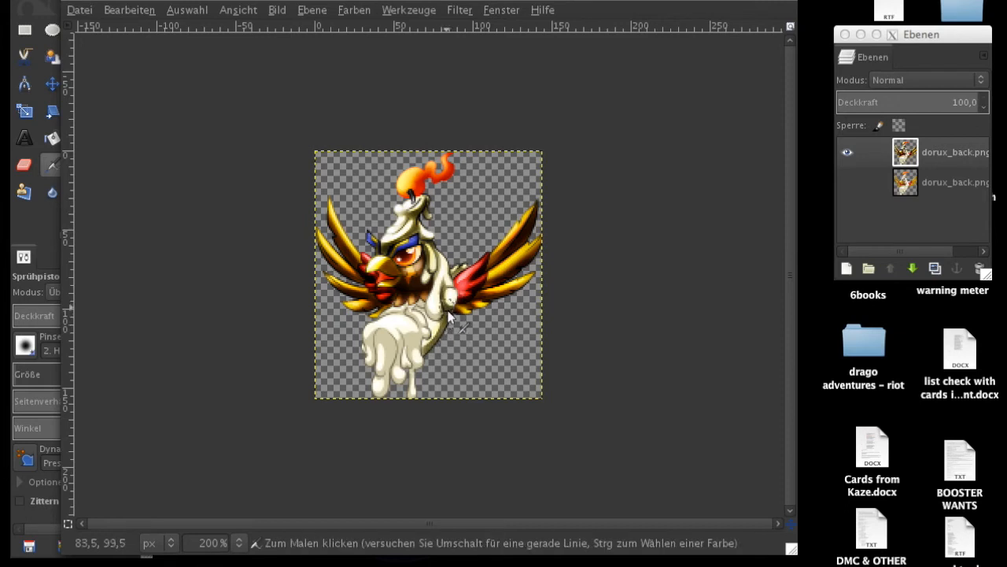
pyautogui.moveTo(433, 370)
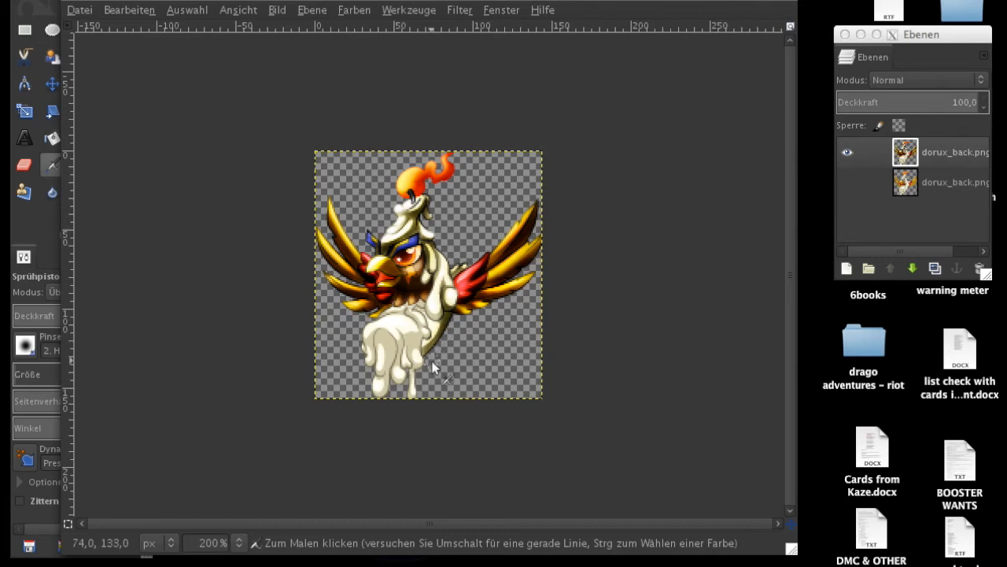
pyautogui.moveTo(444, 347)
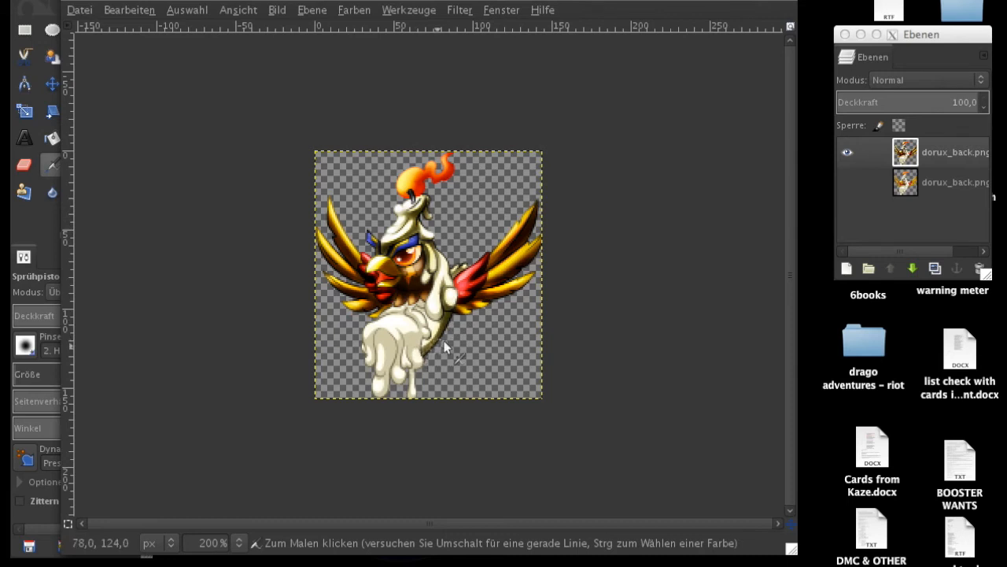
pyautogui.moveTo(457, 321)
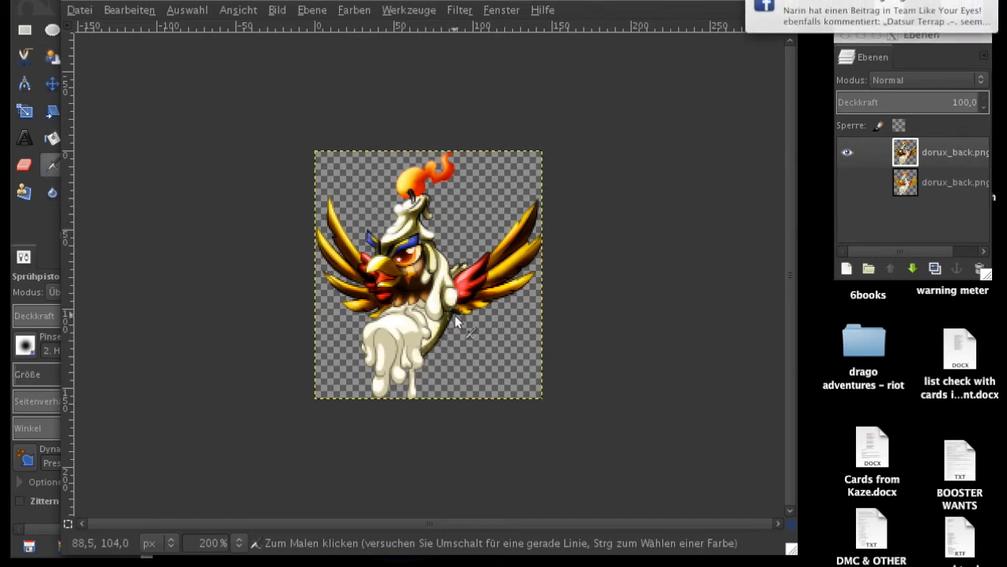
pyautogui.moveTo(453, 331)
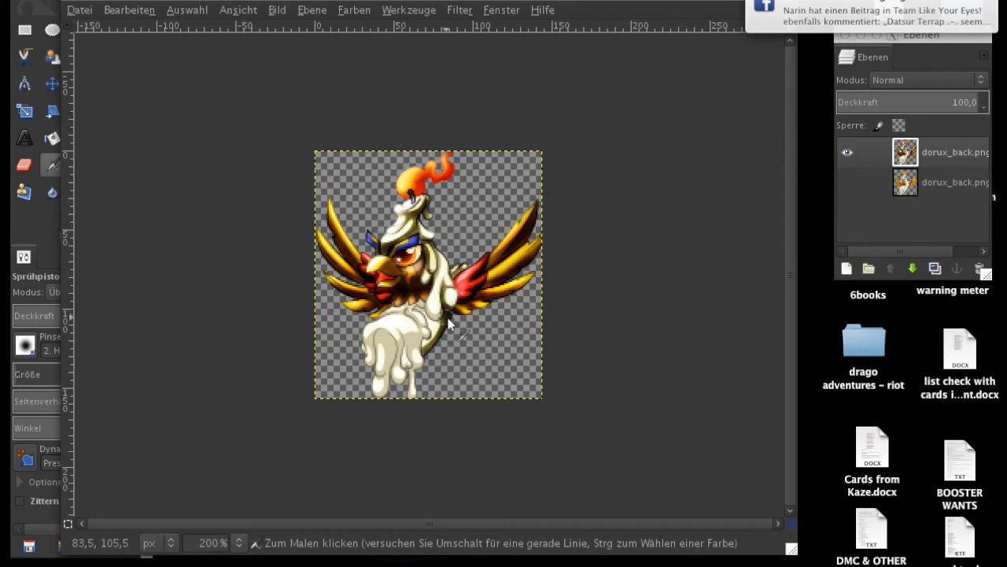
pyautogui.moveTo(437, 271)
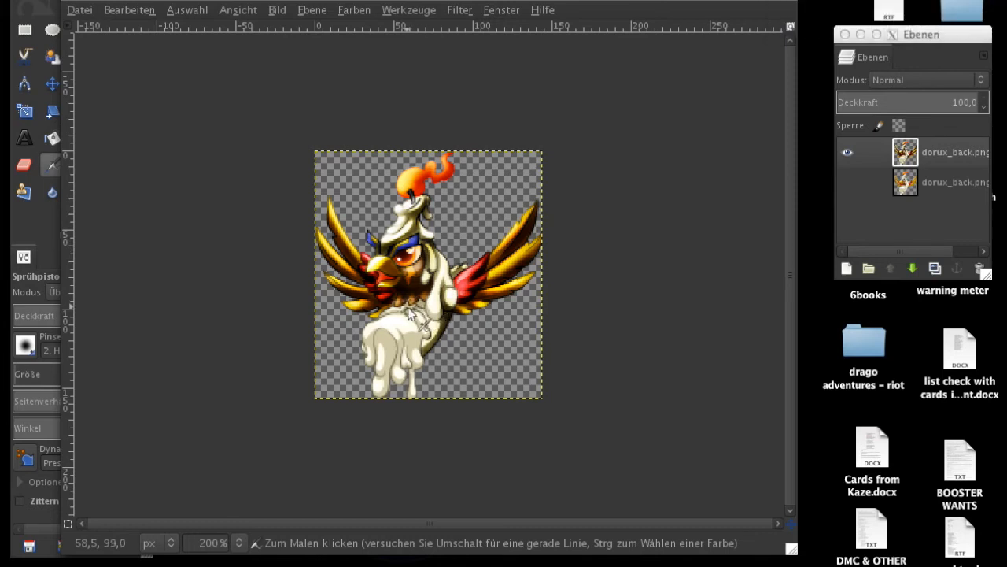
pyautogui.moveTo(439, 353)
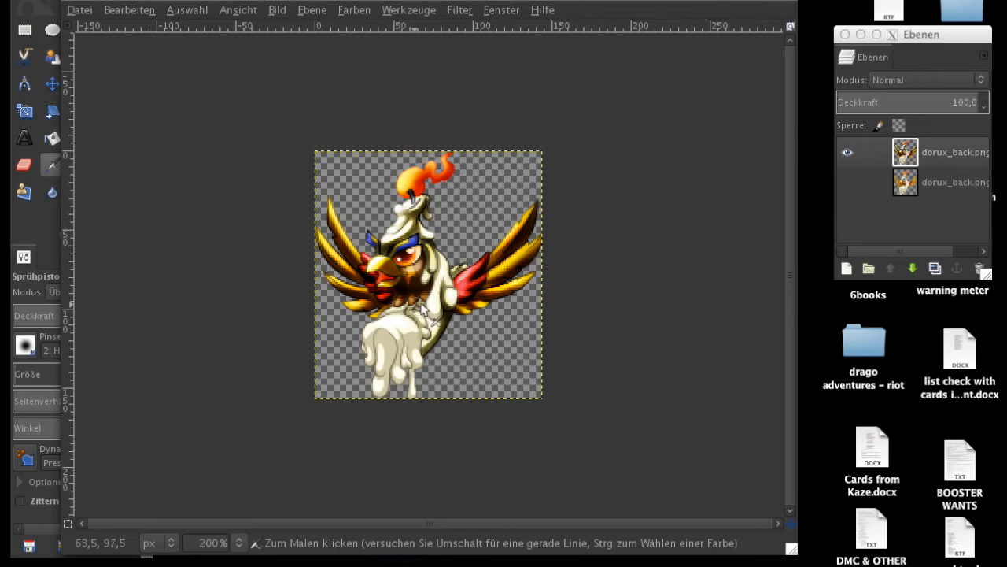
pyautogui.moveTo(429, 323)
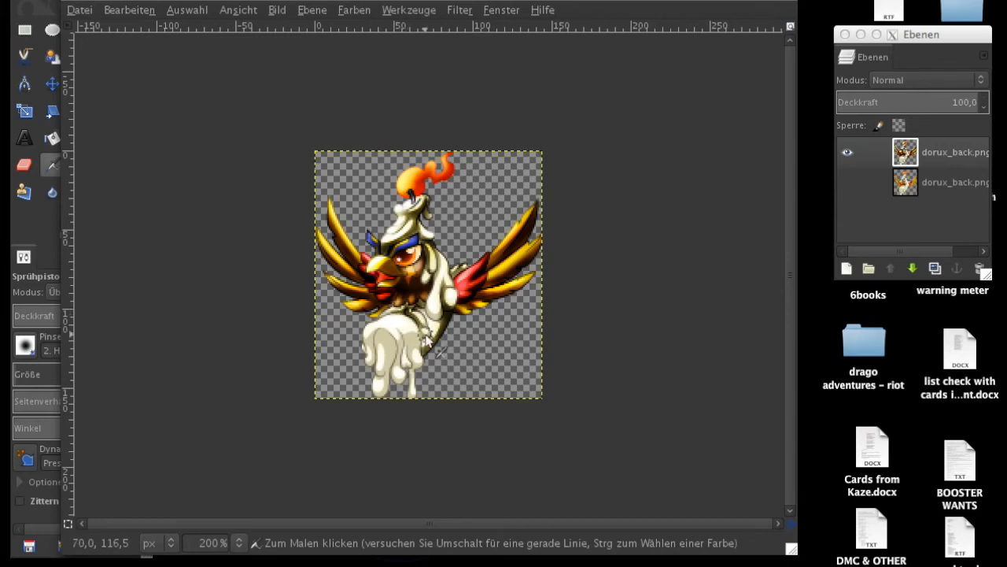
pyautogui.moveTo(480, 326)
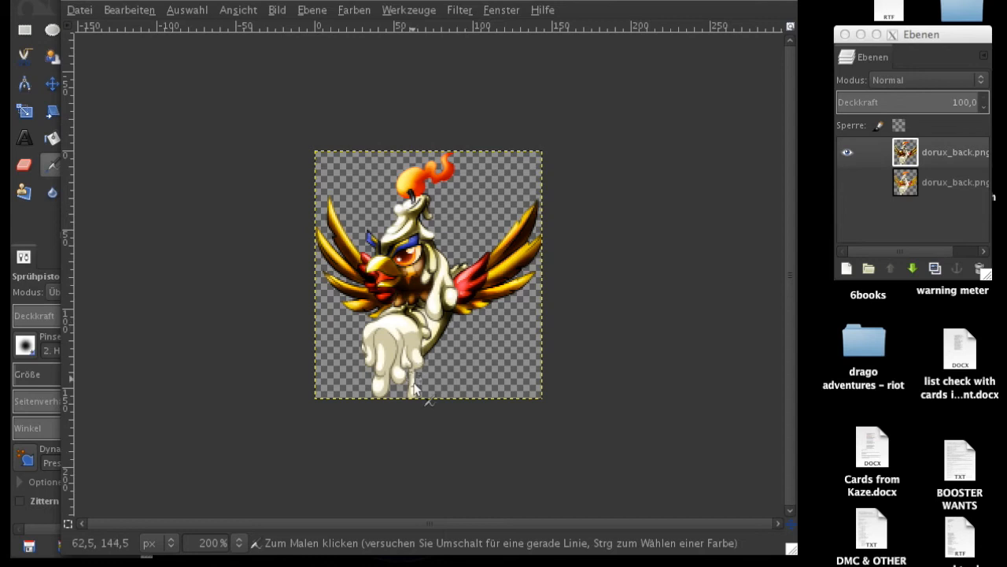
pyautogui.moveTo(412, 393)
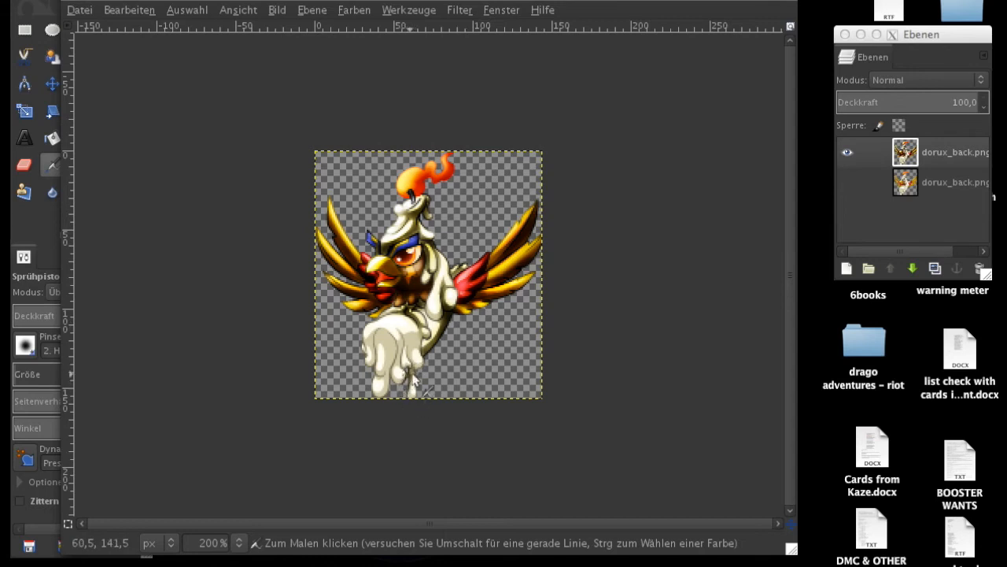
pyautogui.moveTo(428, 359)
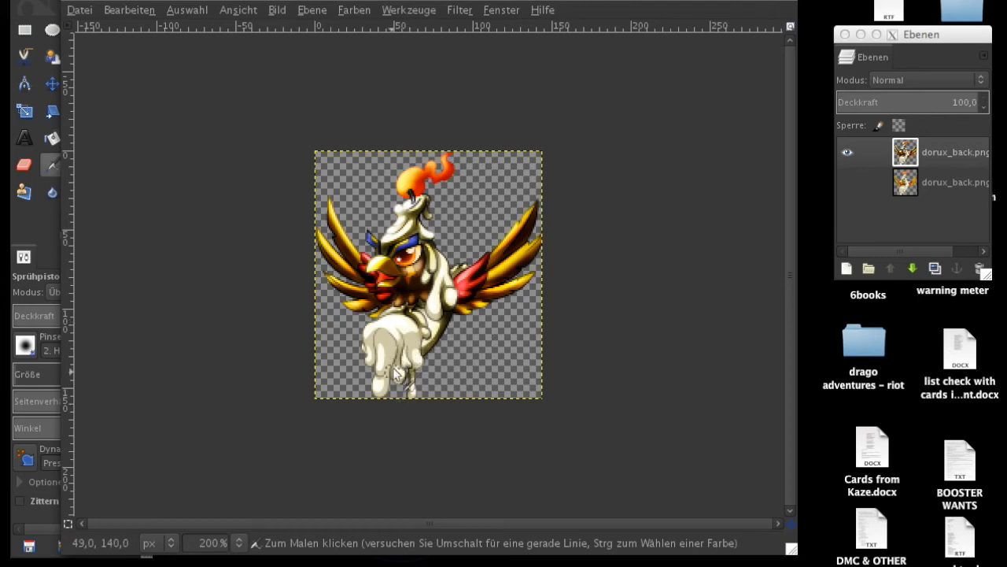
pyautogui.moveTo(377, 402)
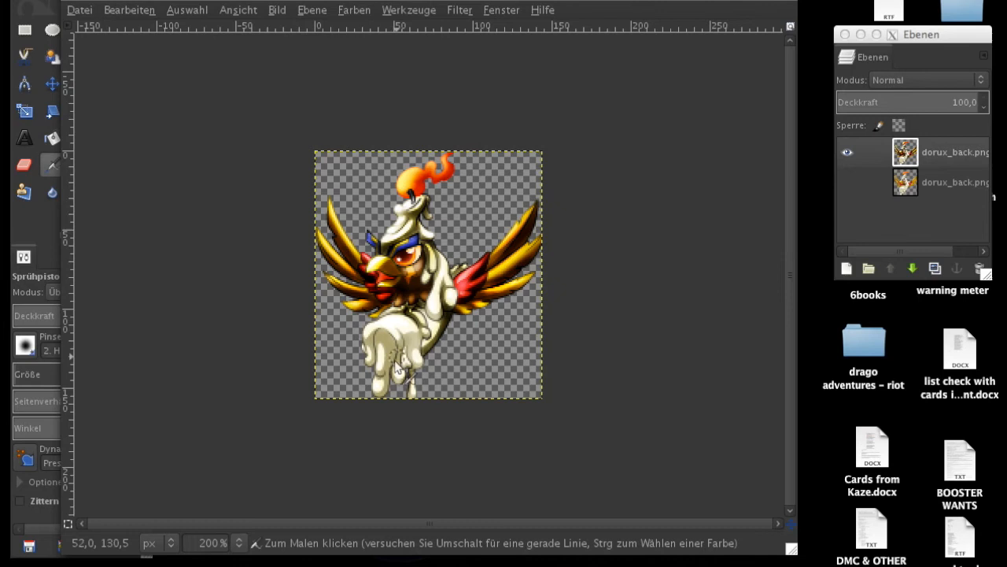
pyautogui.moveTo(428, 354)
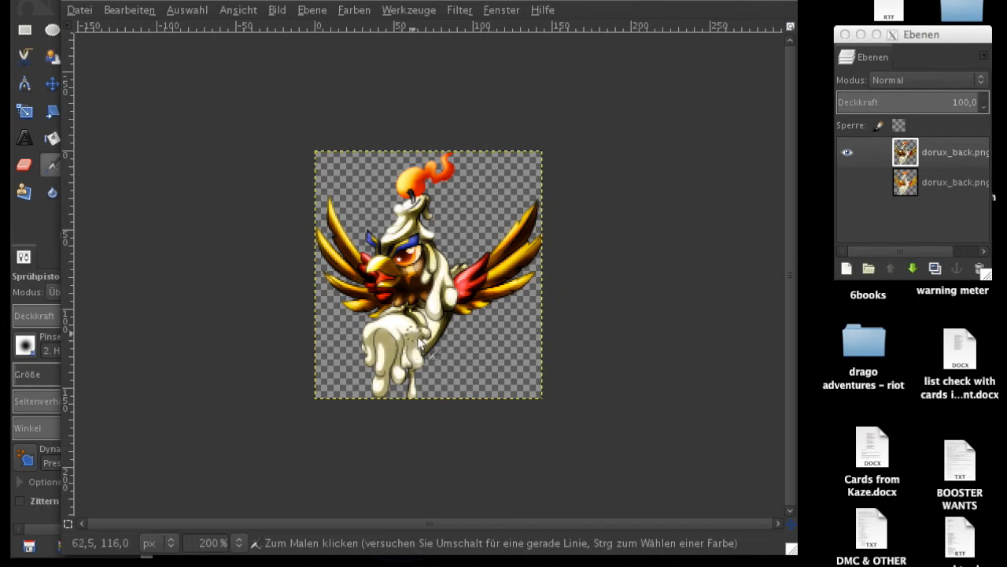
pyautogui.moveTo(409, 354)
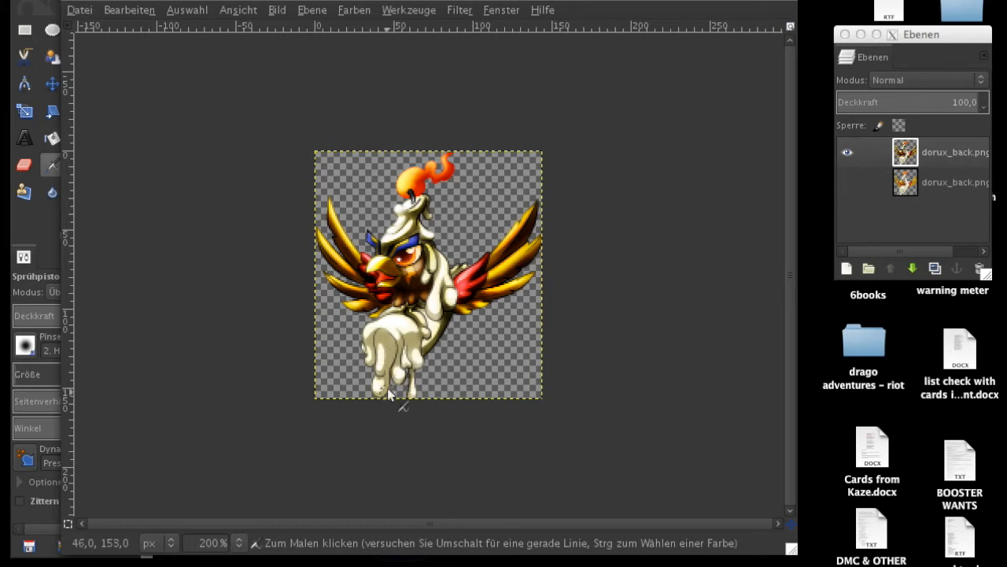
pyautogui.moveTo(422, 354)
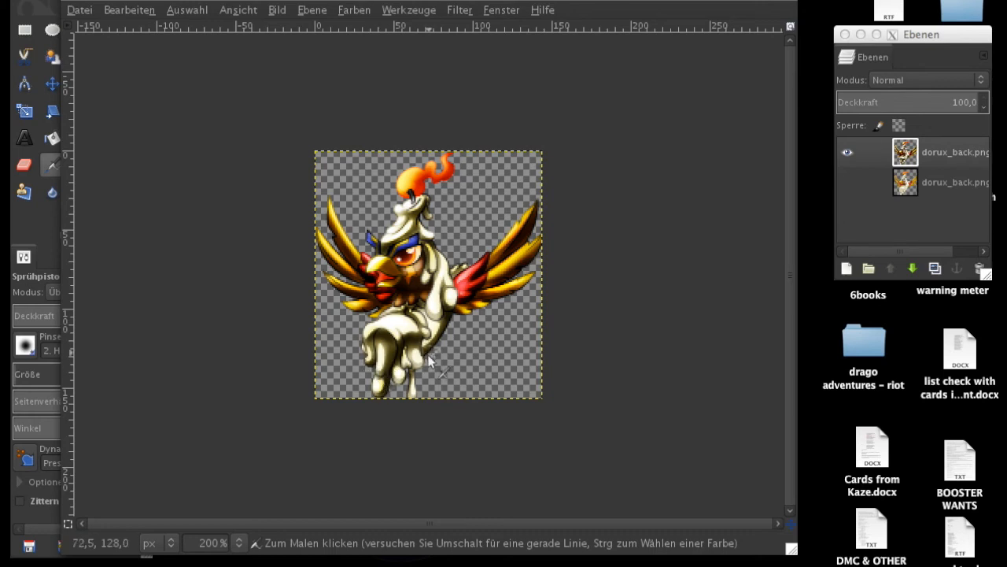
pyautogui.moveTo(441, 271)
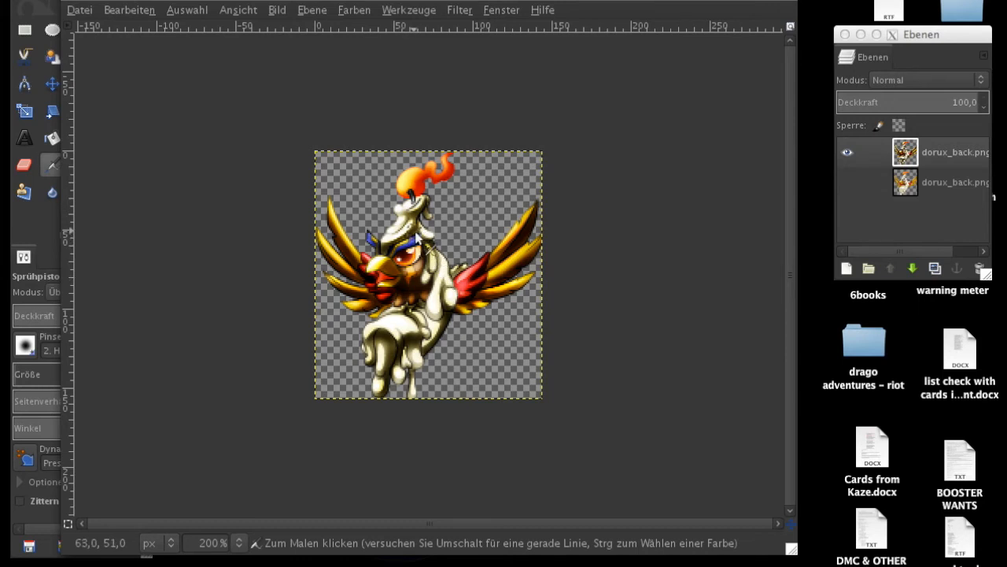
pyautogui.moveTo(388, 255)
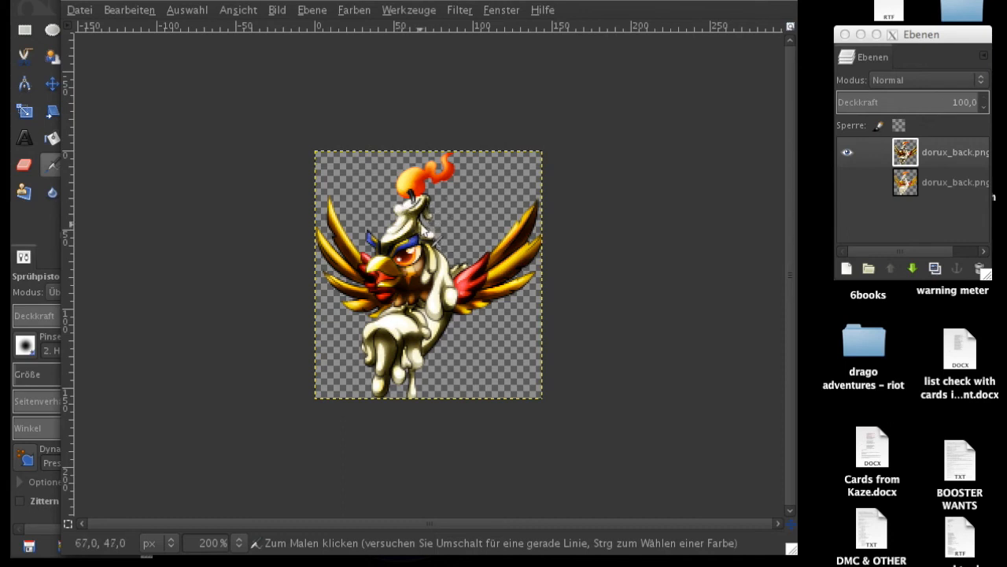
pyautogui.moveTo(507, 264)
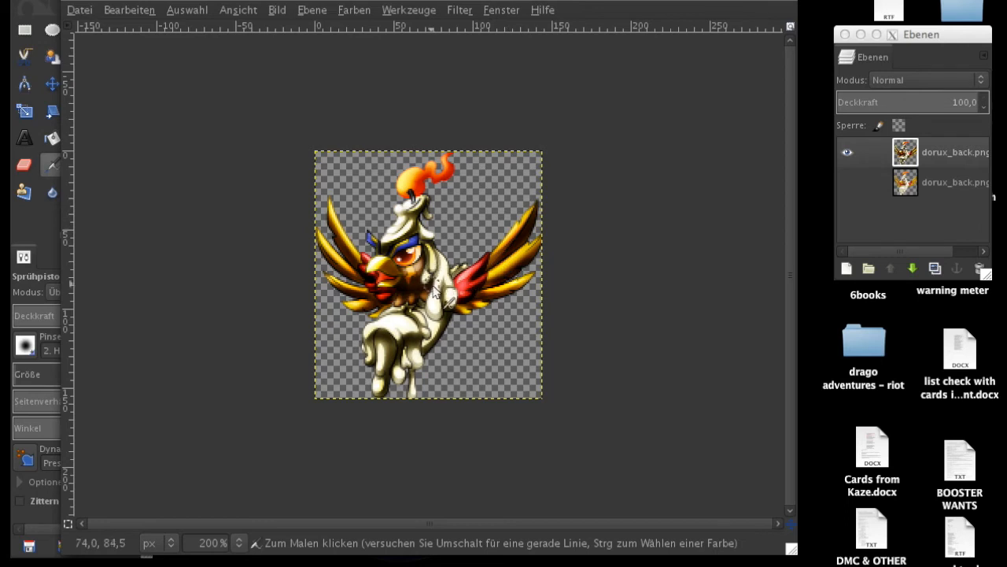
pyautogui.moveTo(433, 321)
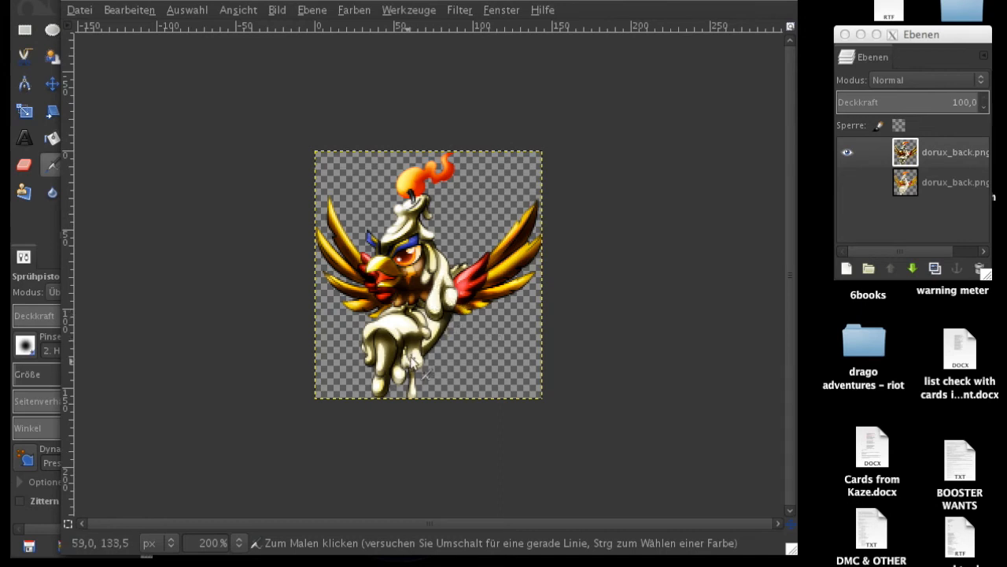
pyautogui.moveTo(422, 374)
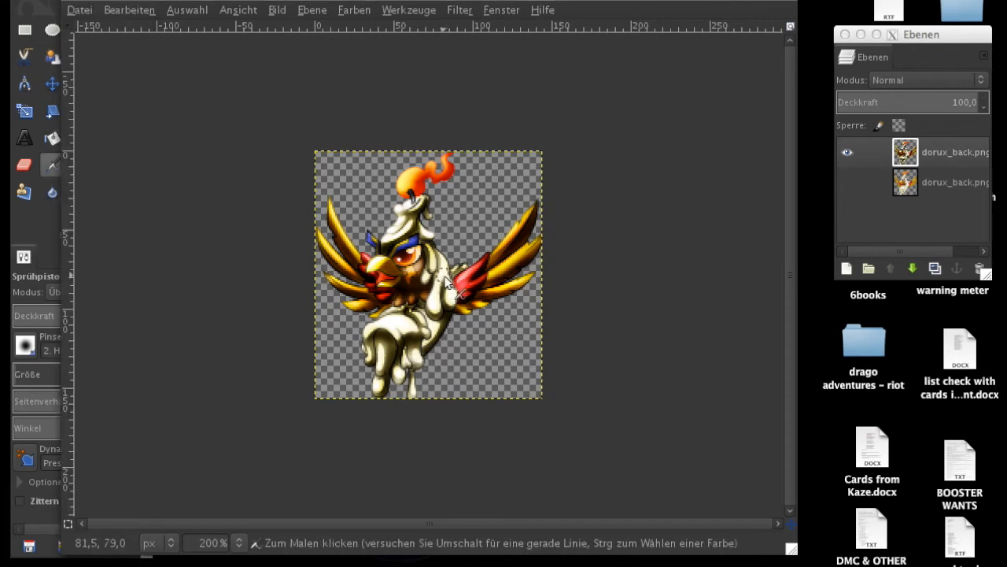
pyautogui.moveTo(443, 260)
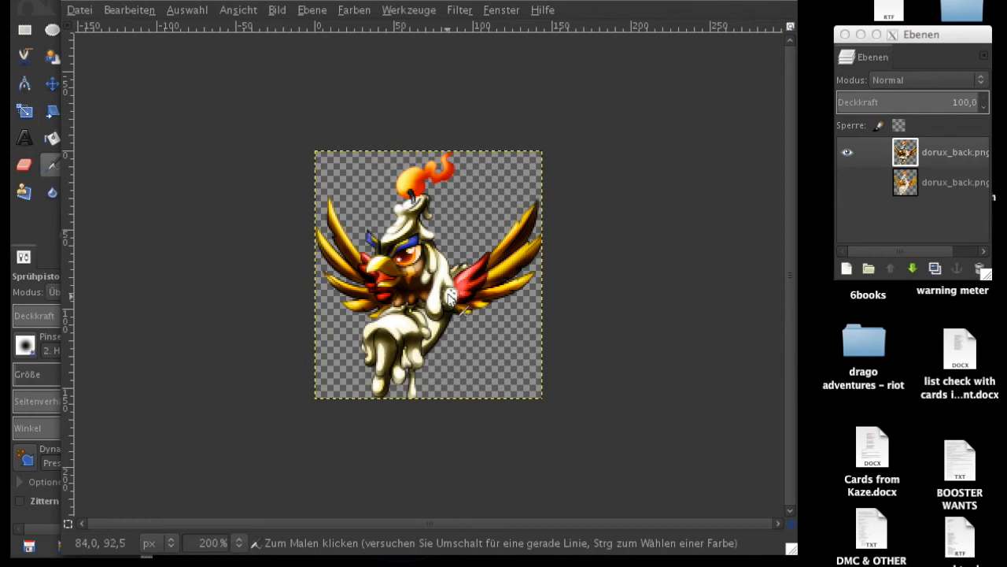
pyautogui.moveTo(439, 296)
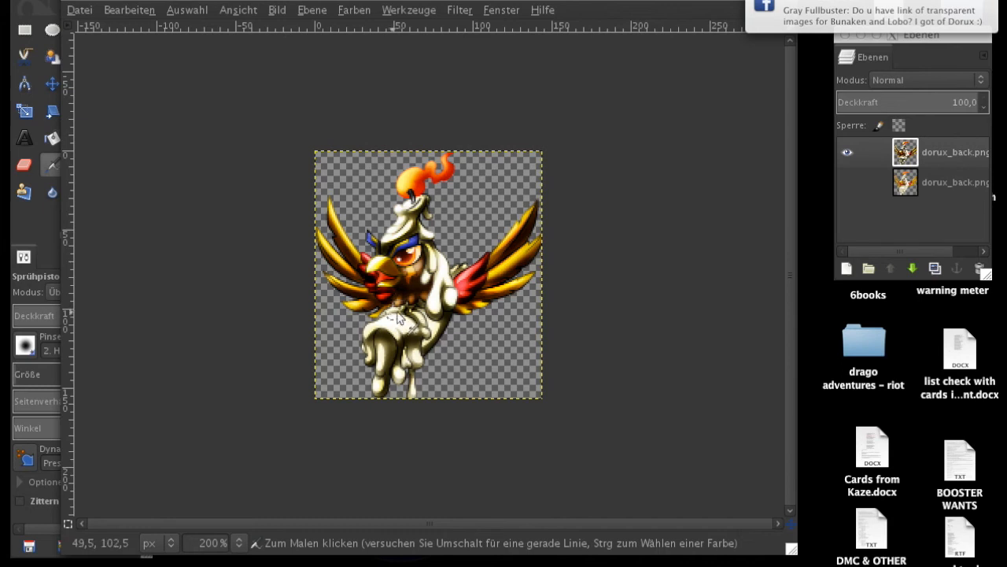
pyautogui.moveTo(375, 330)
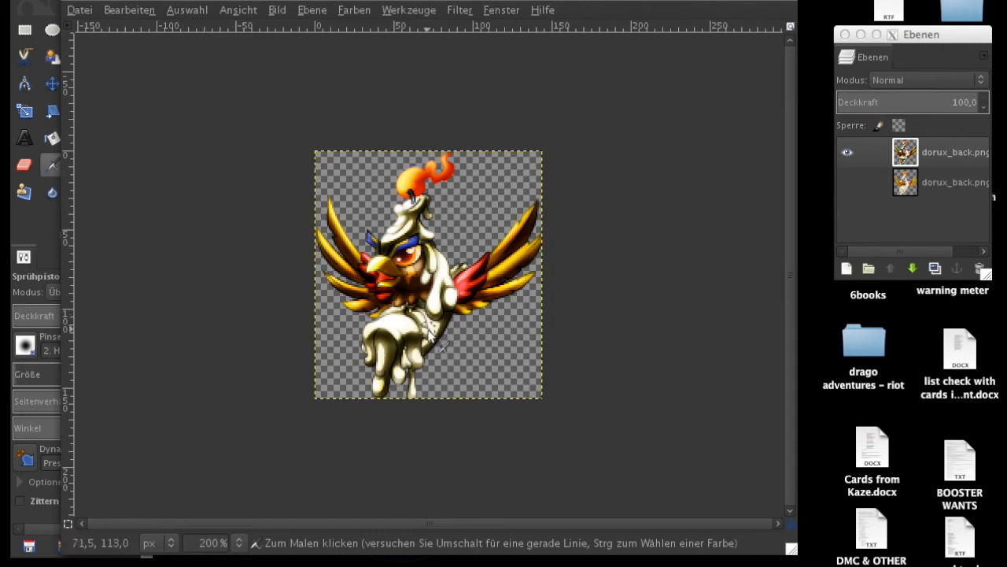
pyautogui.moveTo(438, 330)
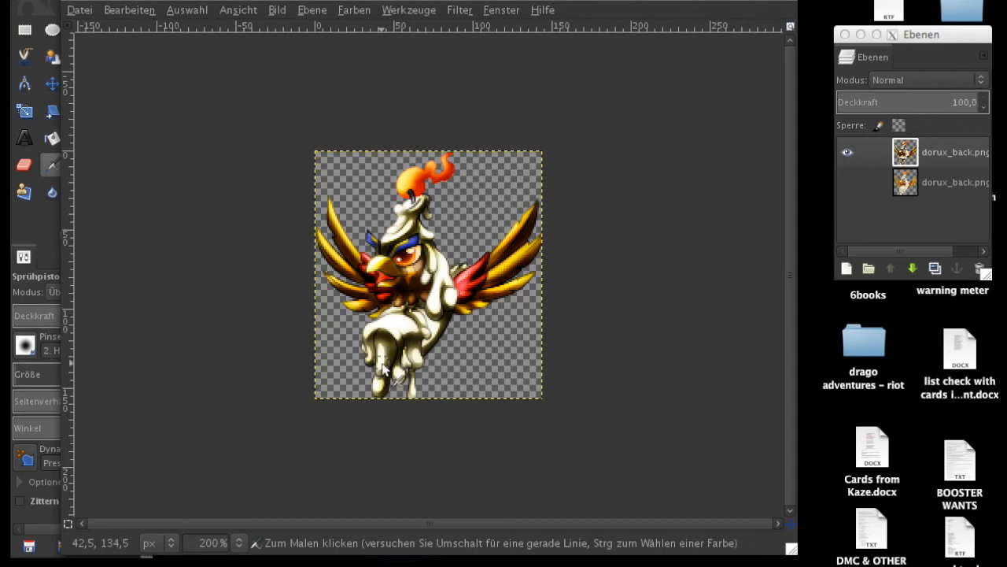
pyautogui.moveTo(381, 353)
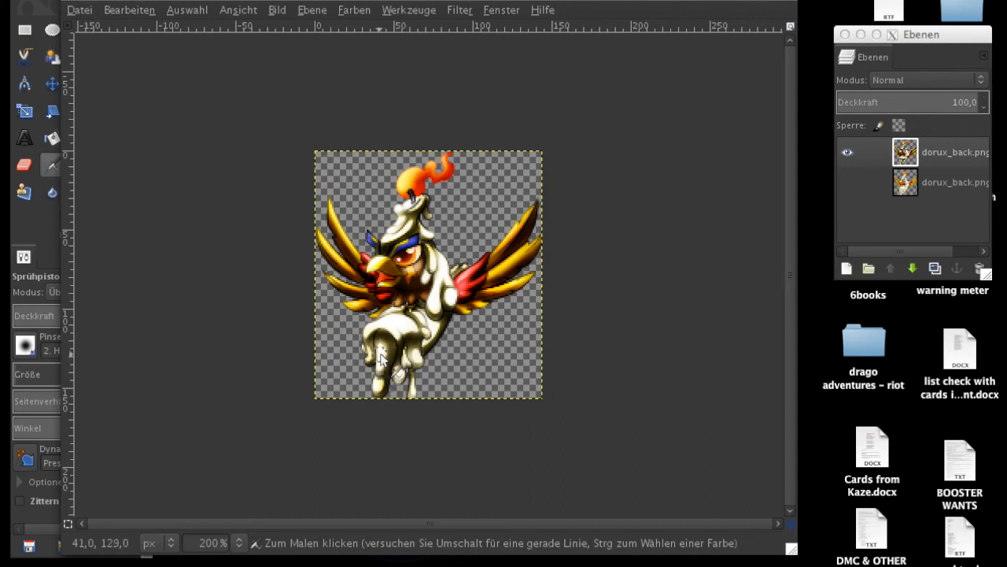
pyautogui.moveTo(393, 394)
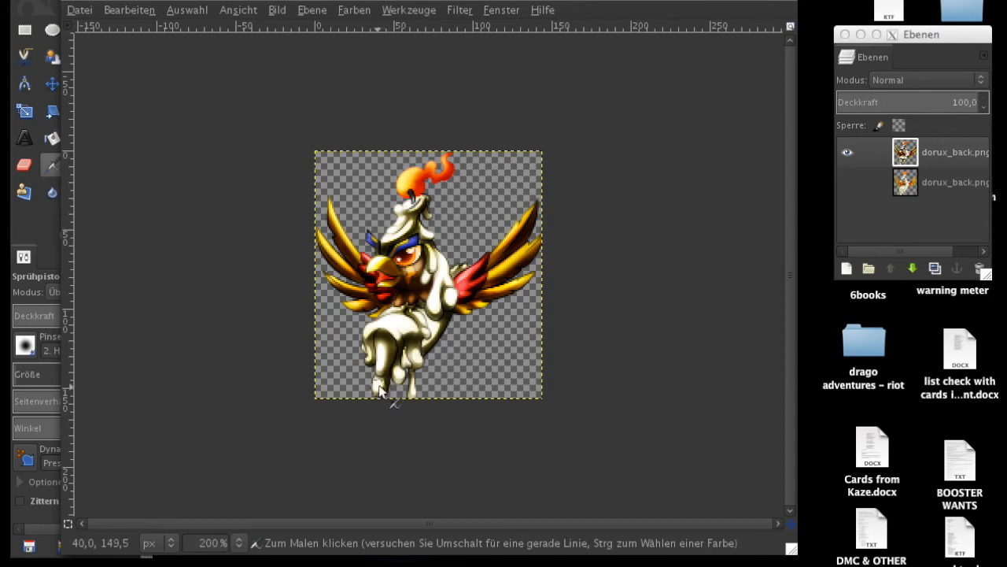
pyautogui.moveTo(397, 387)
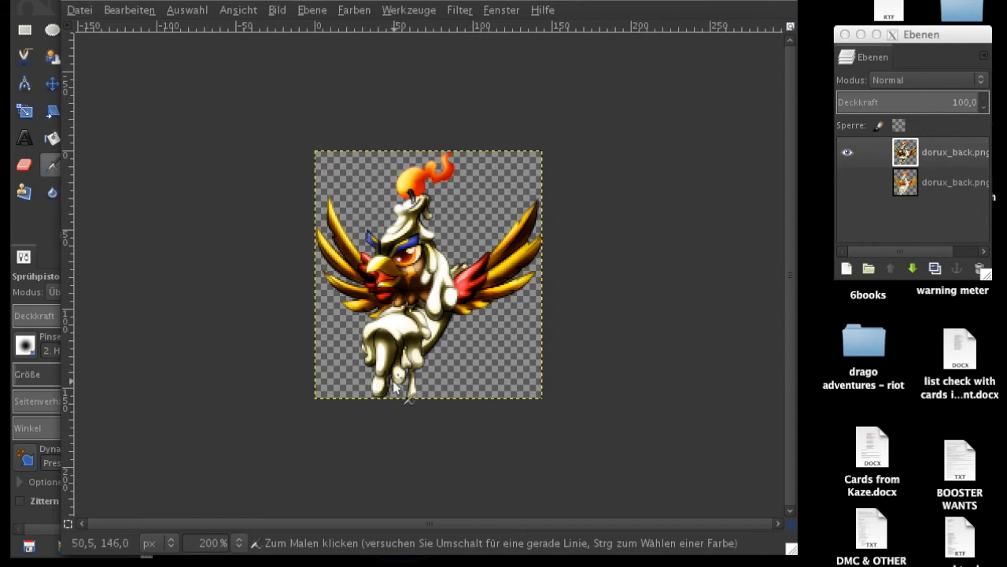
pyautogui.moveTo(366, 359)
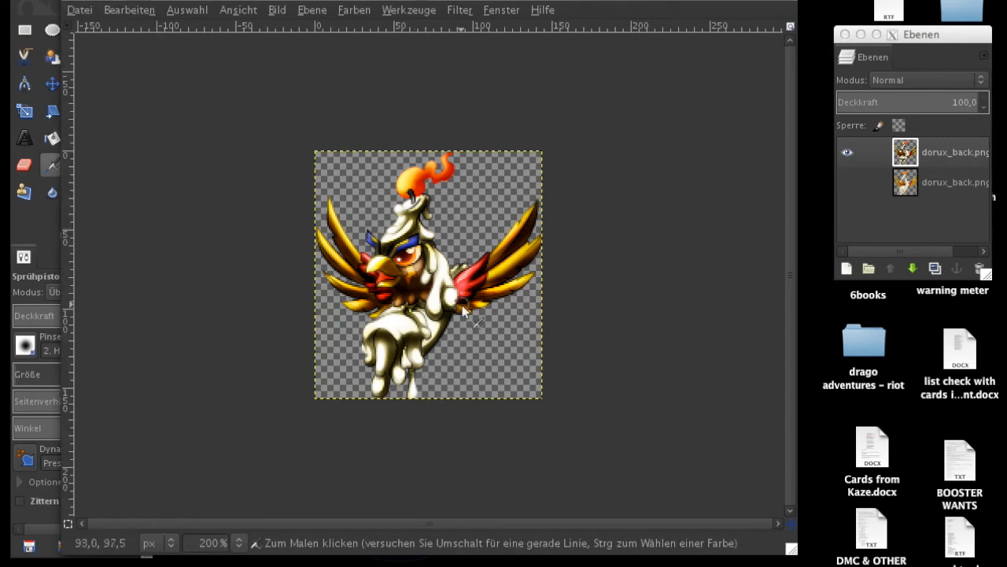
pyautogui.moveTo(453, 361)
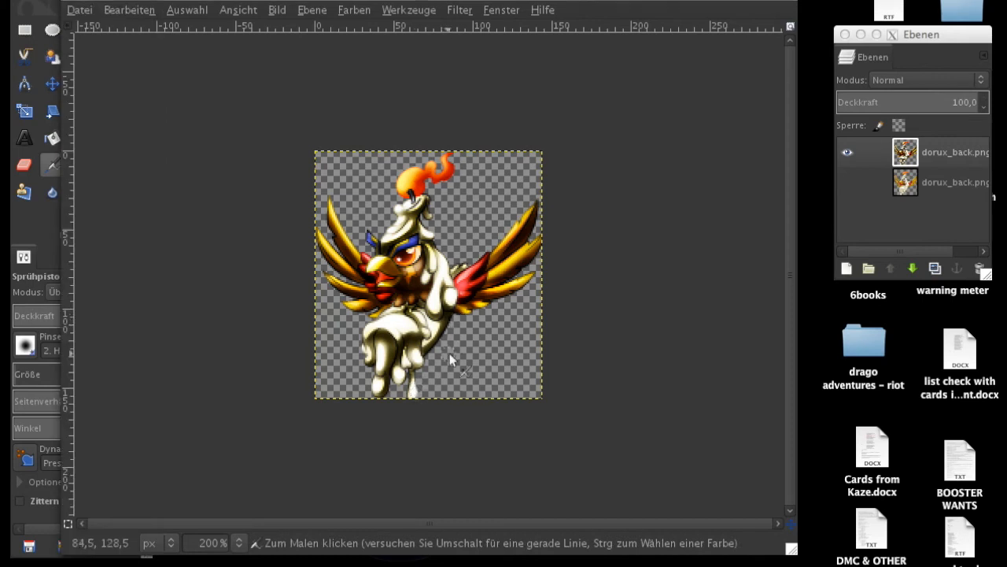
pyautogui.moveTo(459, 340)
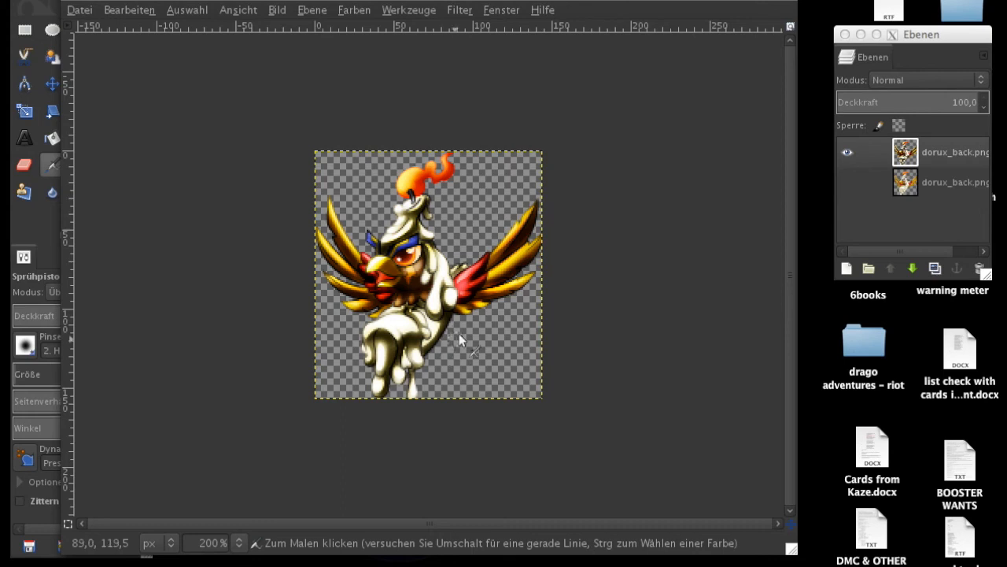
pyautogui.moveTo(448, 390)
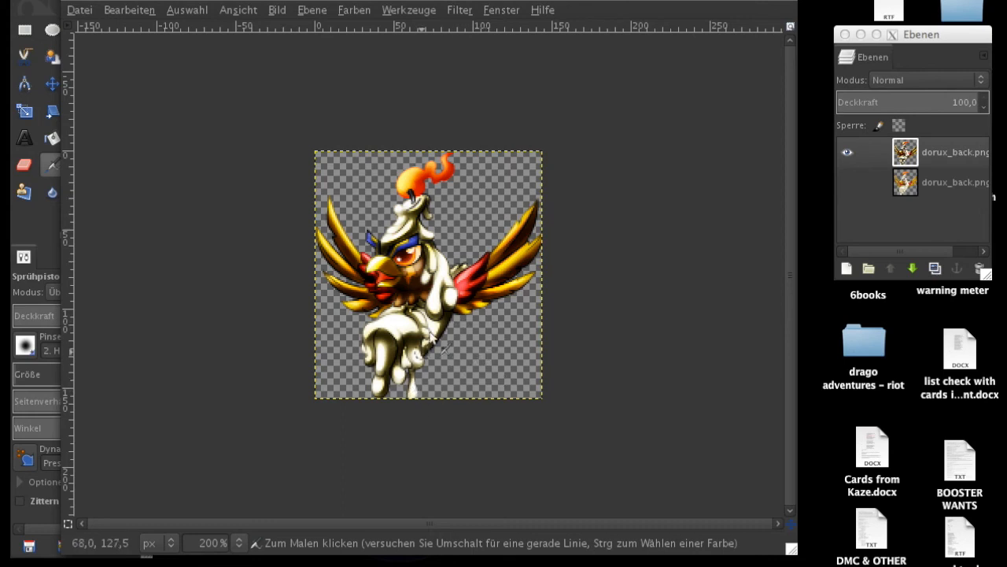
pyautogui.moveTo(424, 400)
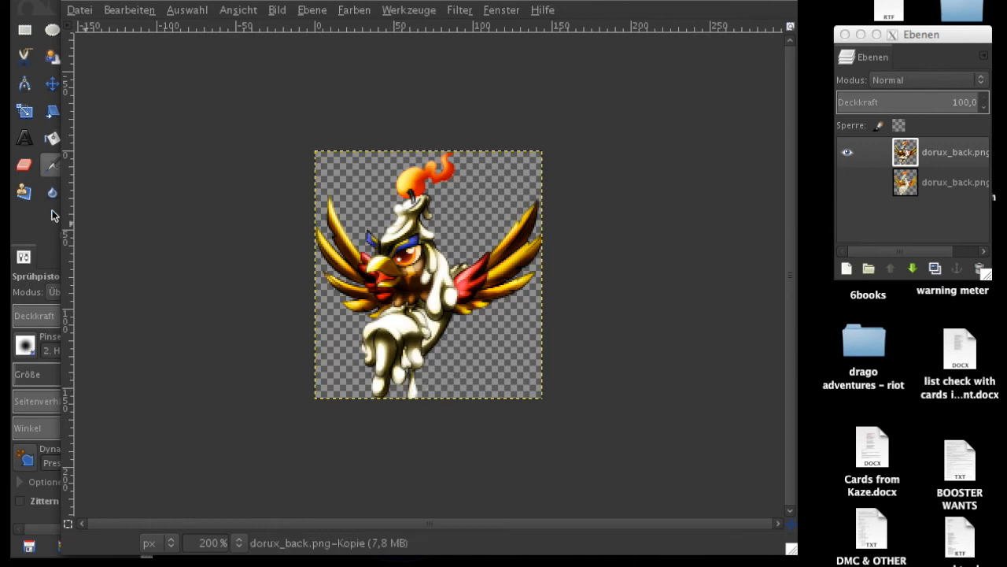
pyautogui.moveTo(425, 291)
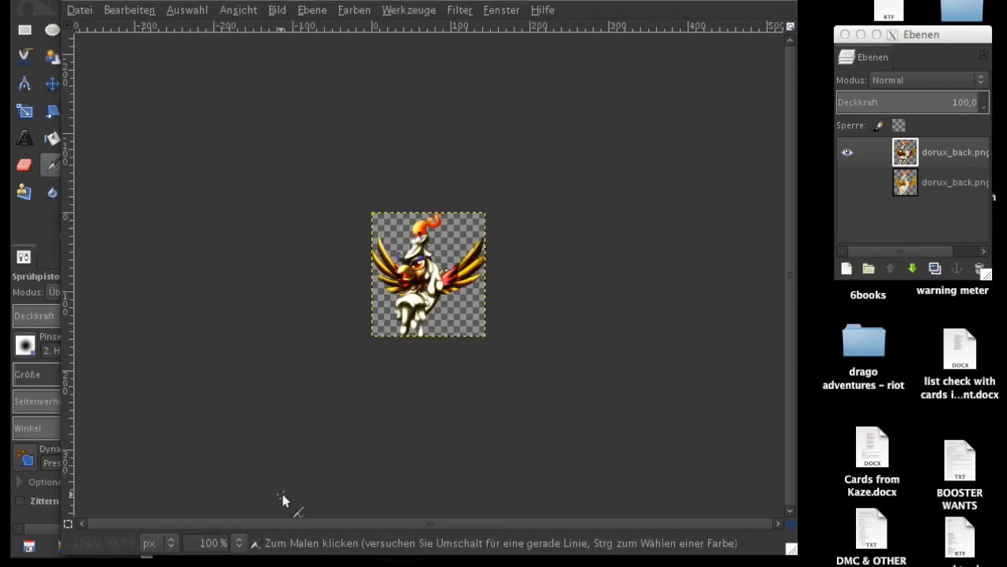
pyautogui.click(214, 542)
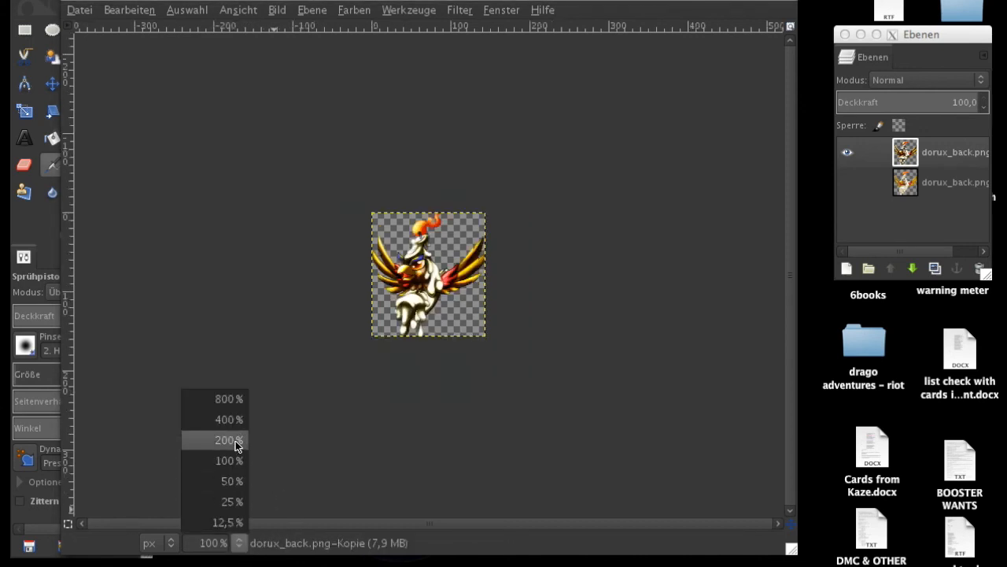
pyautogui.click(228, 439)
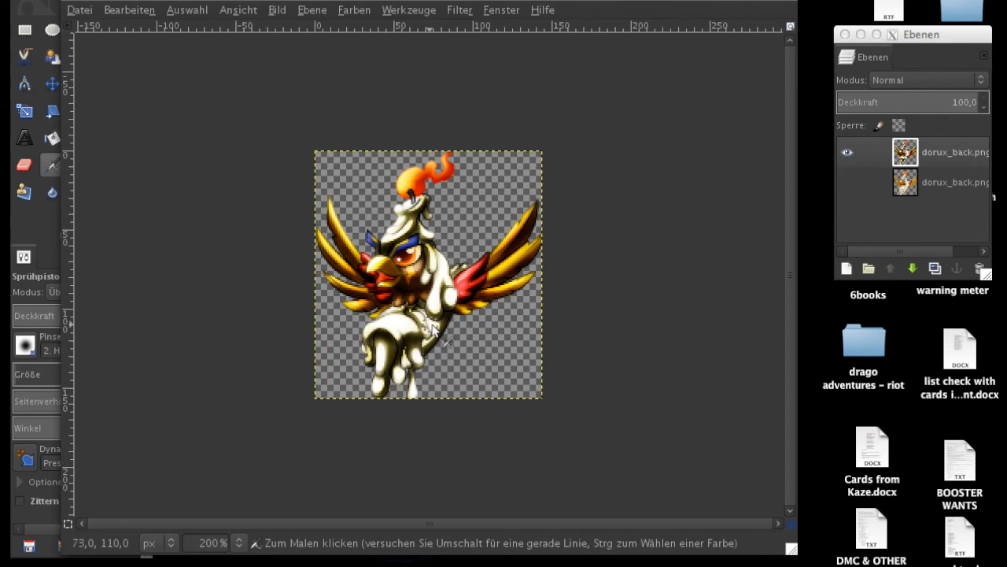
pyautogui.moveTo(123, 228)
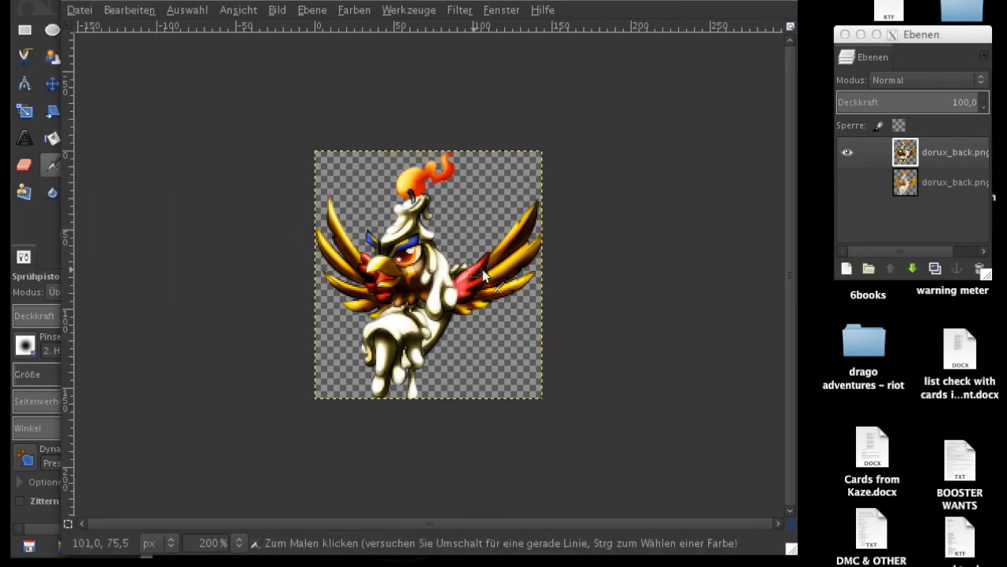
pyautogui.moveTo(354, 267)
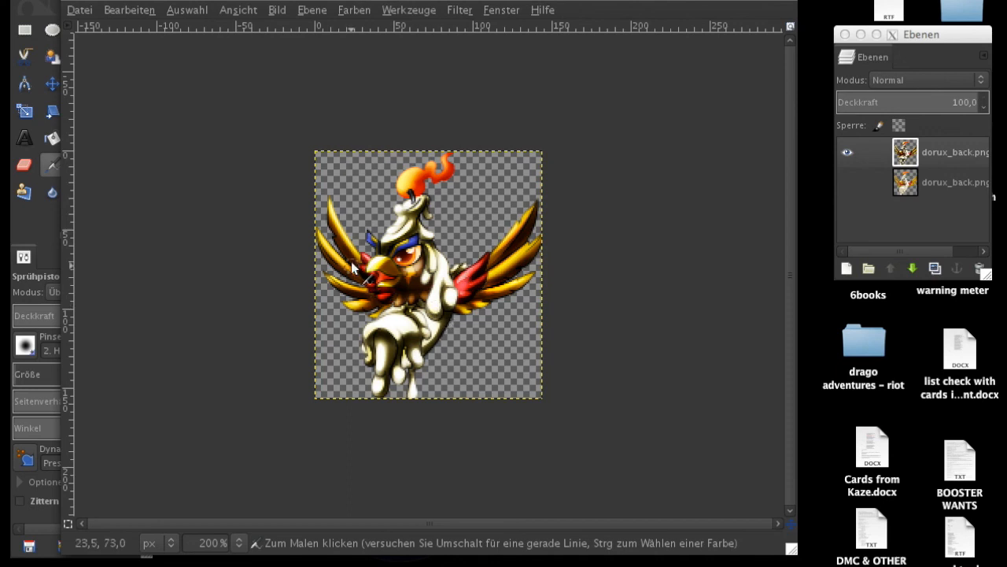
pyautogui.moveTo(362, 244)
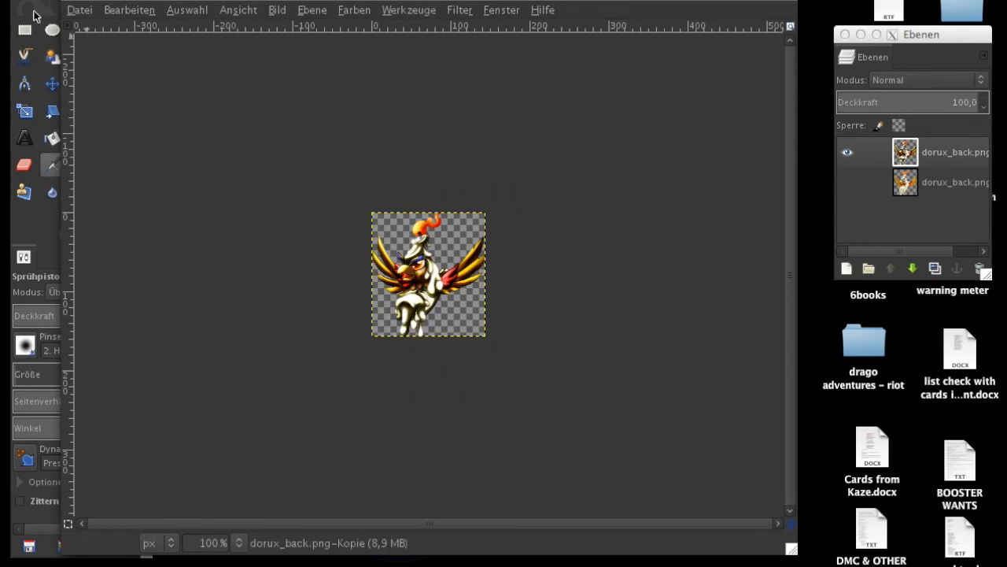
# Overwrite the original dorux_back.png with the repainted sprite
pyautogui.click(79, 9)
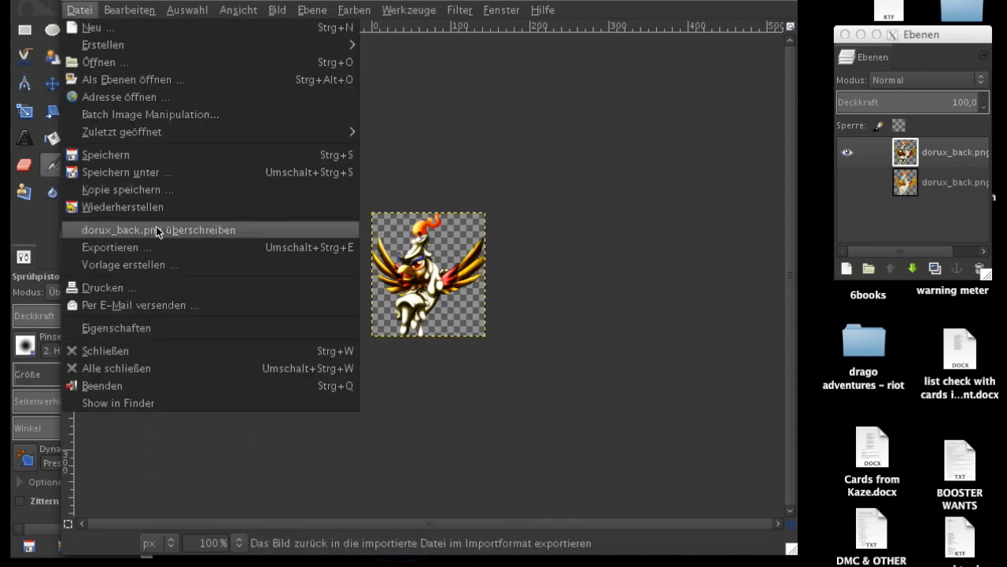
pyautogui.click(157, 230)
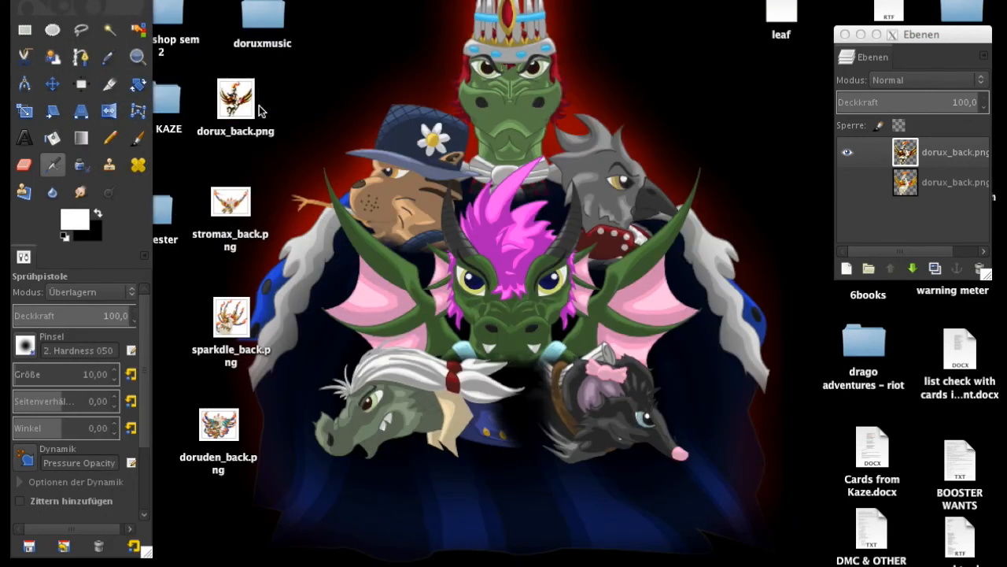
# Open the saved dorux_back.png in Preview and position its window to view the shaded sprite
pyautogui.doubleClick(236, 97)
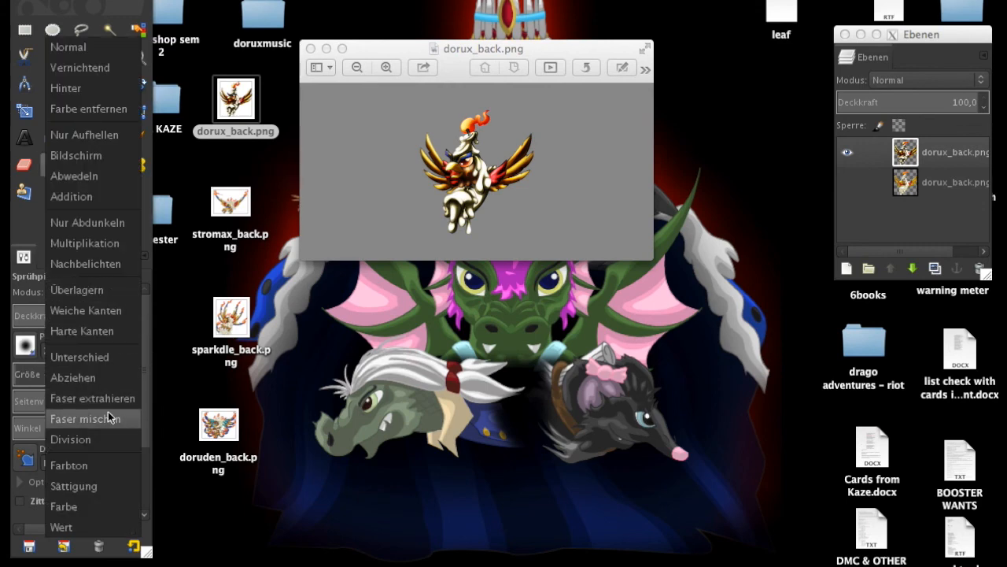
pyautogui.click(75, 290)
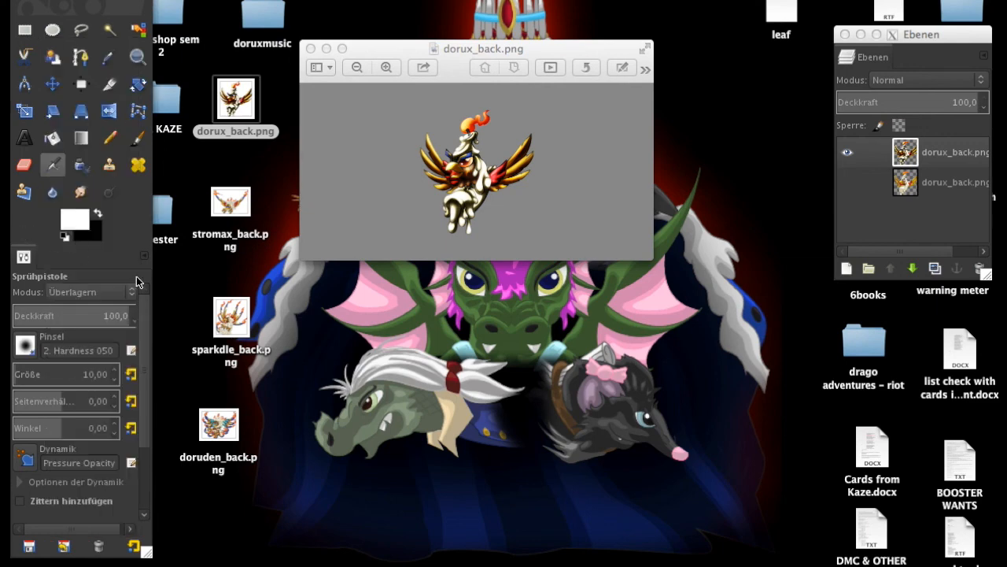
pyautogui.moveTo(88, 220)
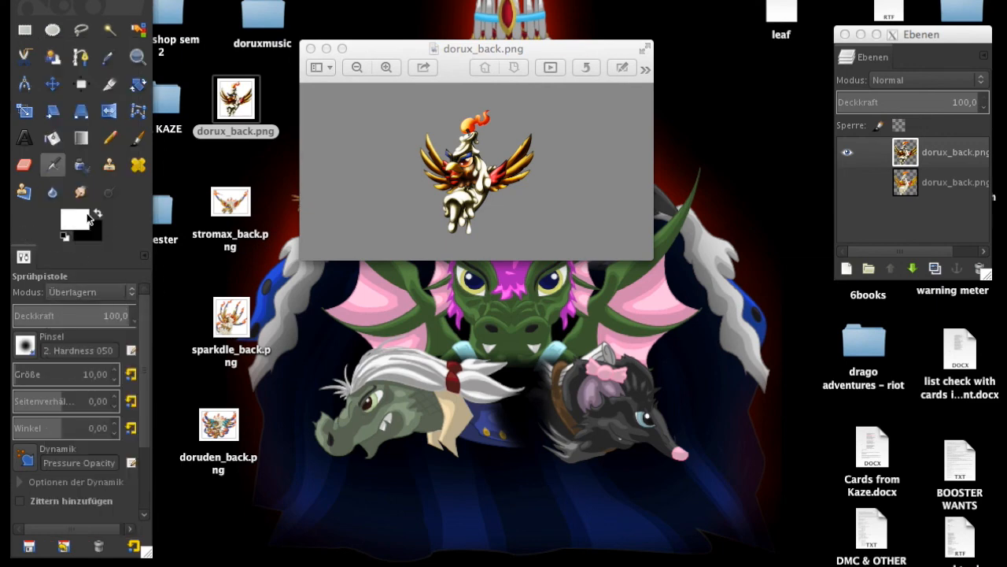
pyautogui.moveTo(375, 145)
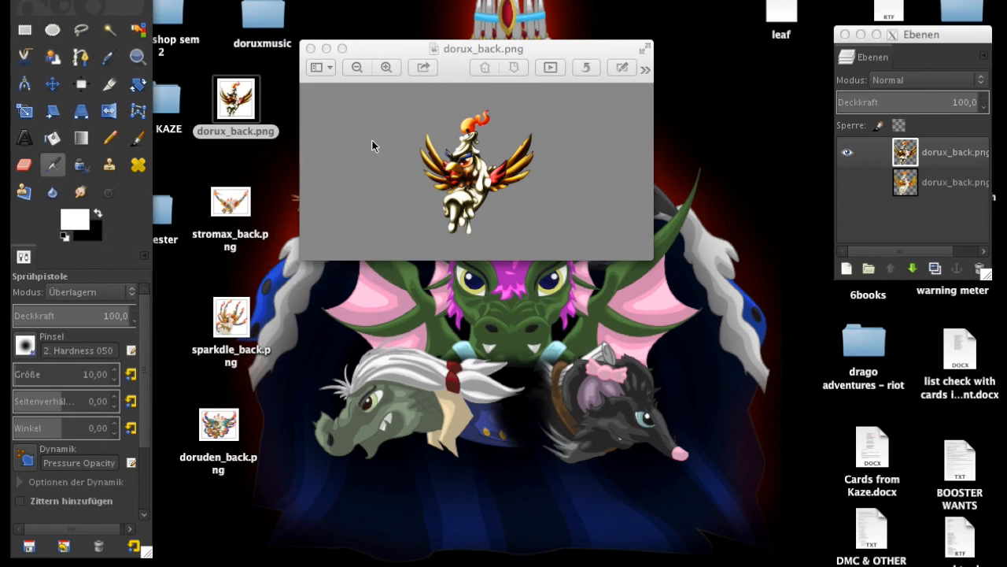
pyautogui.moveTo(232, 412)
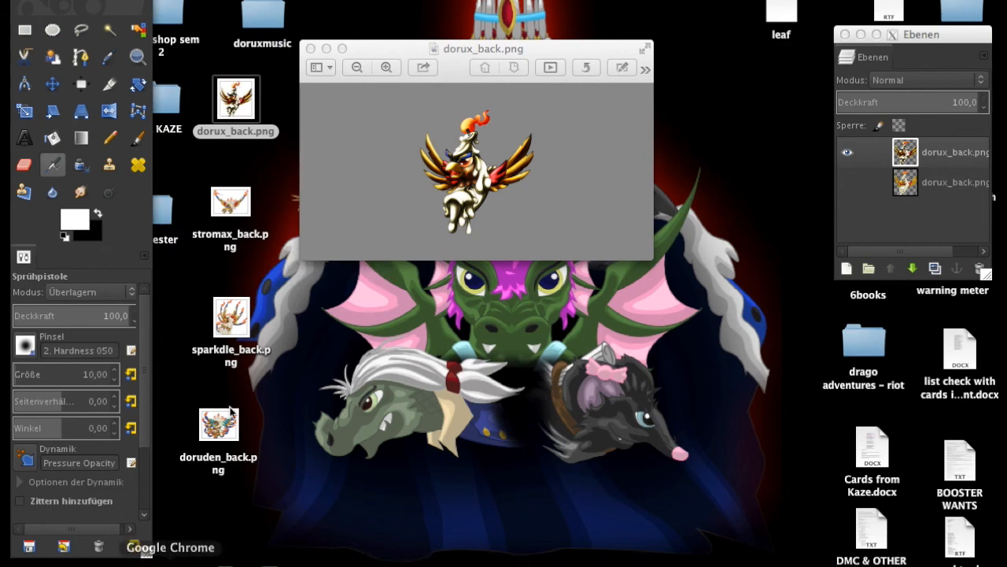
pyautogui.moveTo(372, 326)
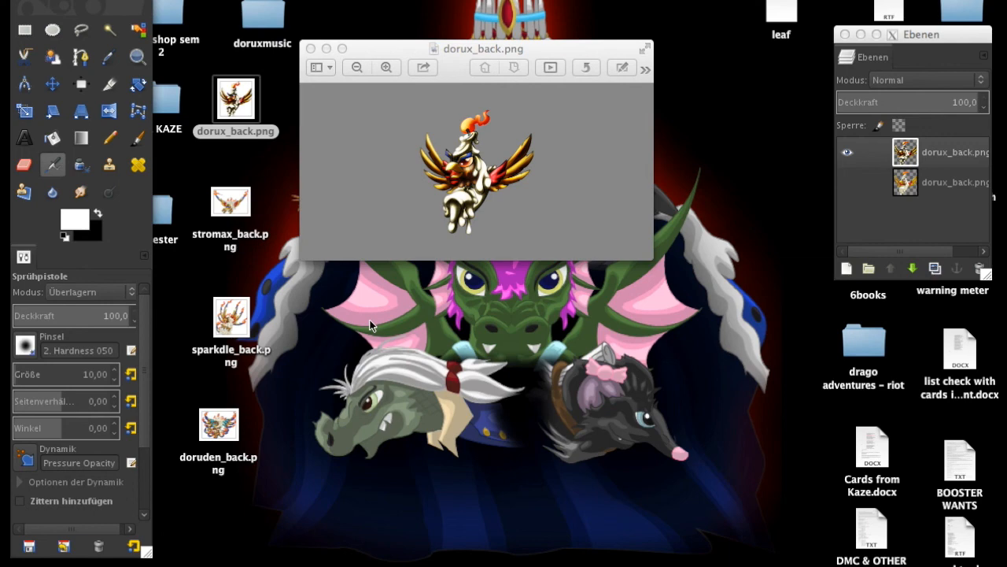
pyautogui.moveTo(428, 54)
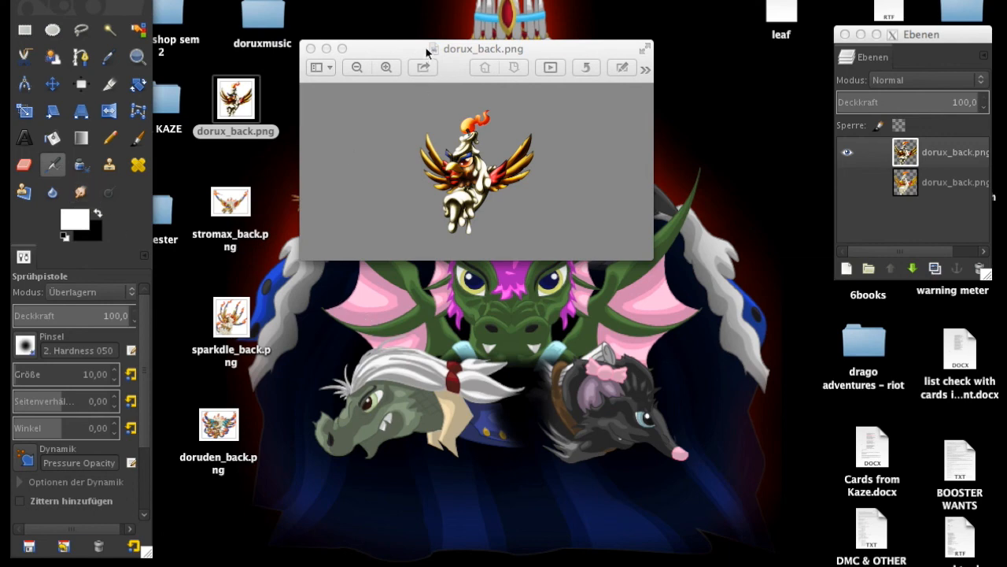
pyautogui.moveTo(483, 47); pyautogui.dragTo(434, 8)
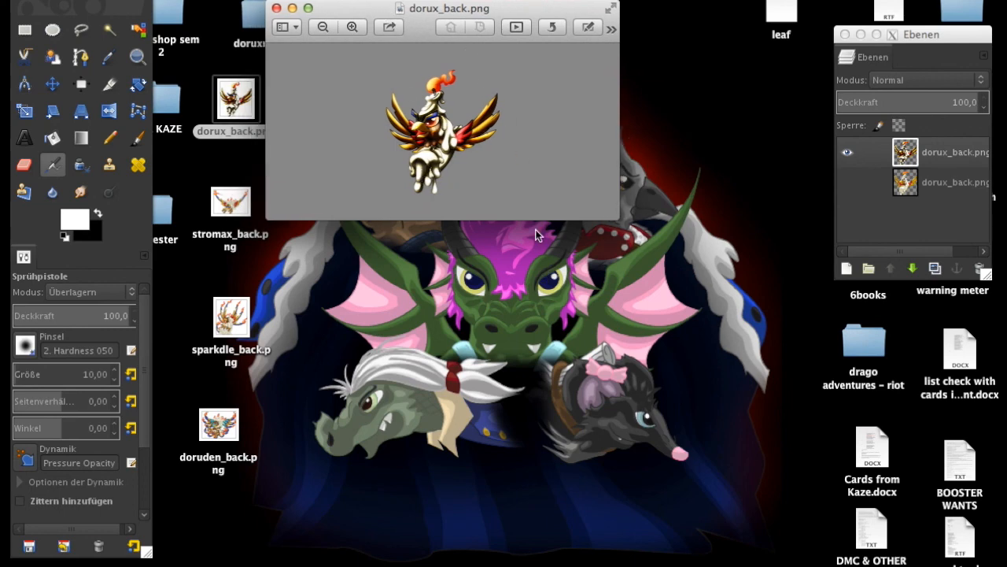
pyautogui.moveTo(538, 235)
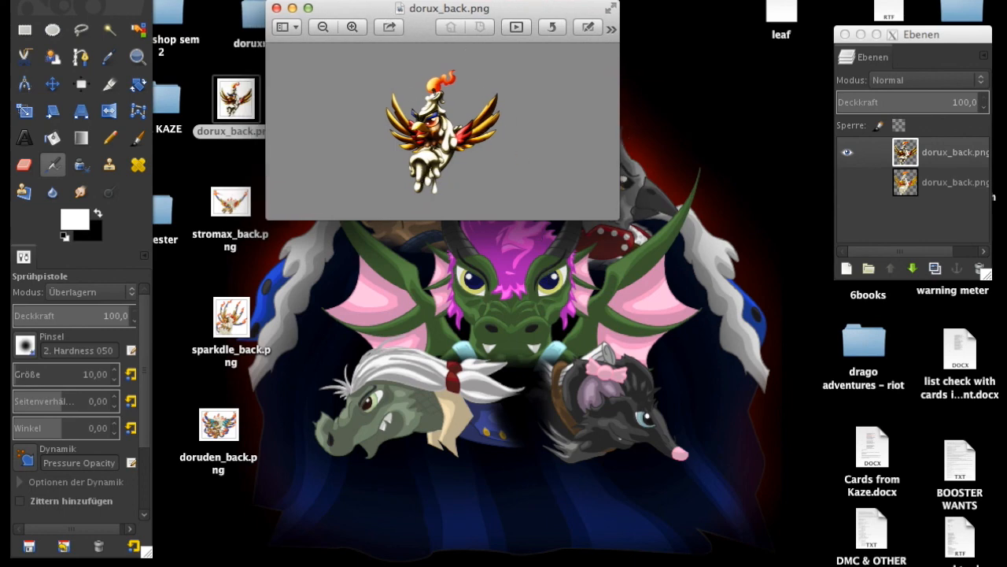
pyautogui.moveTo(170, 540)
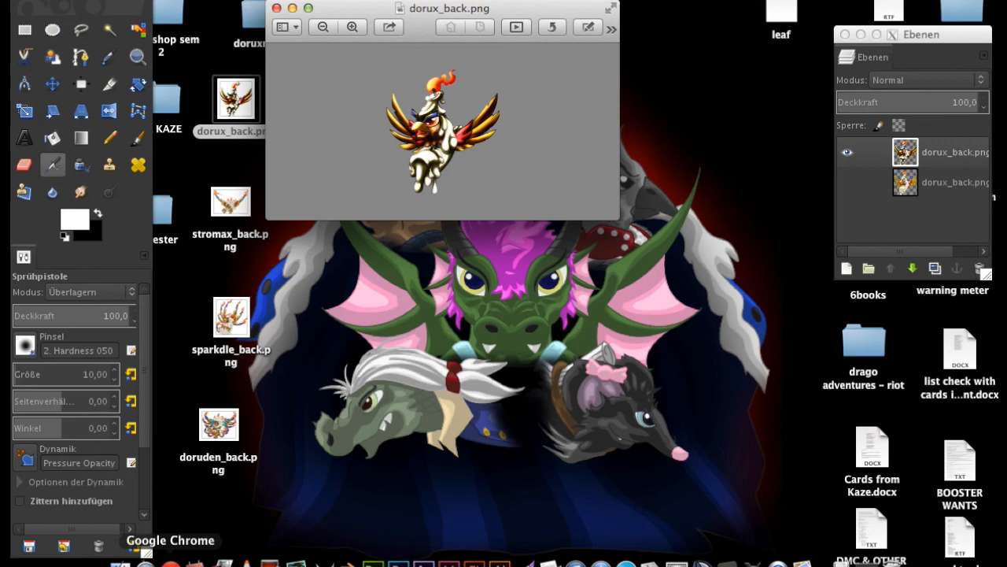